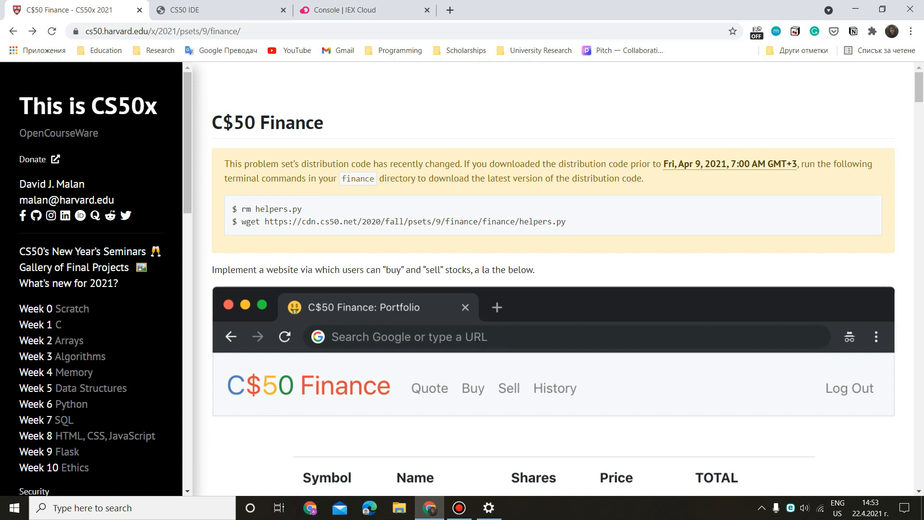
Step: Scroll the Finance specification to the Configuring steps and bring 'cd finance' into the IDE terminal
scroll(down, 3)
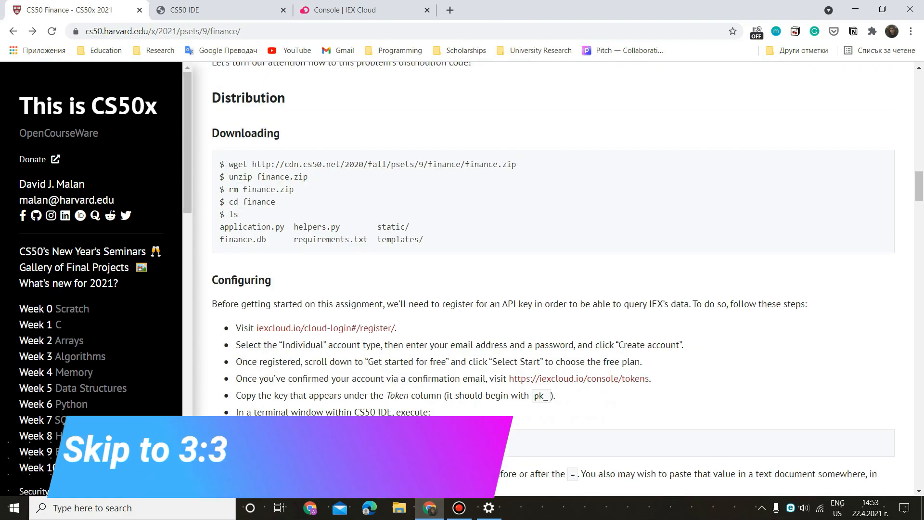
scroll(down, 3)
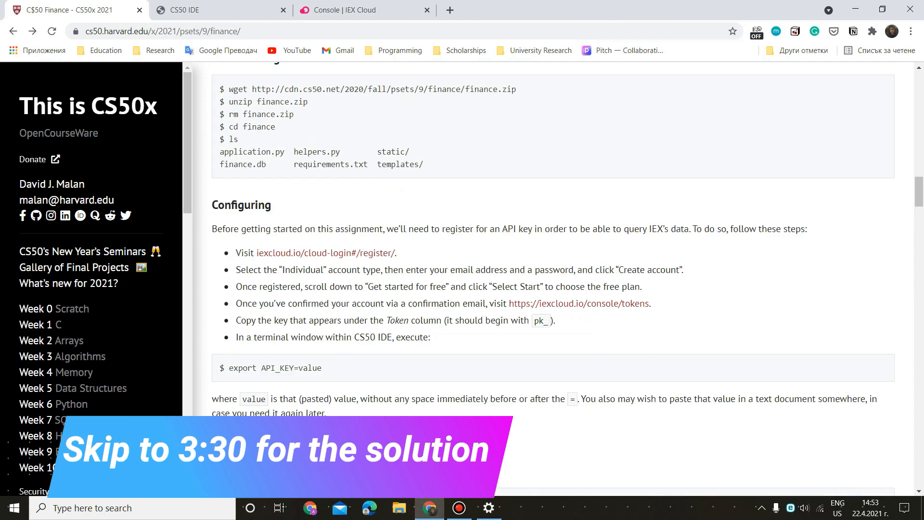
scroll(up, 3)
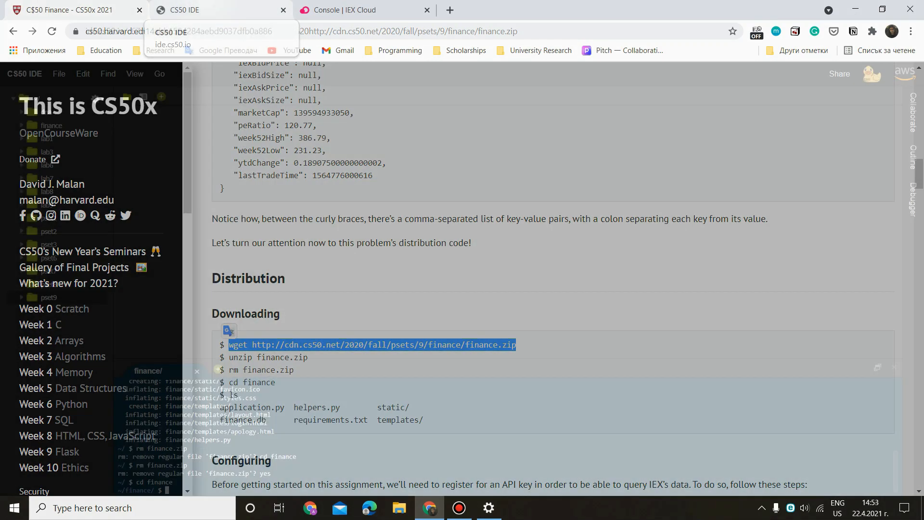
click(218, 10)
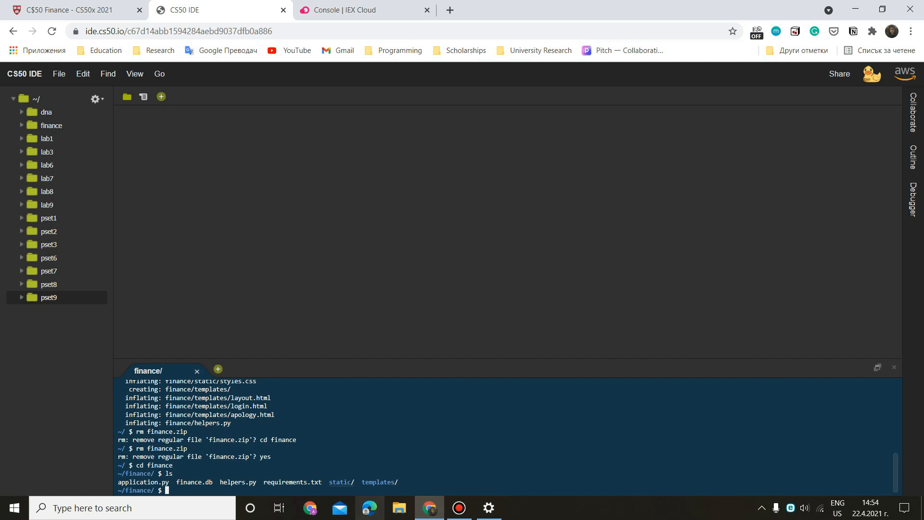
Step: Copy the 'export API_KEY=value' command from the spec into the IDE terminal
click(71, 10)
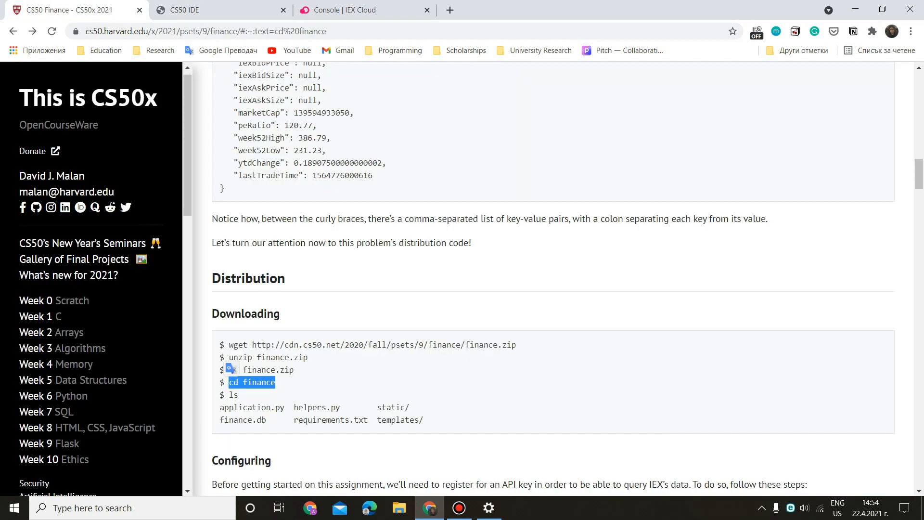
scroll(down, 3)
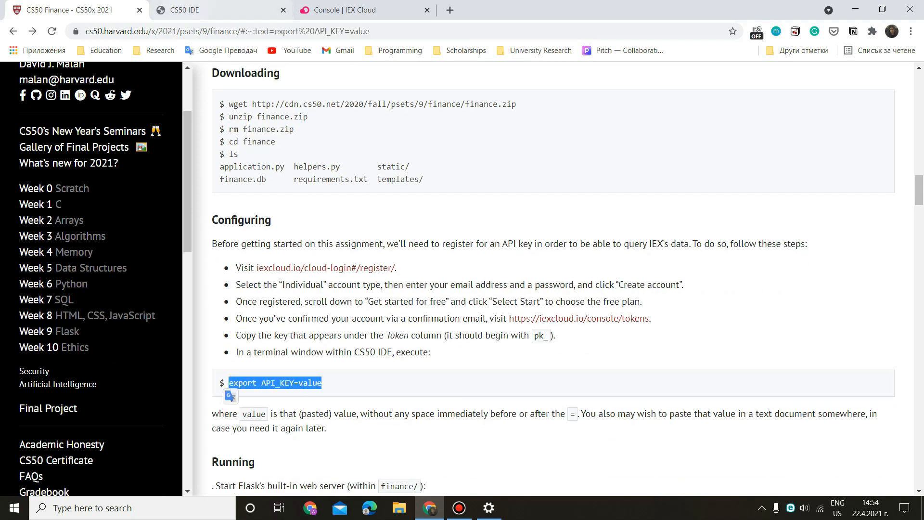
click(203, 10)
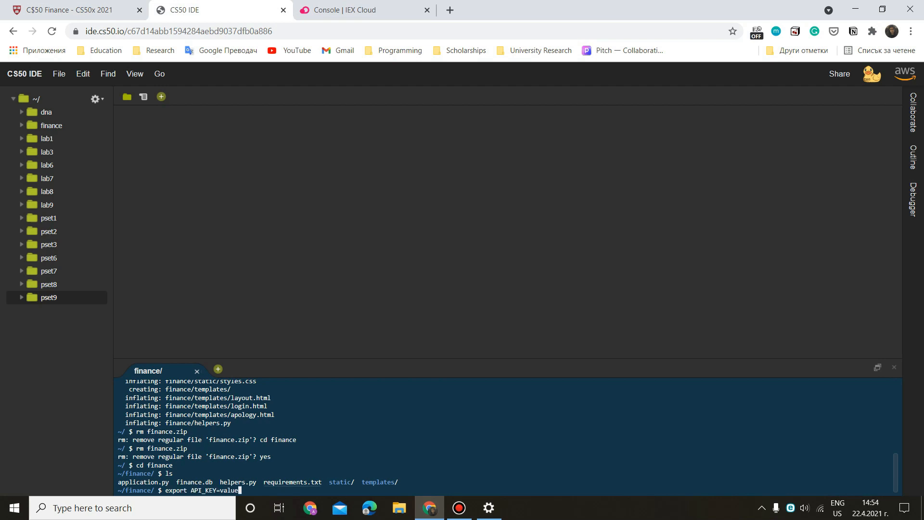
click(70, 9)
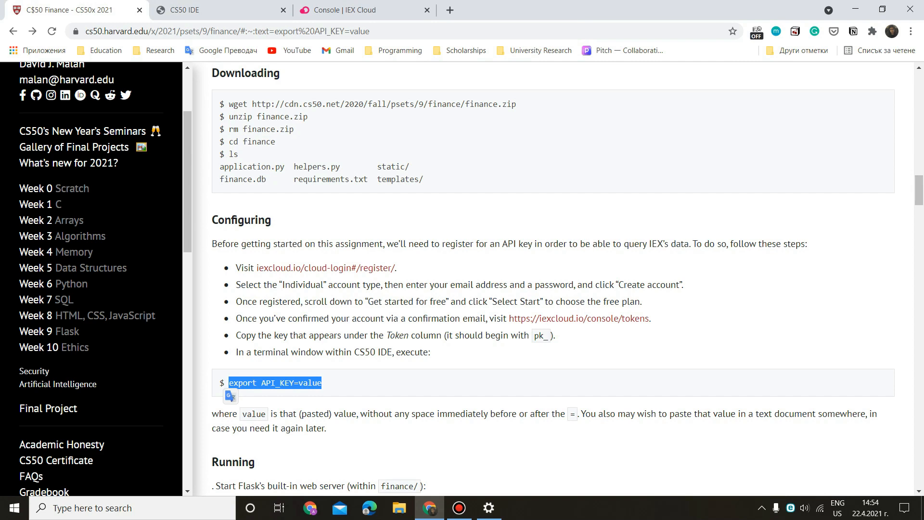
click(363, 10)
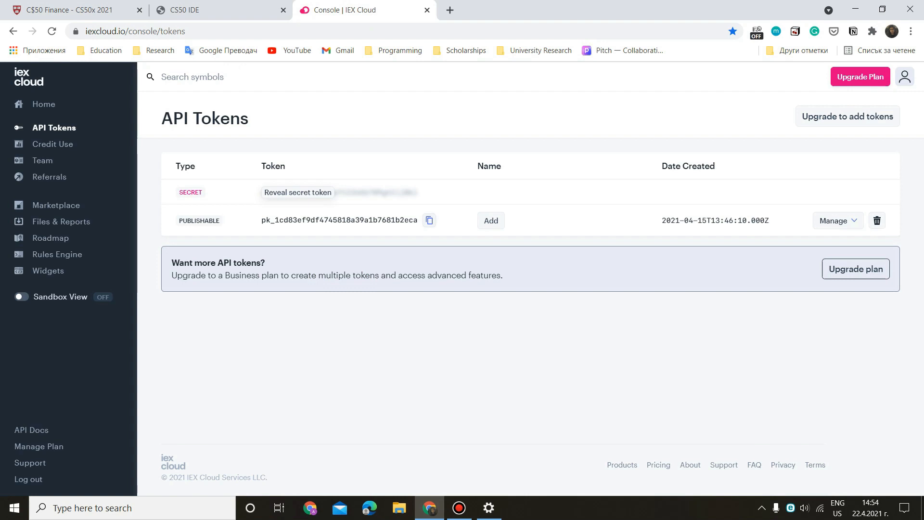
mouse_move(429, 219)
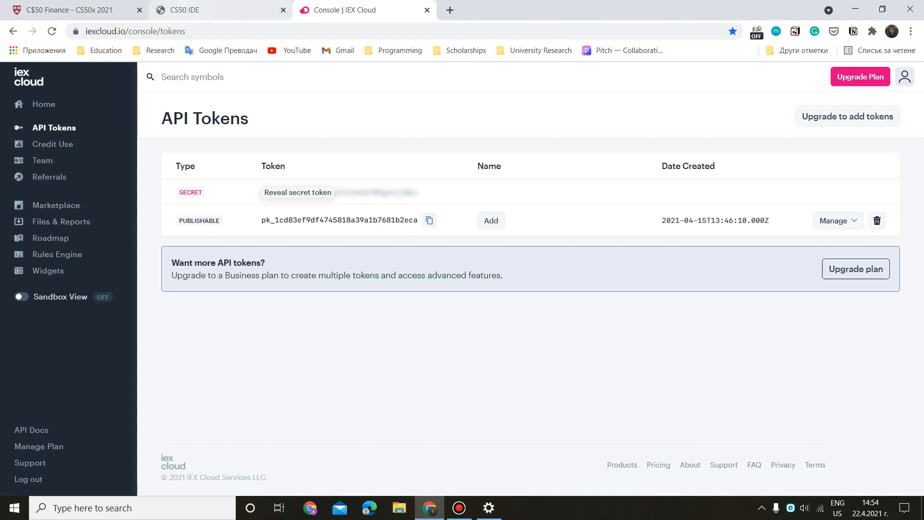
click(219, 10)
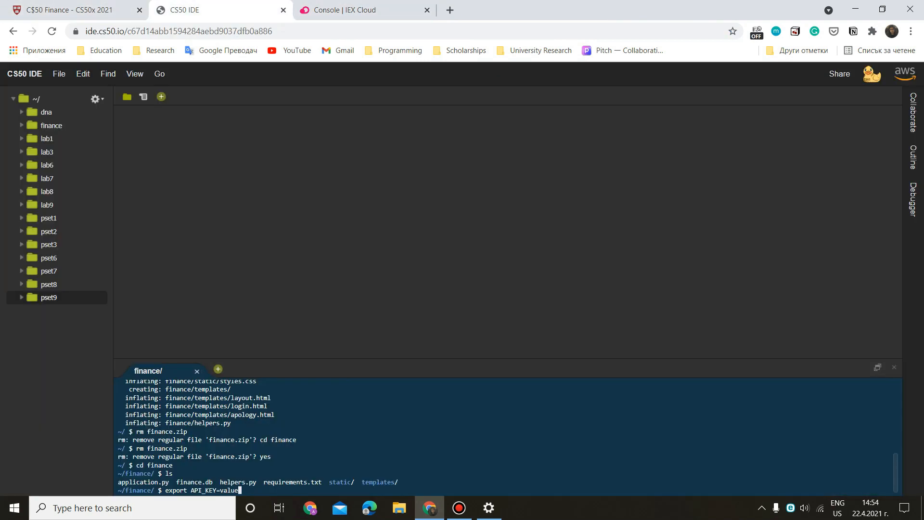
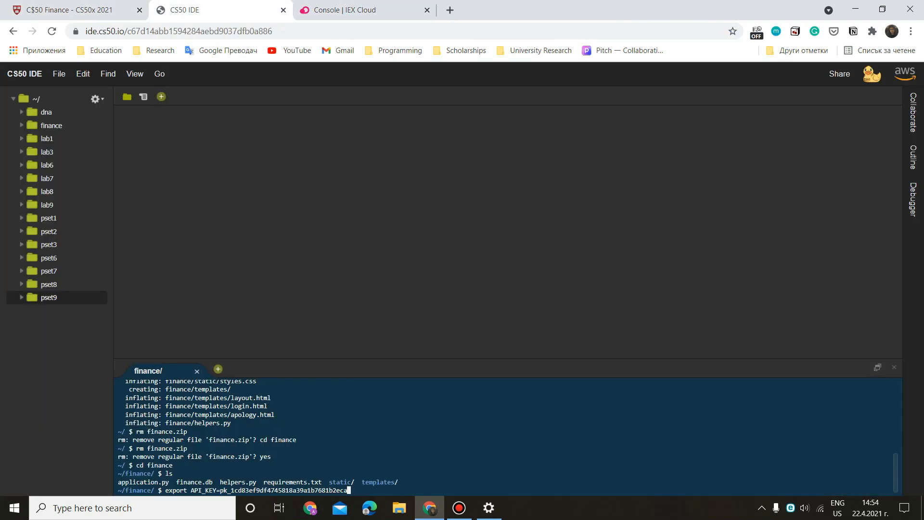
key(Return)
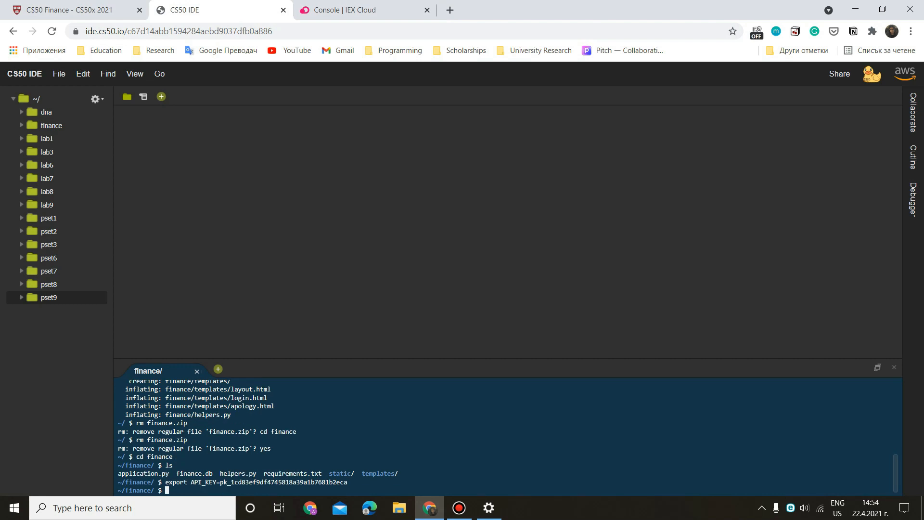
Step: Start the server with 'flask run' and open the app's login page in a new tab
text(flask)
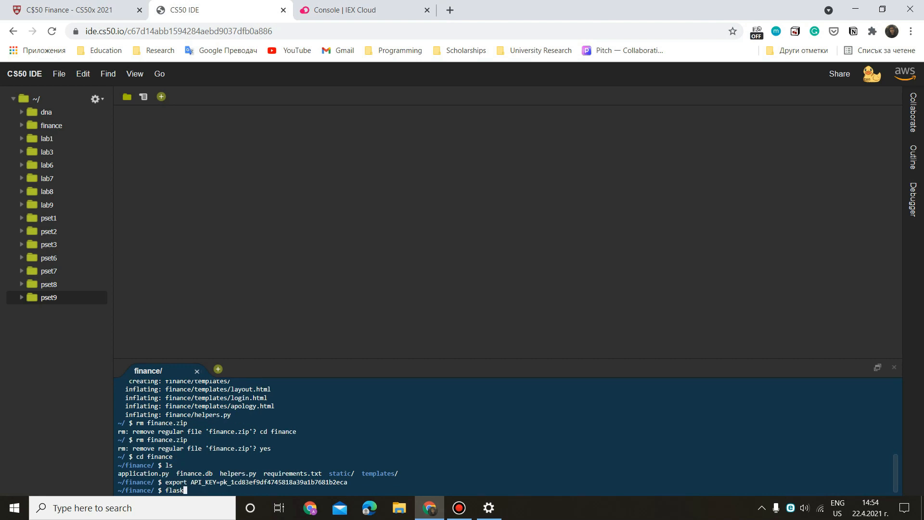
key(Return)
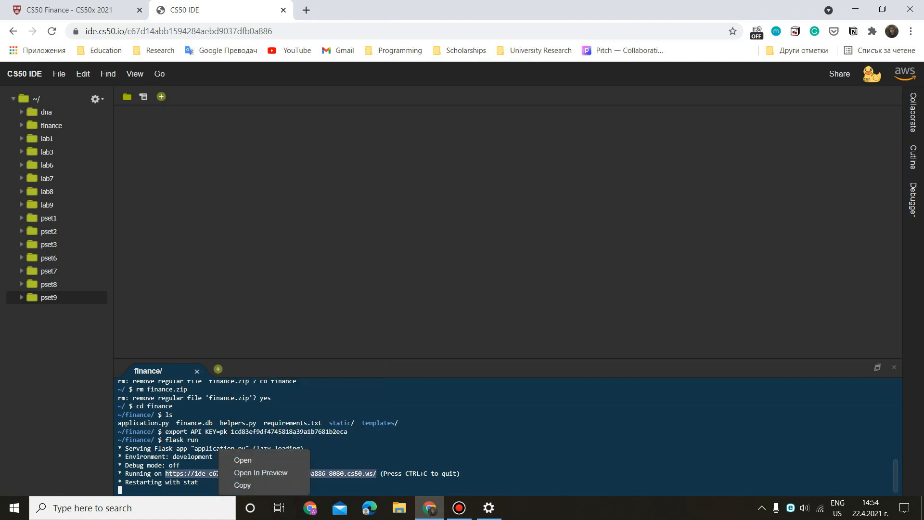
click(260, 472)
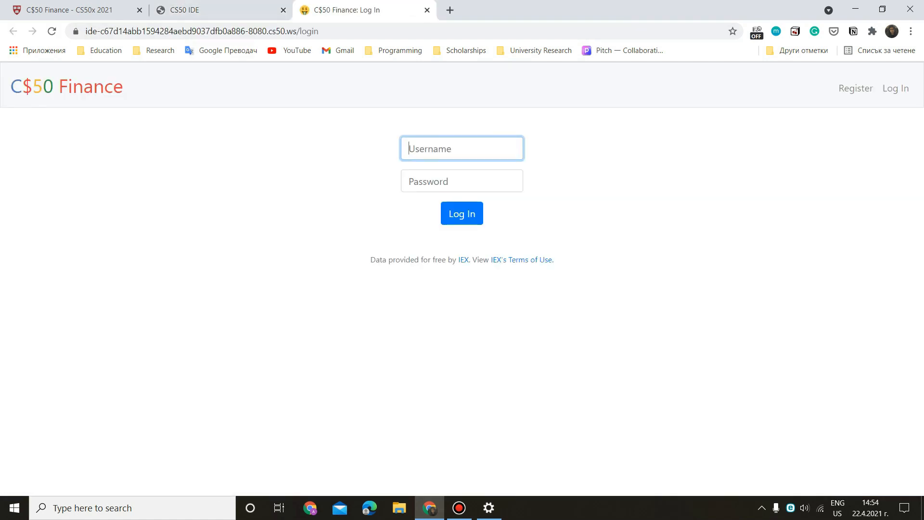
click(218, 10)
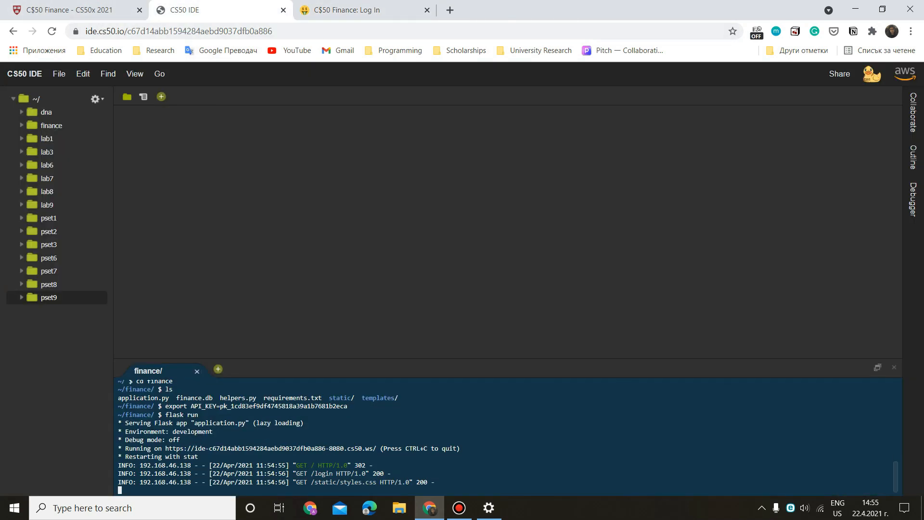
Step: Scroll the Finance page past Running and Understanding down to the register specification
click(70, 9)
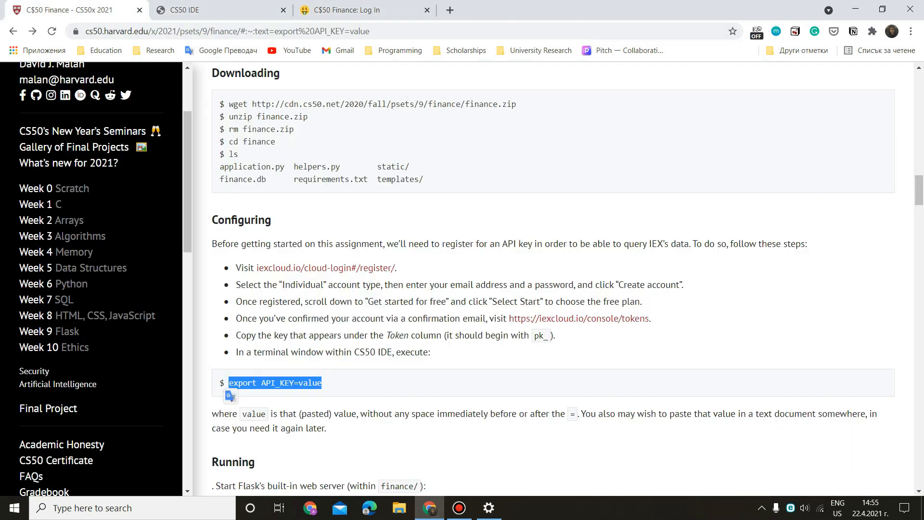
scroll(down, 3)
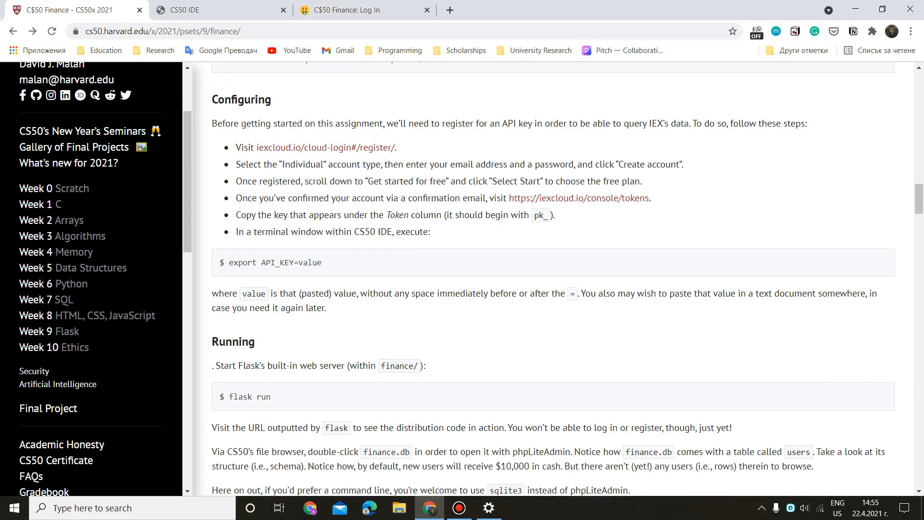
scroll(down, 3)
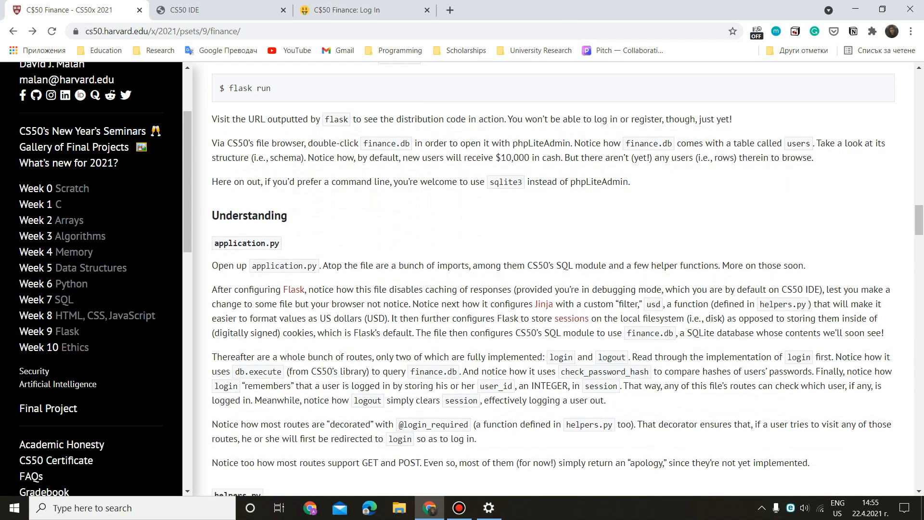
scroll(down, 3)
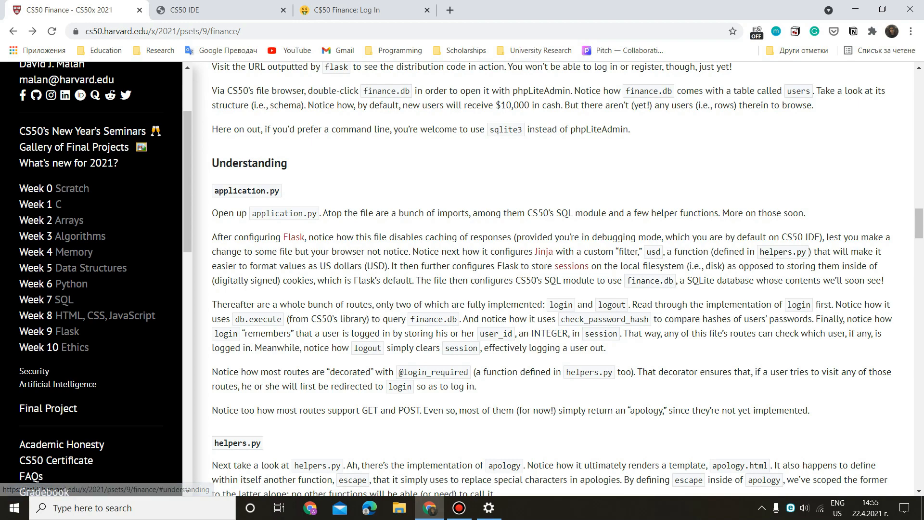
scroll(down, 3)
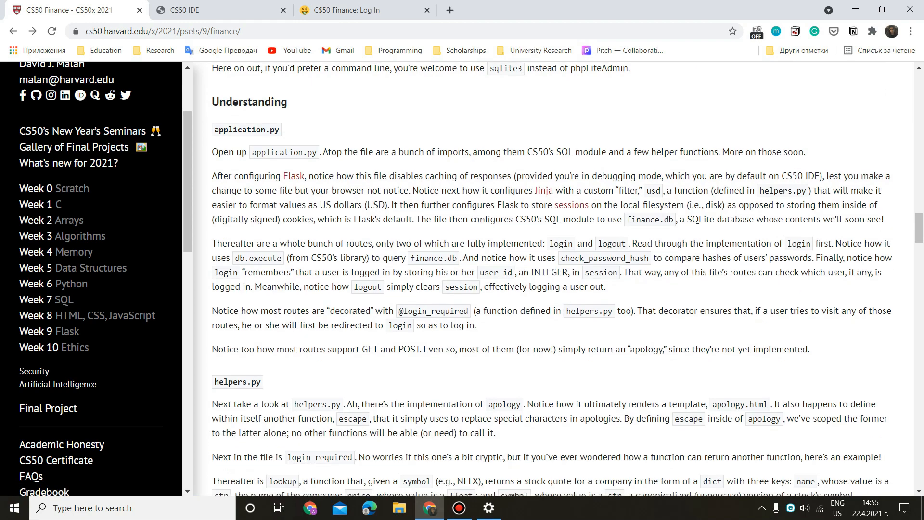
scroll(down, 3)
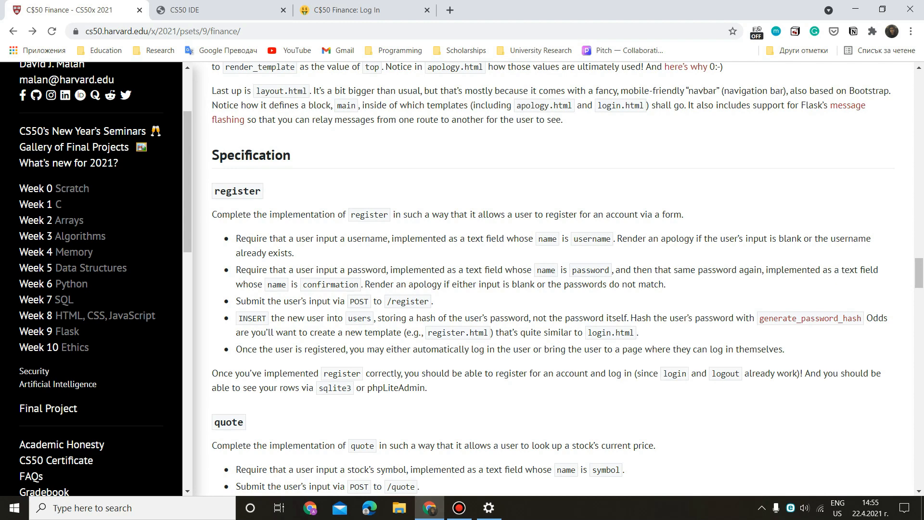
scroll(down, 3)
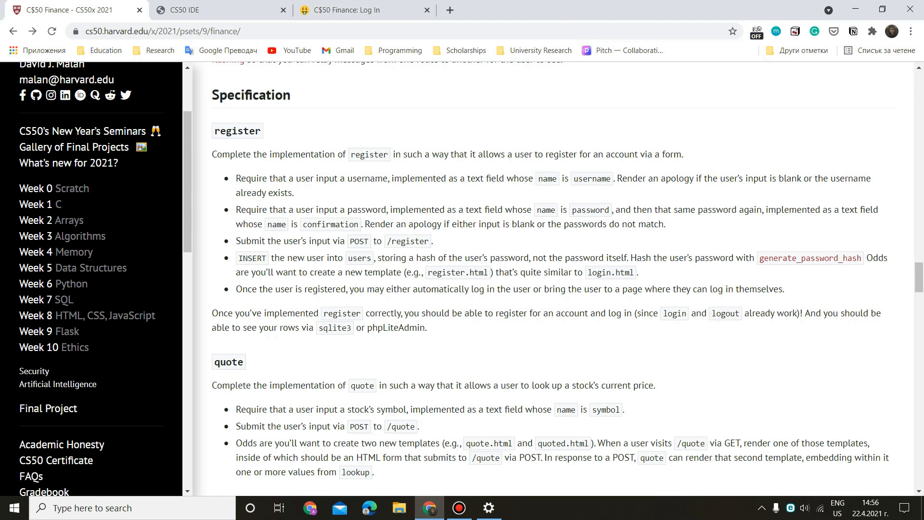
mouse_move(809, 258)
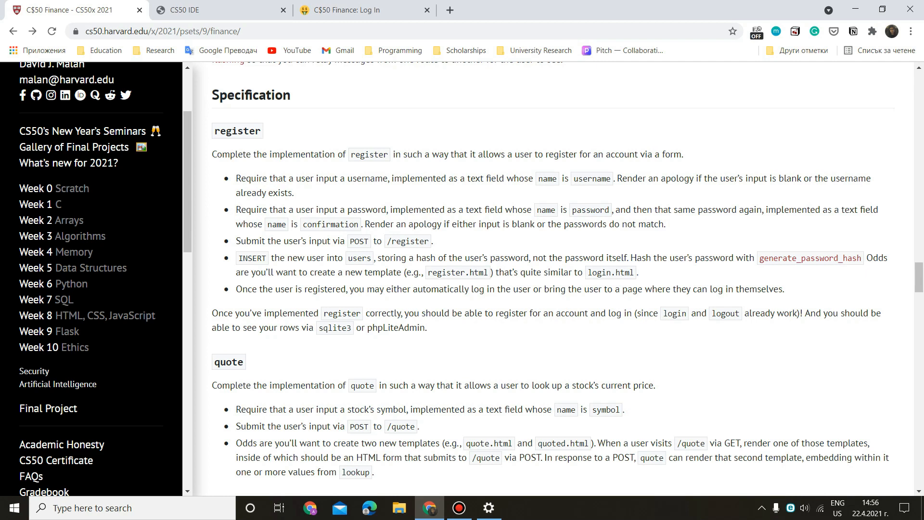
Step: Create a new file register.html inside the finance/templates folder
click(219, 9)
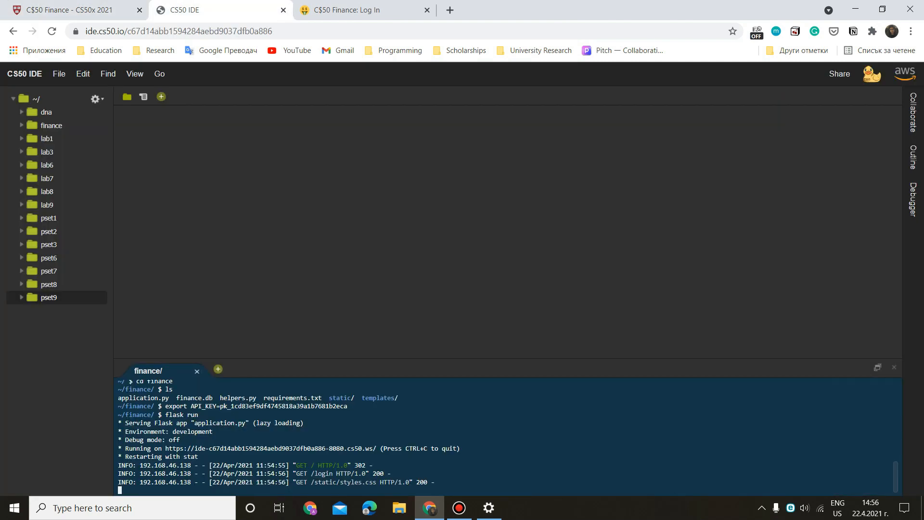
click(51, 125)
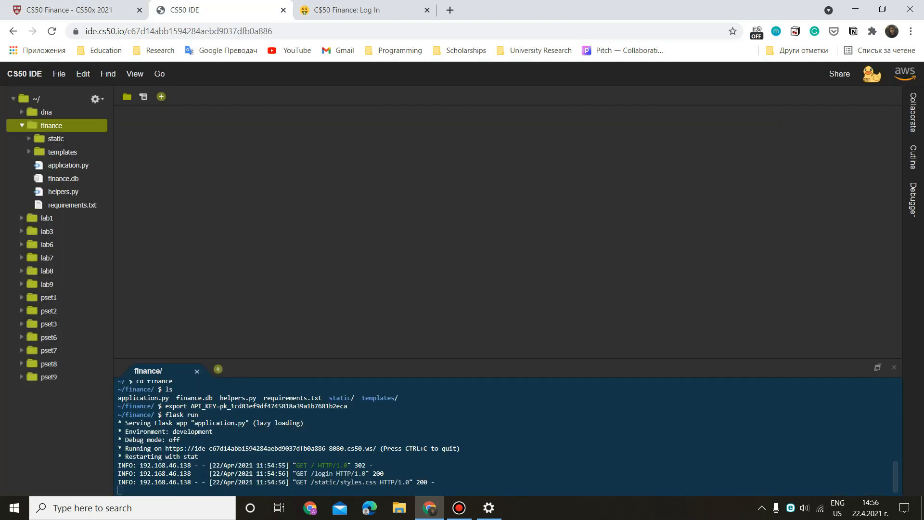
right_click(61, 151)
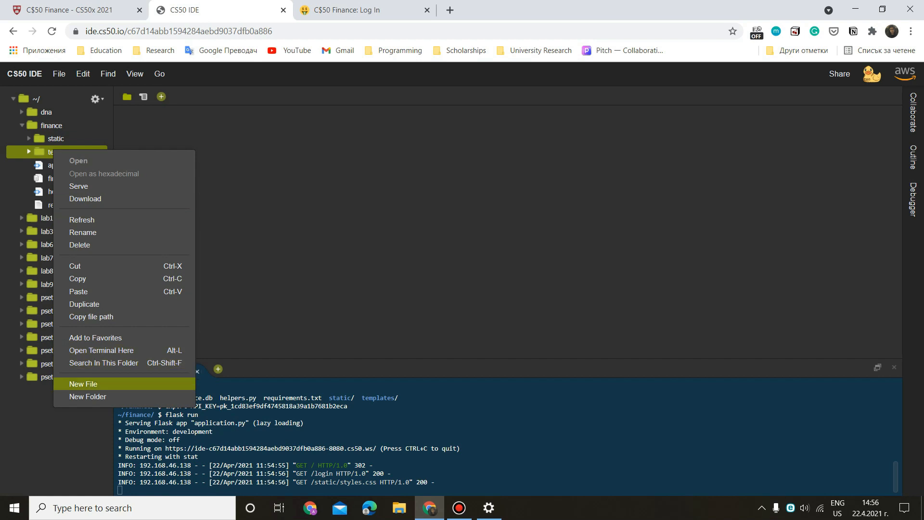
click(83, 384)
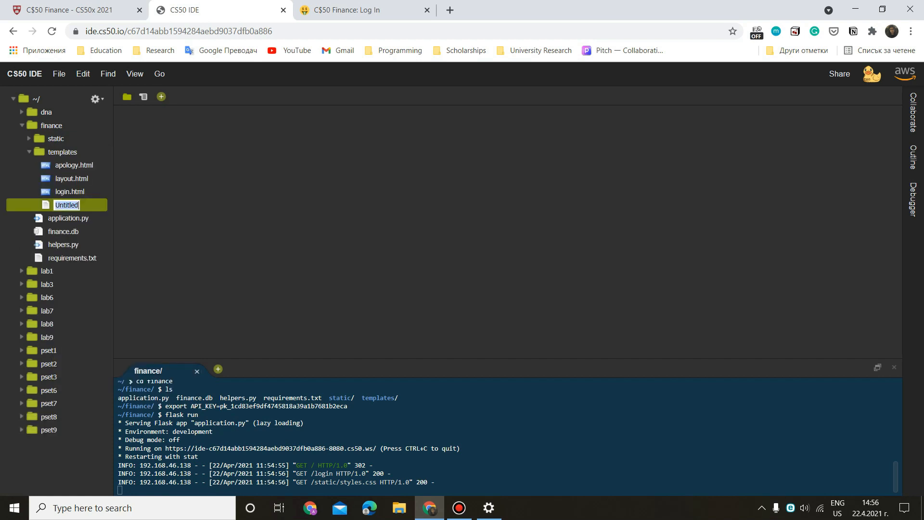
text(re)
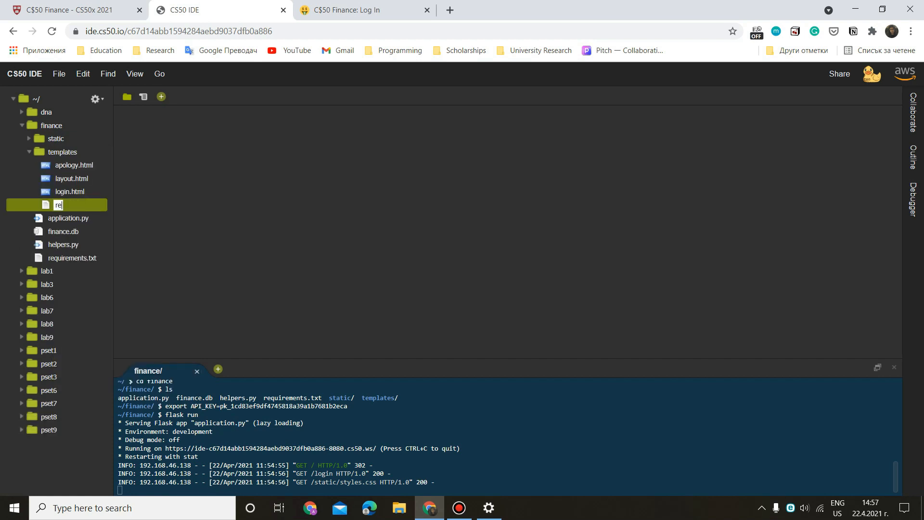
text(register.html)
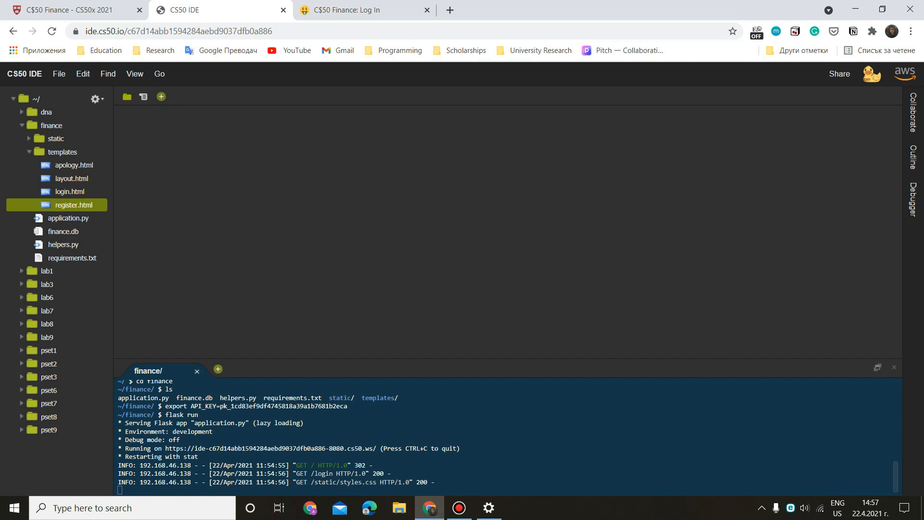
mouse_move(67, 204)
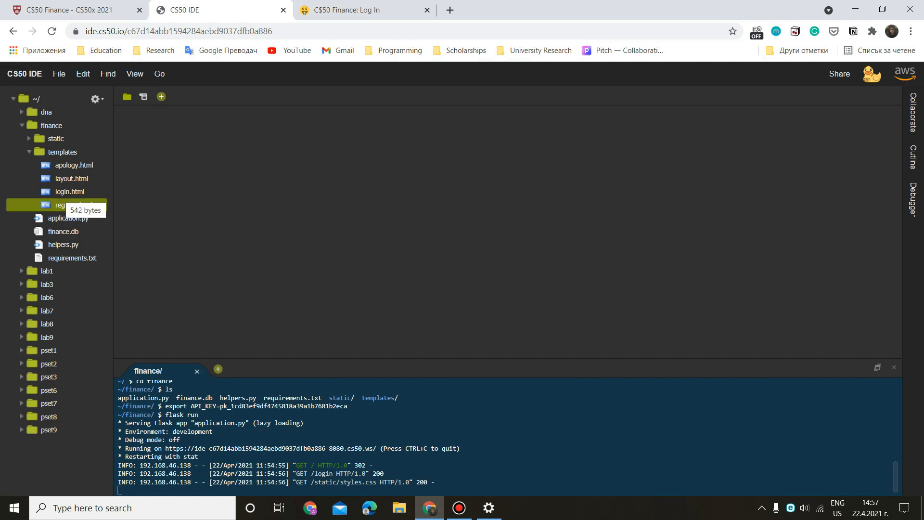
Step: Copy login.html into register.html, retitling it Register with form action /register
click(68, 192)
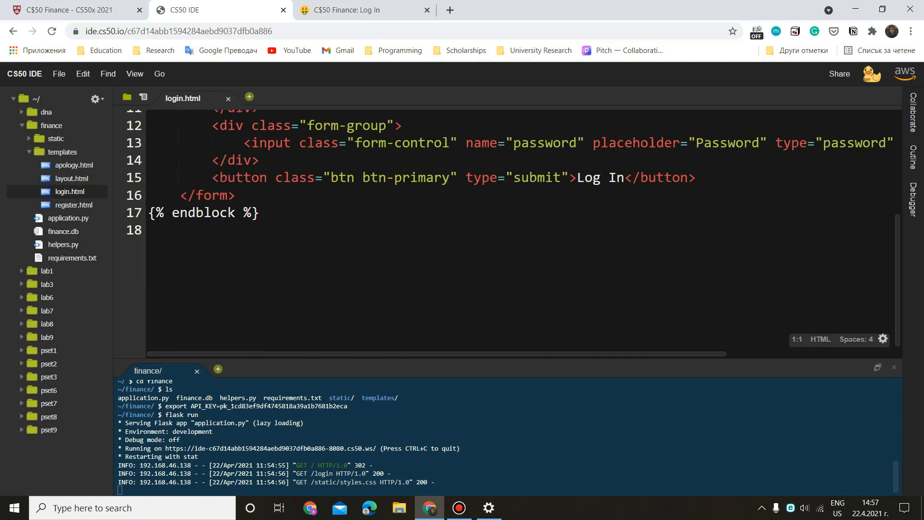
scroll(up, 3)
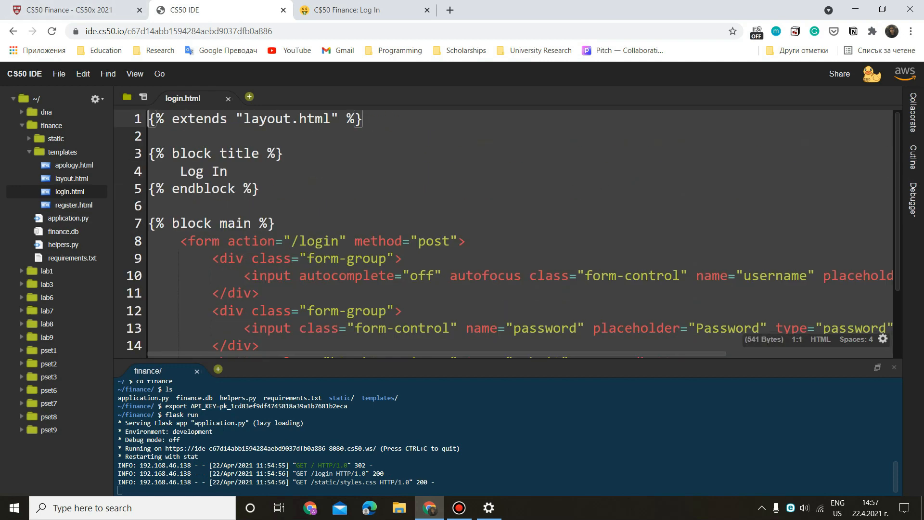
click(76, 204)
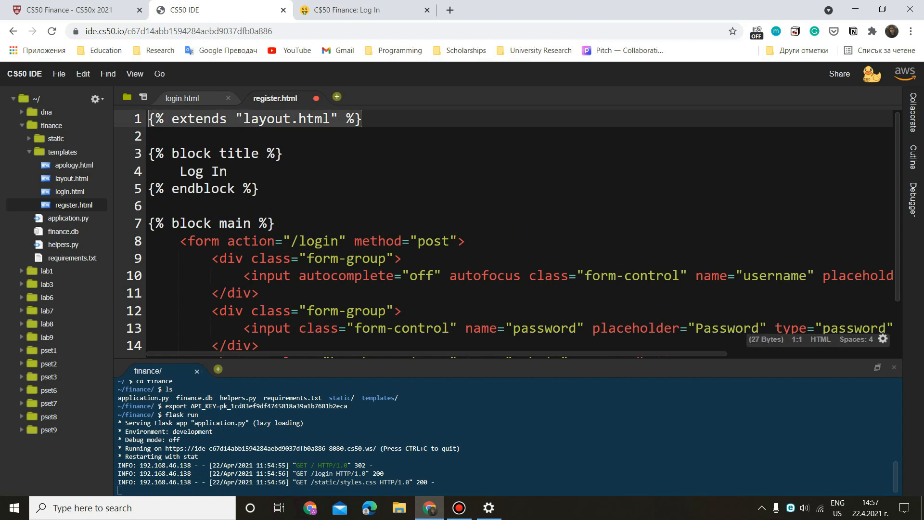
click(219, 171)
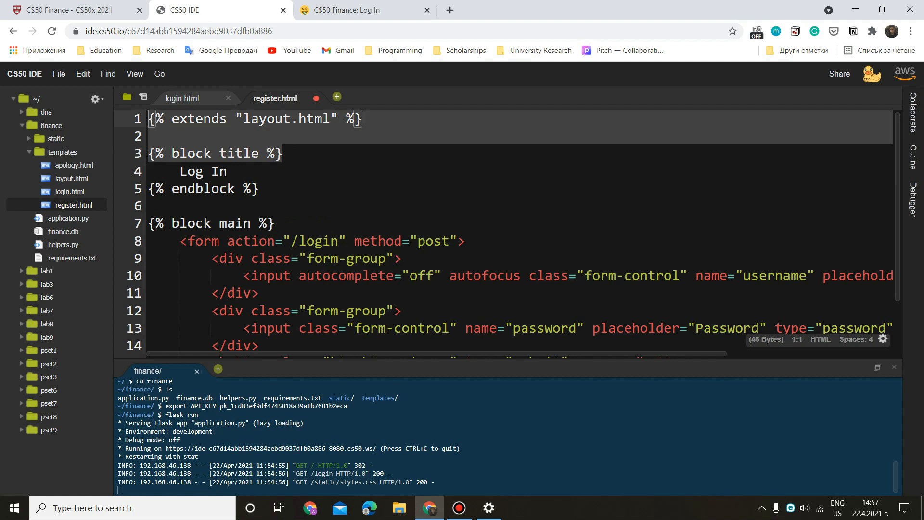
click(227, 171)
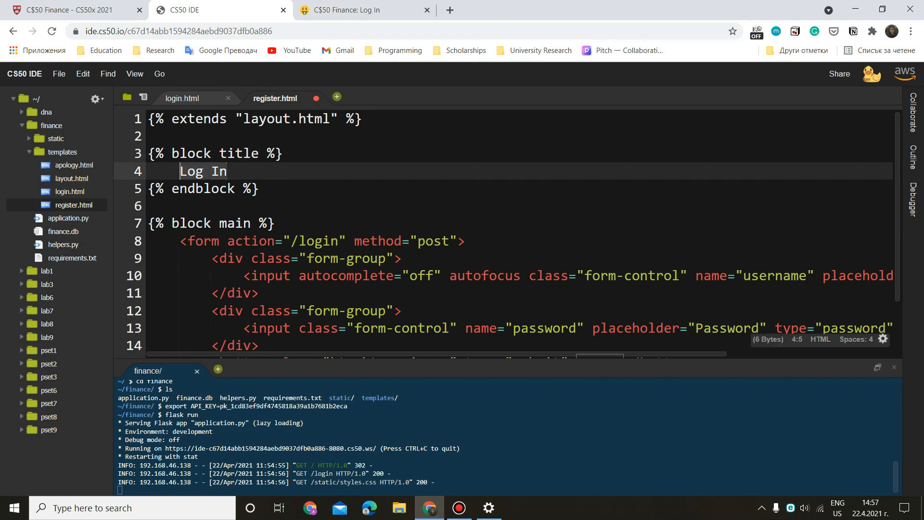
text(Reg)
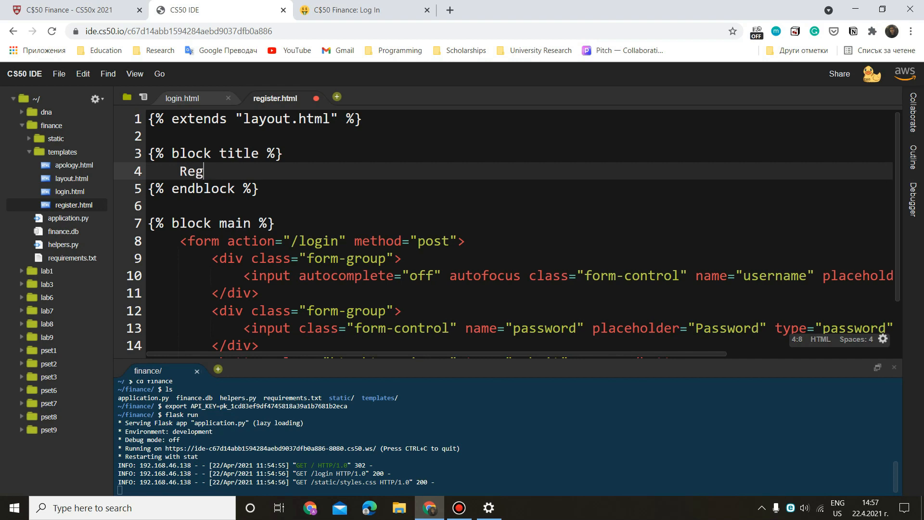
text(ister)
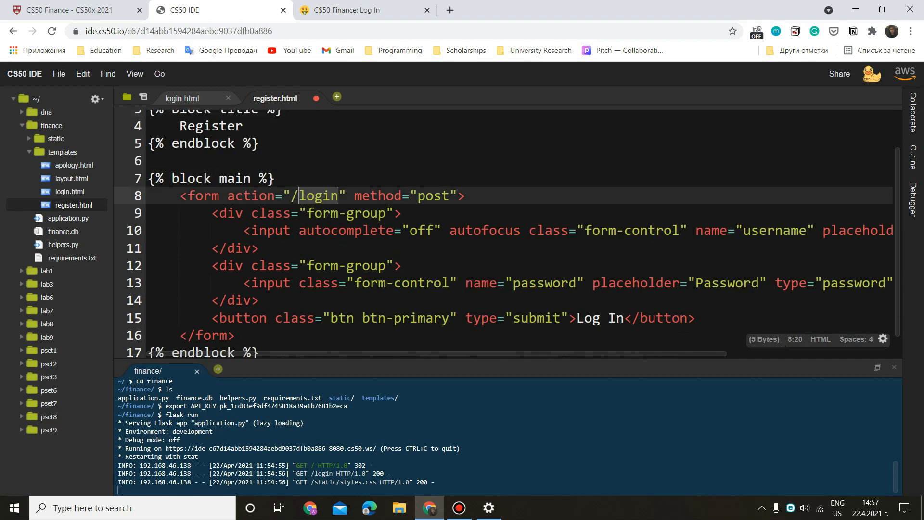
text(register)
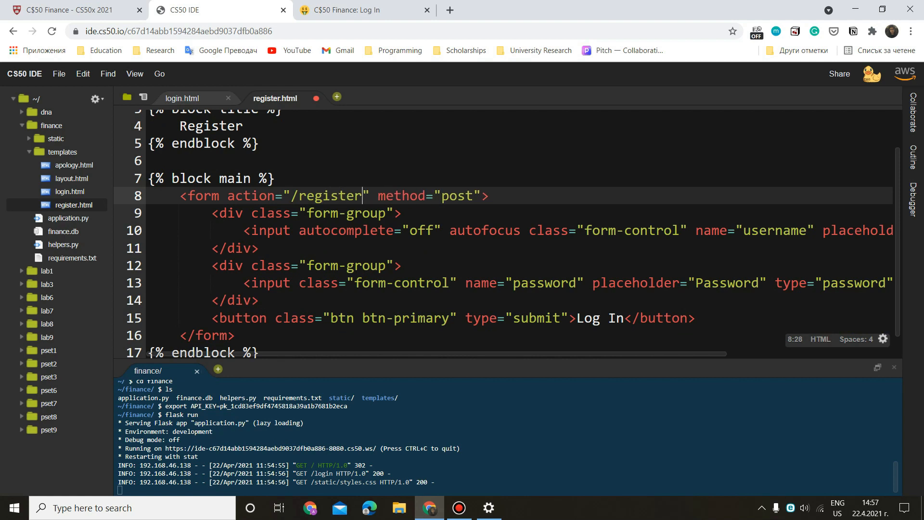
scroll(right, 3)
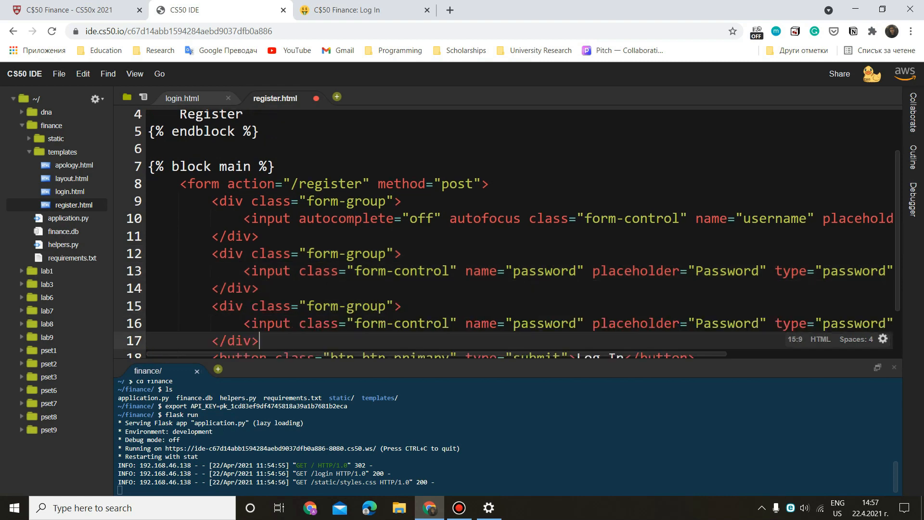
Step: Add a confirmation password input and relabel the submit button Register
scroll(down, 3)
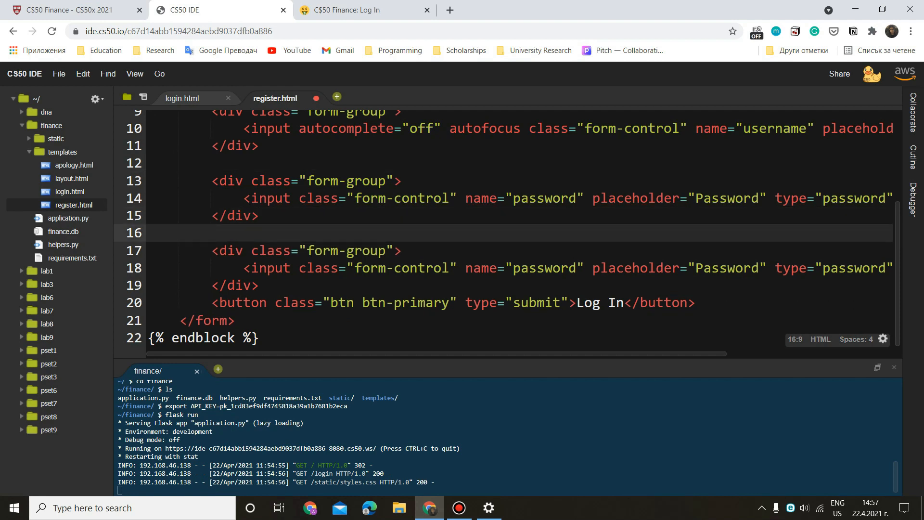
key(enter)
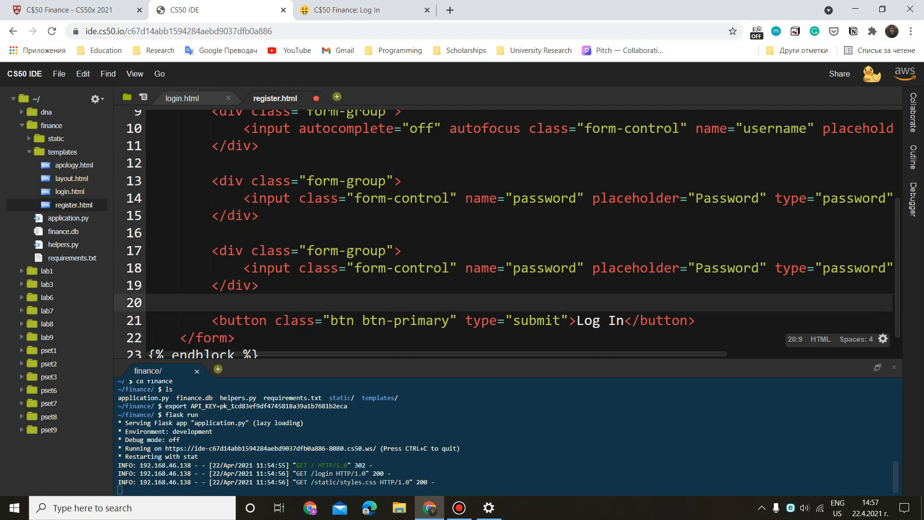
text(conf)
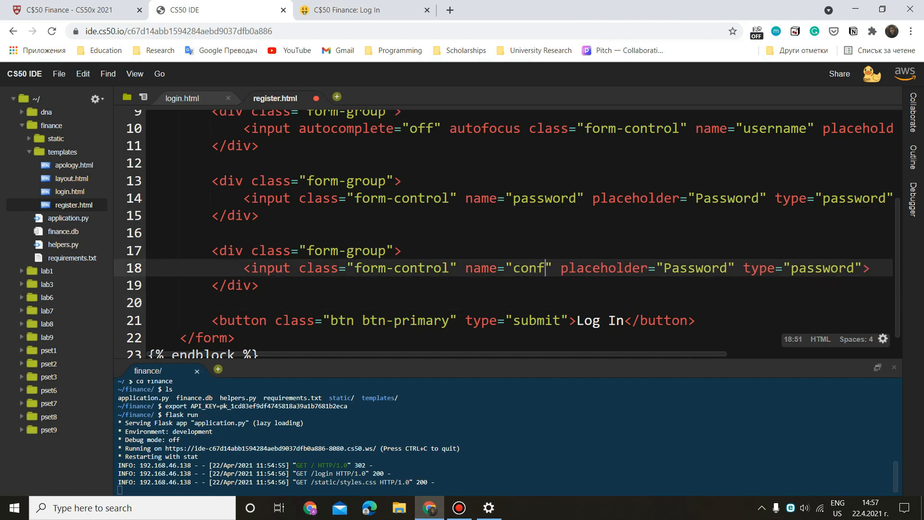
text(irmation)
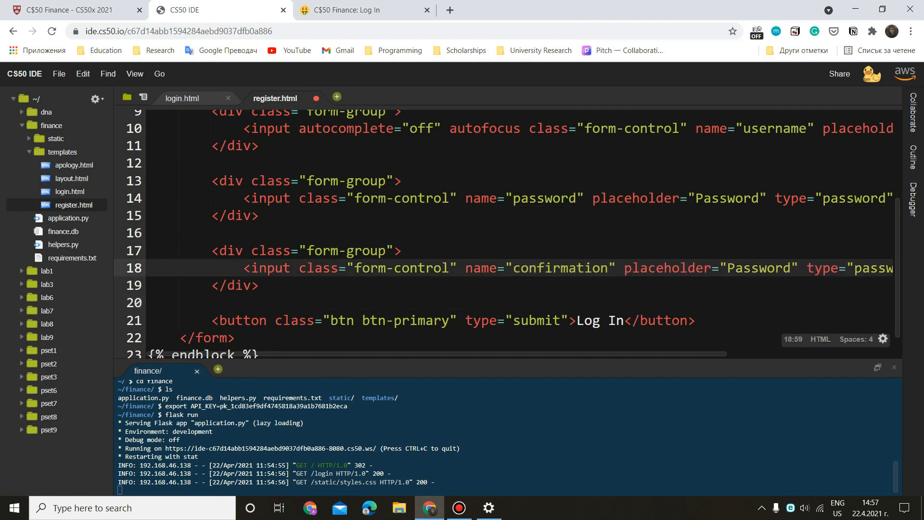
scroll(right, 3)
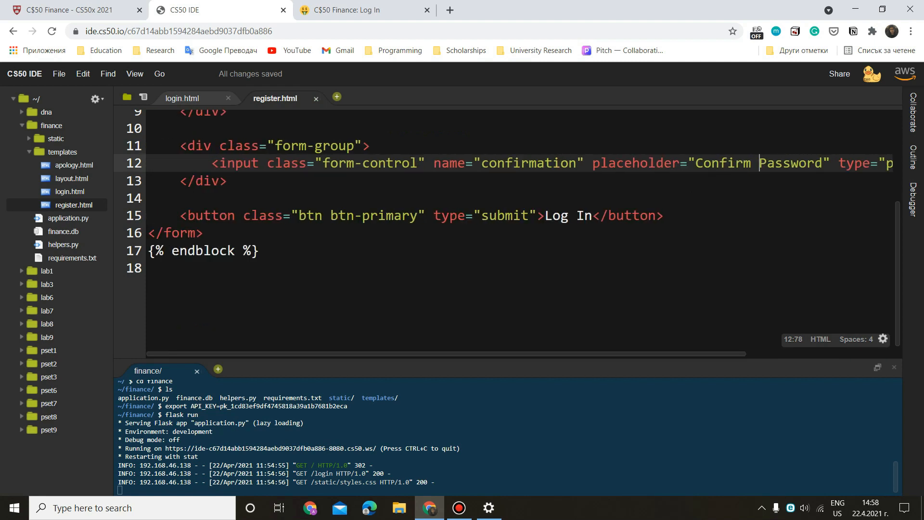
scroll(up, 3)
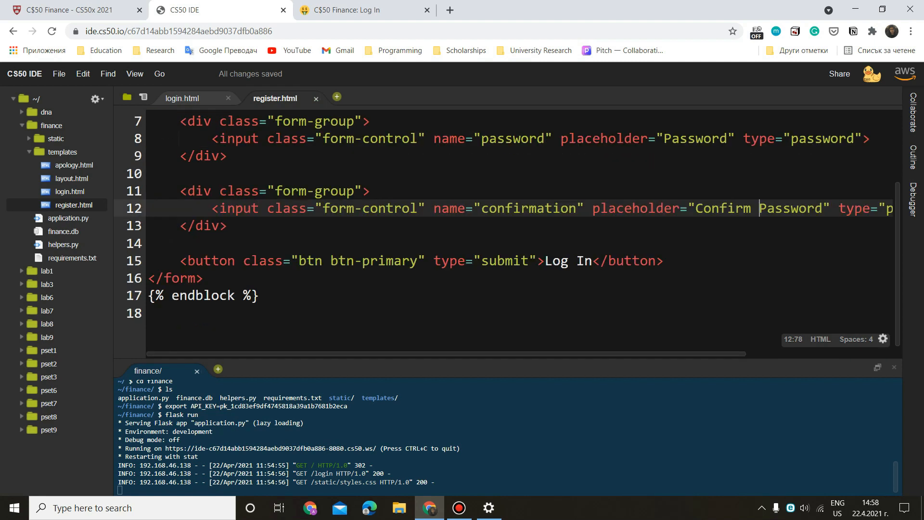
text(Regi)
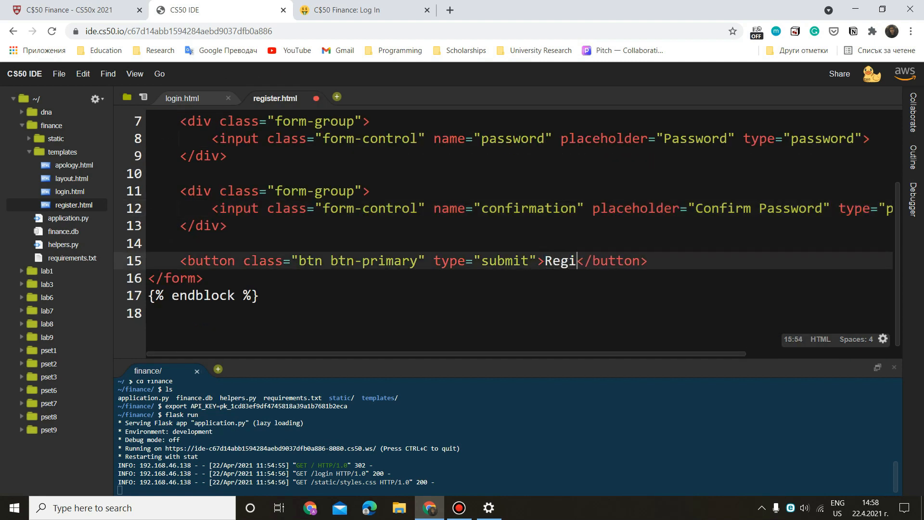
text(ster)
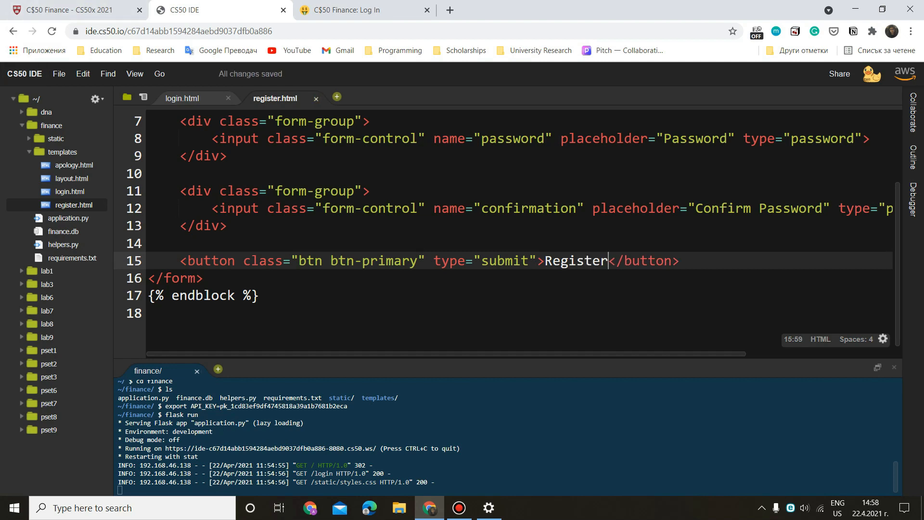
scroll(up, 3)
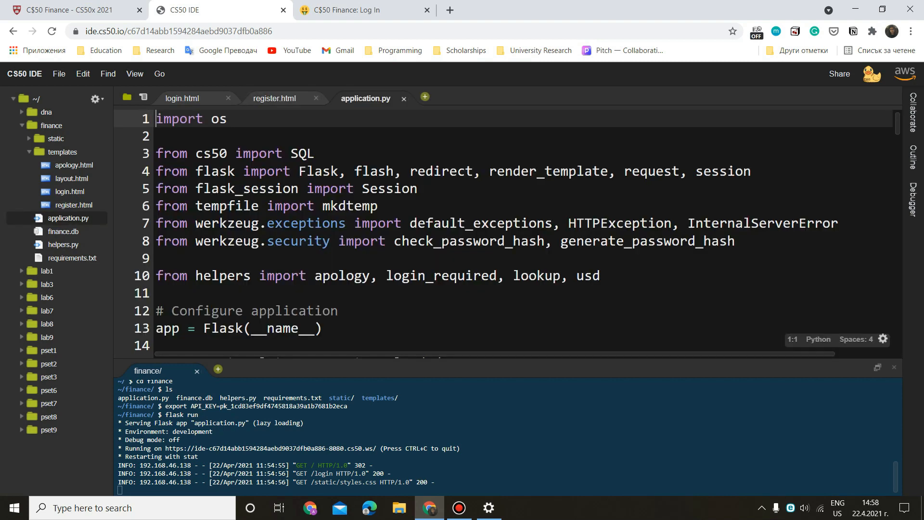
Step: Scroll application.py to the /register route and place the caret after its docstring
scroll(down, 3)
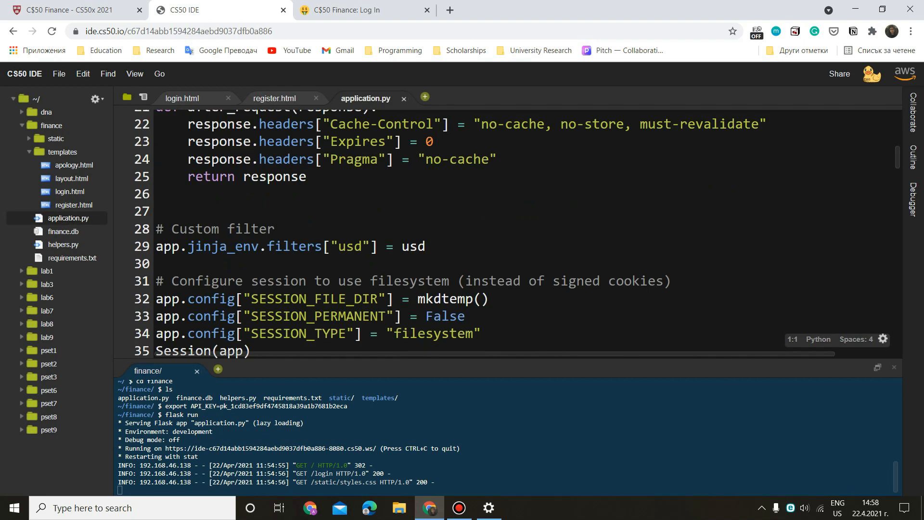
scroll(down, 3)
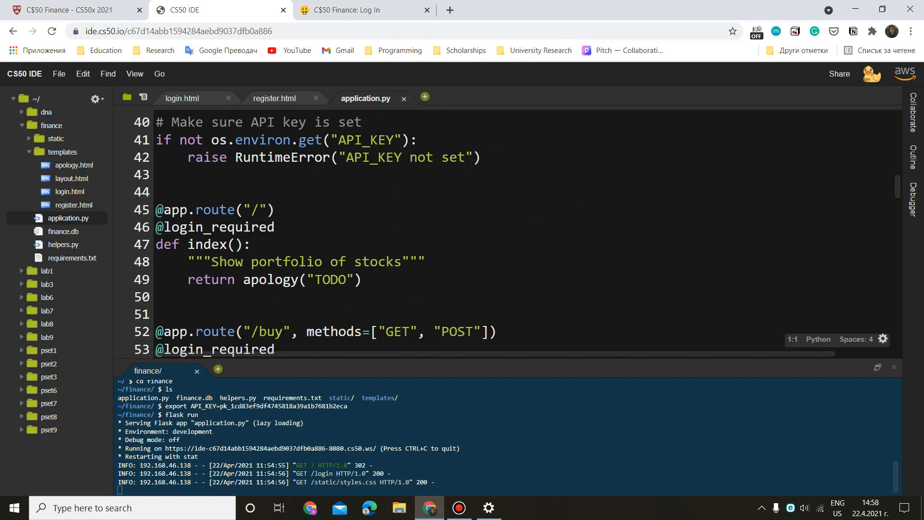
scroll(down, 3)
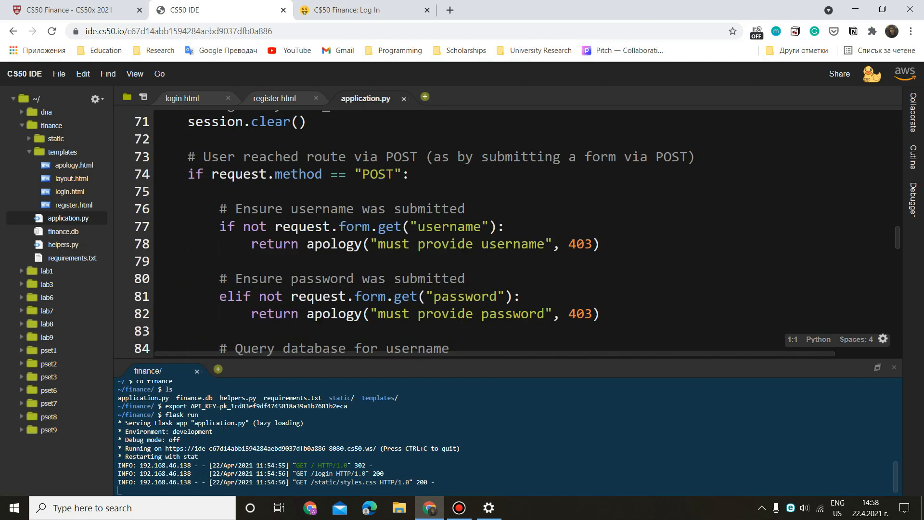
scroll(down, 3)
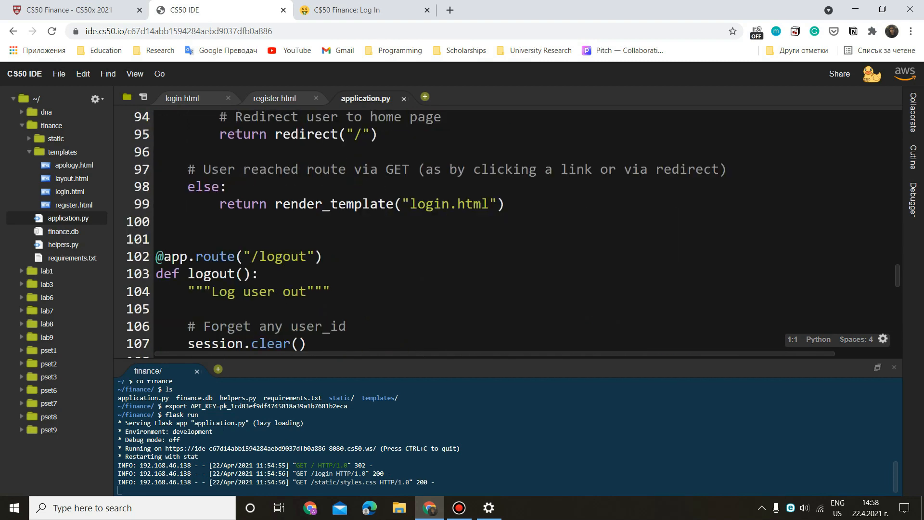
scroll(down, 3)
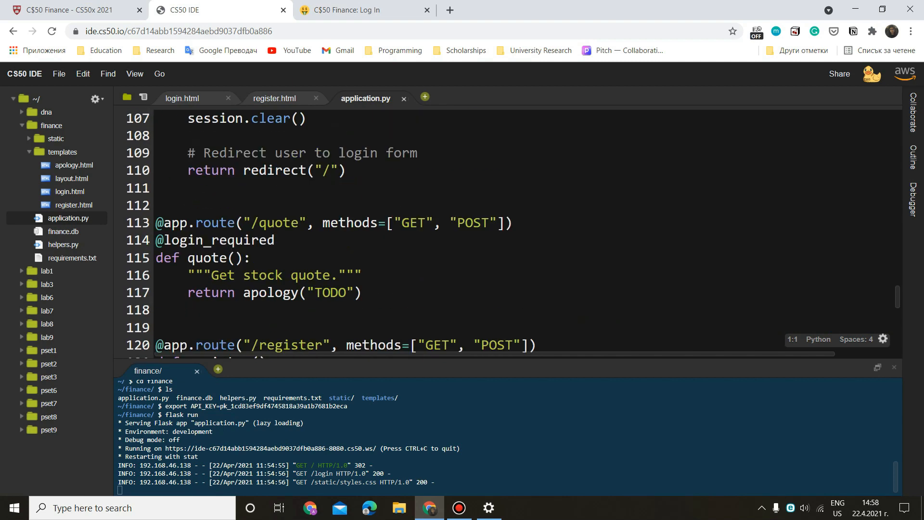
scroll(down, 3)
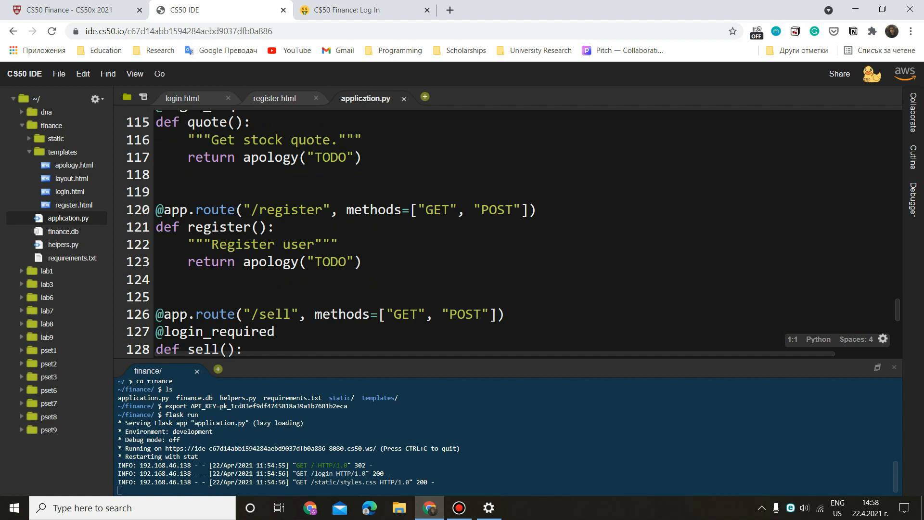
click(265, 243)
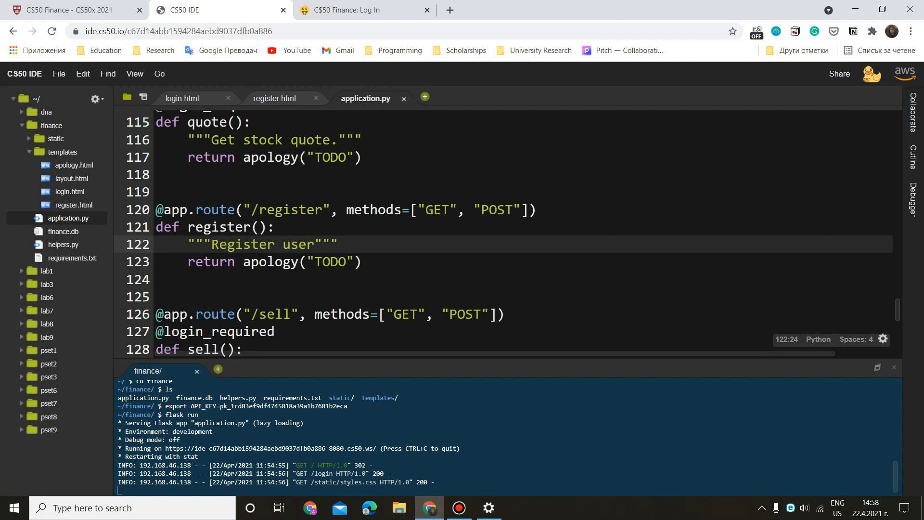
Step: Add an 'if request.method == "POST": pass / else:' branch to the register route
key(enter)
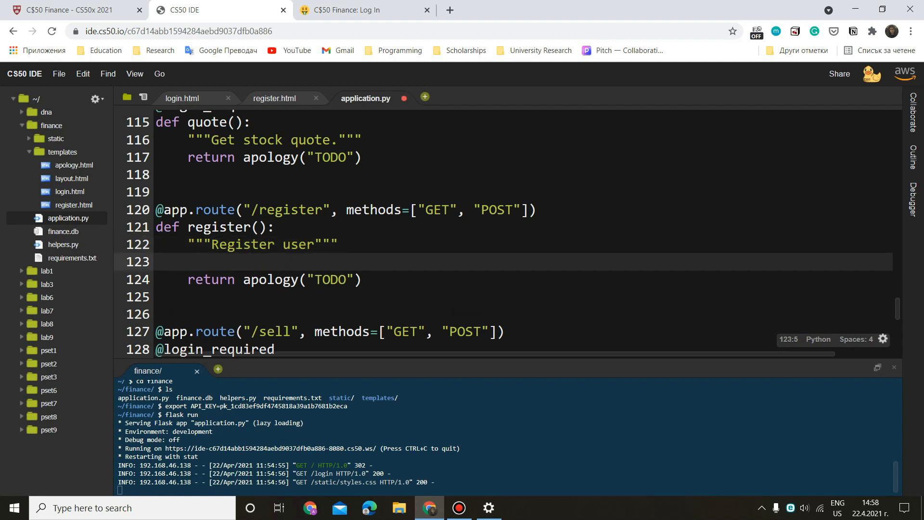
text(if ())
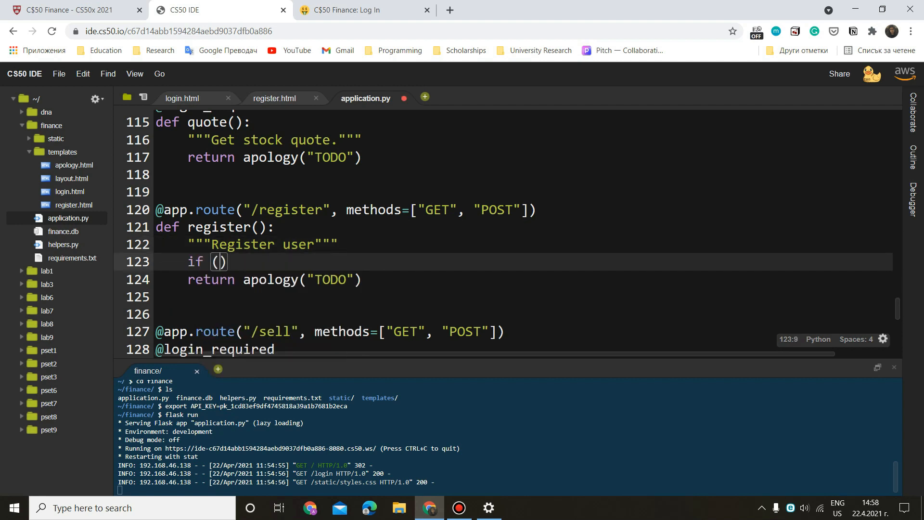
text(request.method)
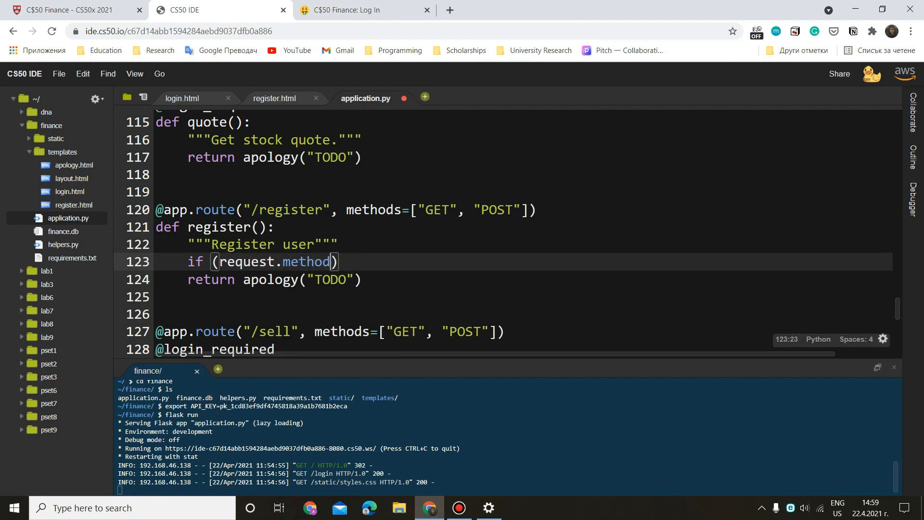
text(== "POST")
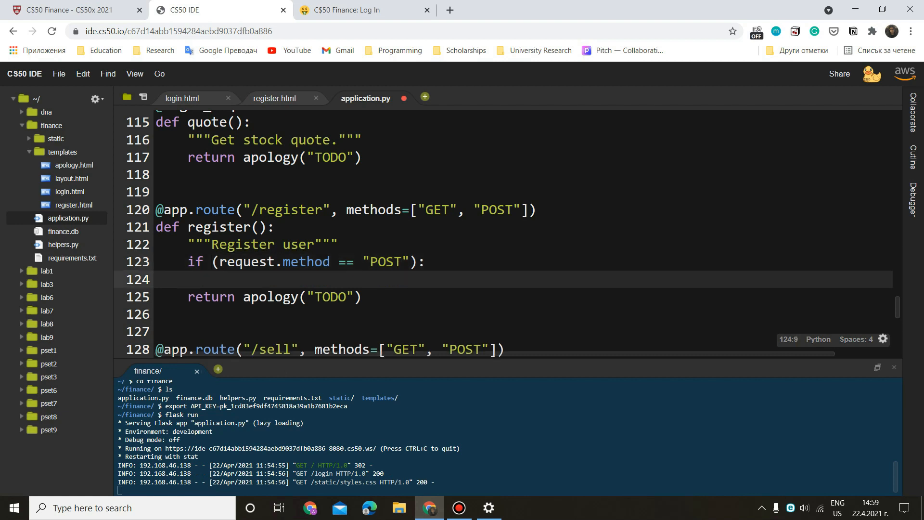
text(pass)
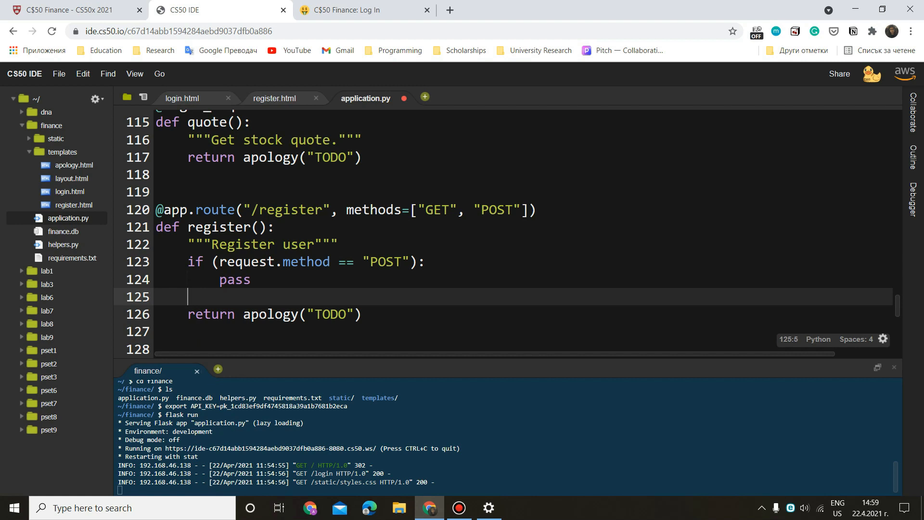
text(else:)
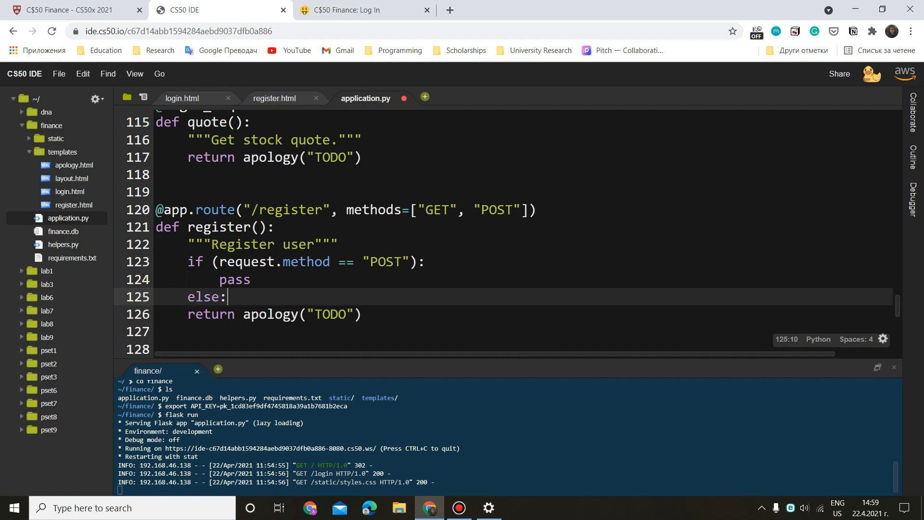
Step: Return render_template("register.html") in the else branch
key(Enter)
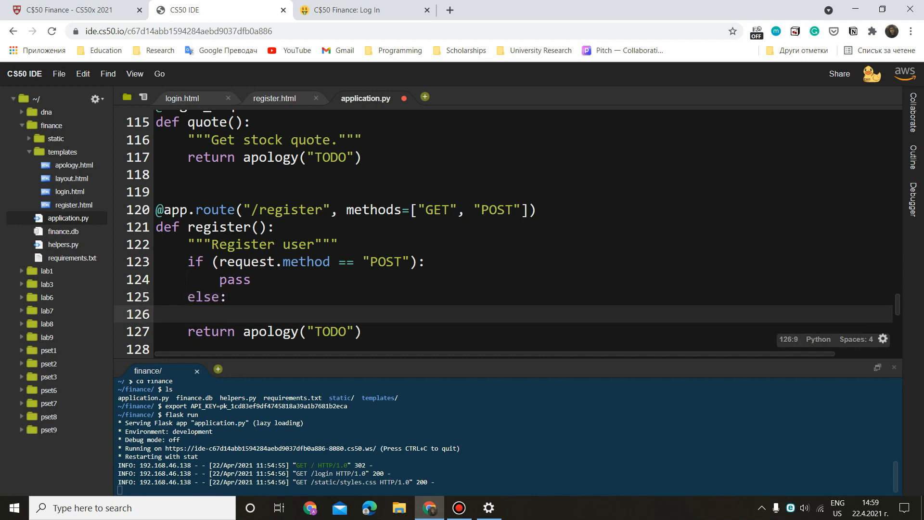
text(ren)
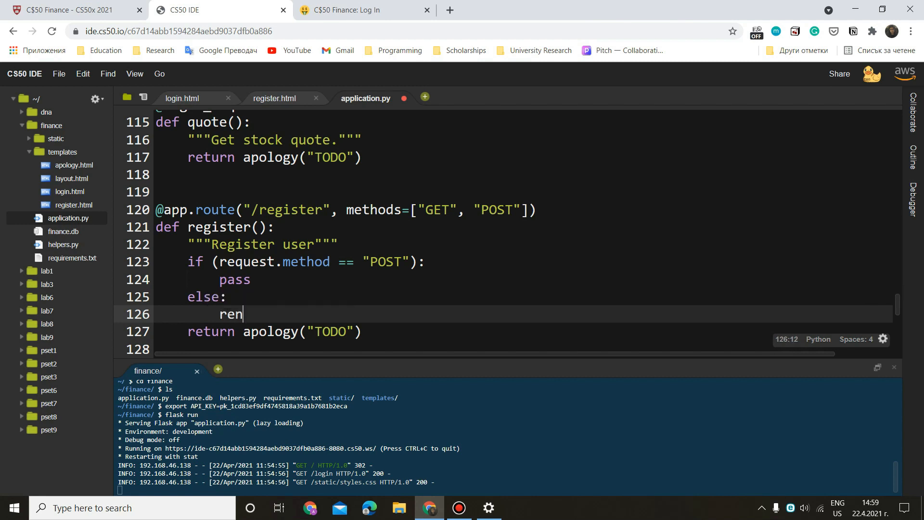
text(turn)
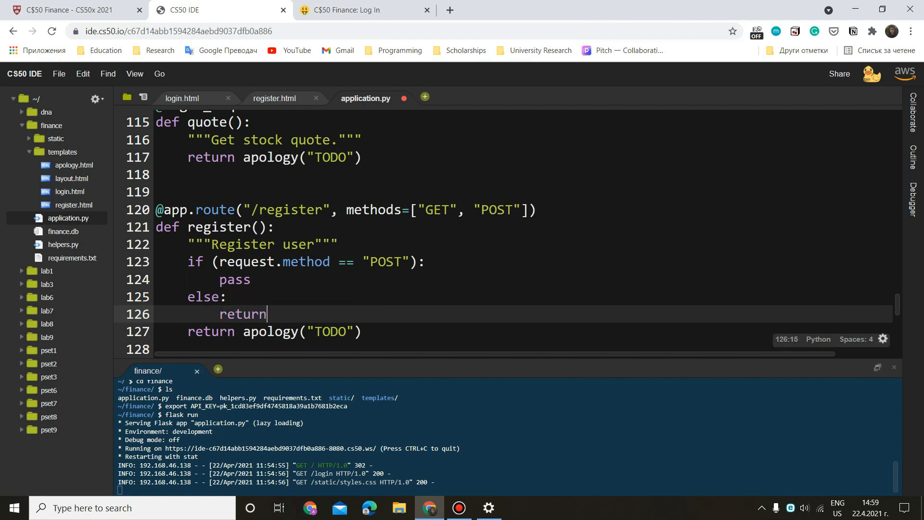
text(re)
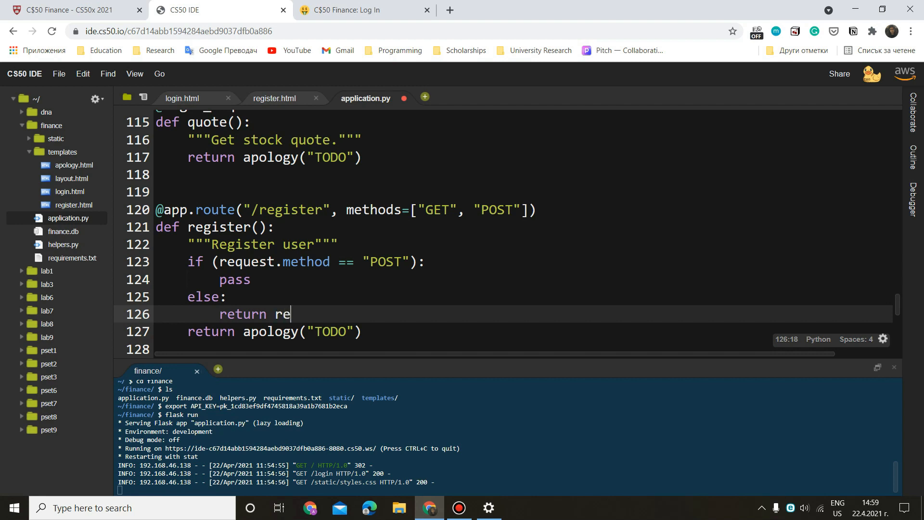
text(nder_template)
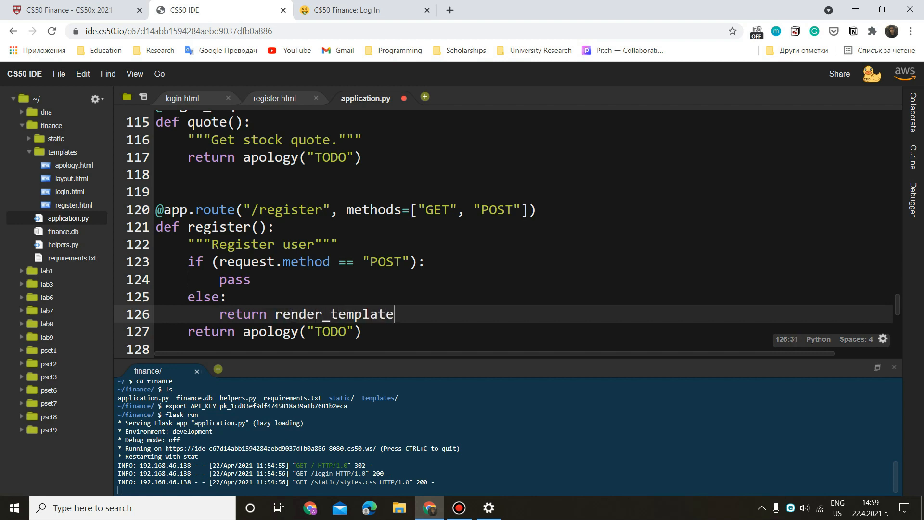
text((""))
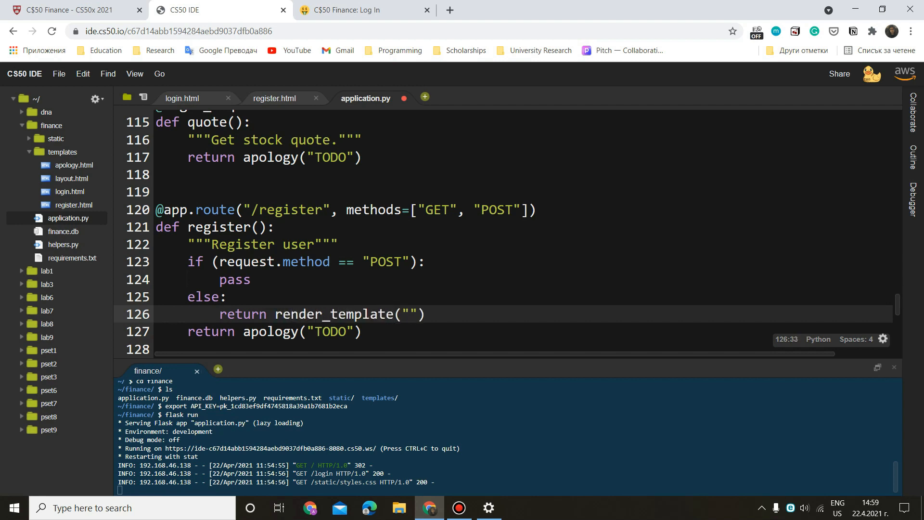
text(register.html)
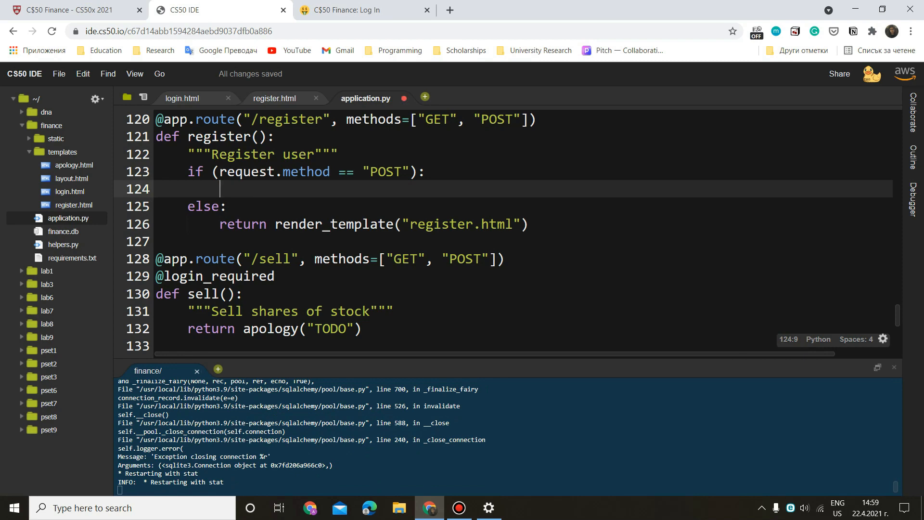
mouse_move(182, 98)
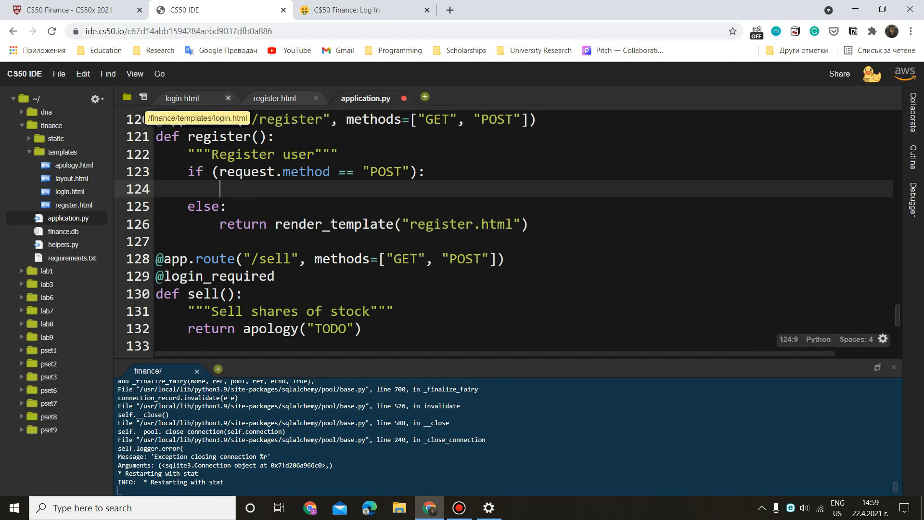
Step: Close the login.html tab and return to application.py
click(275, 98)
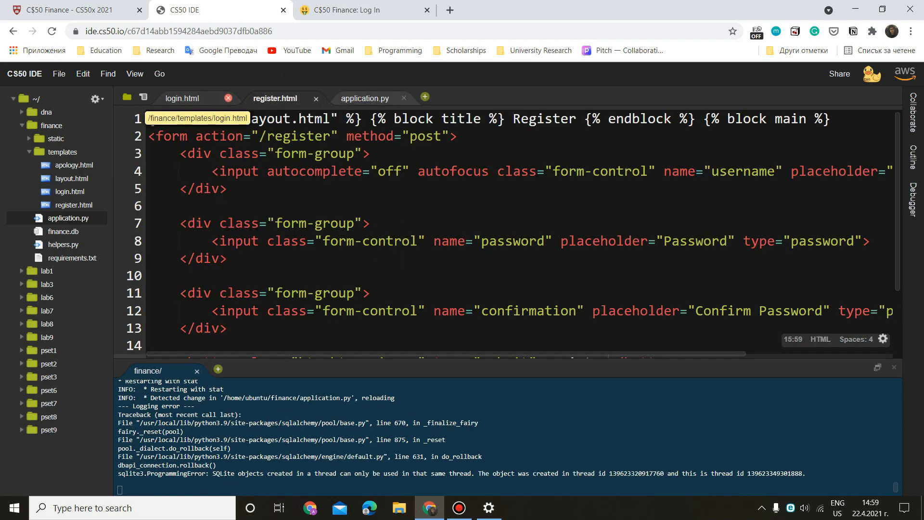
click(227, 98)
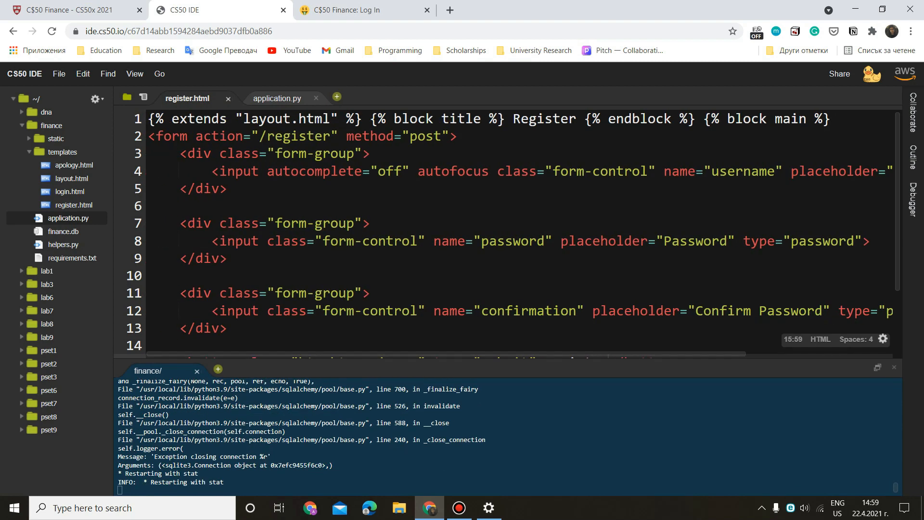
click(277, 98)
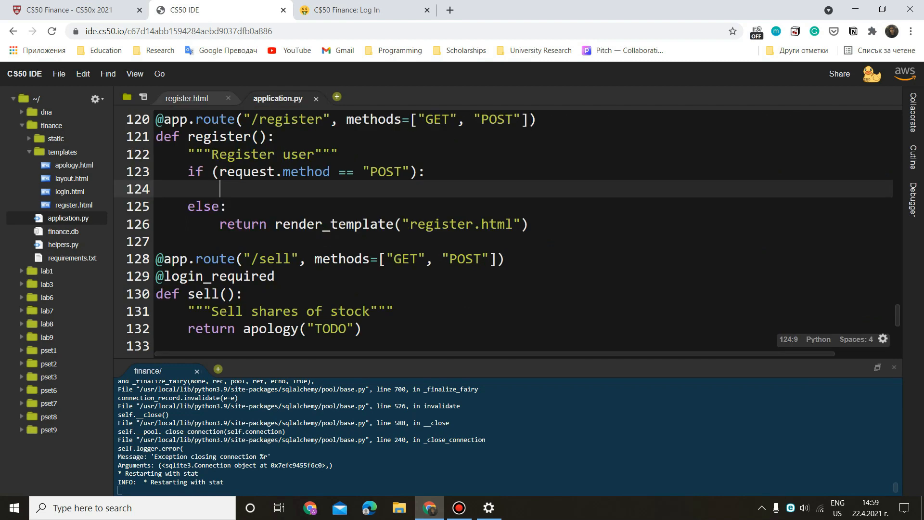
Step: Read username = request.form.get('username') in the POST branch
text(username)
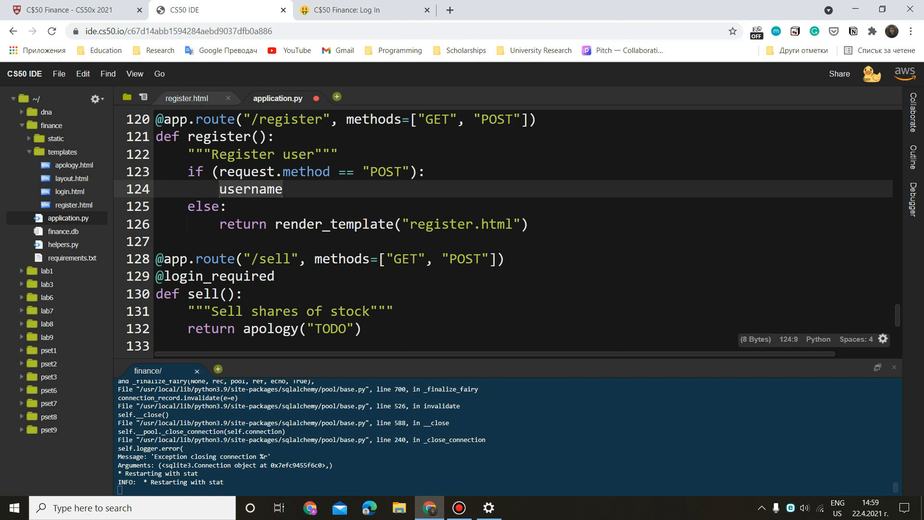
click(283, 190)
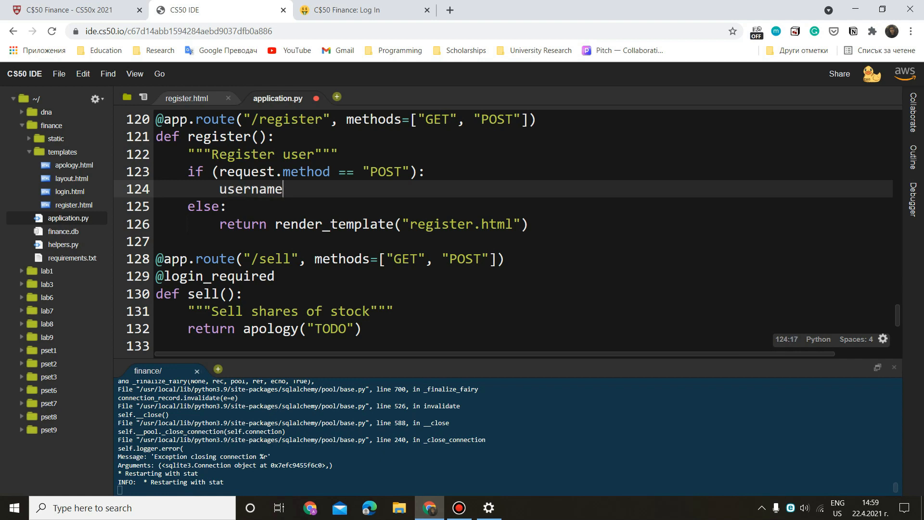
text(=)
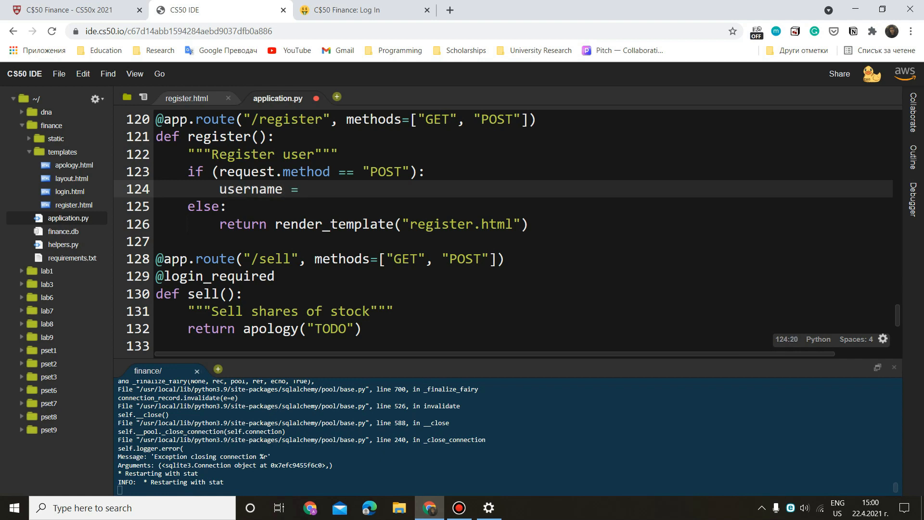
text(reques)
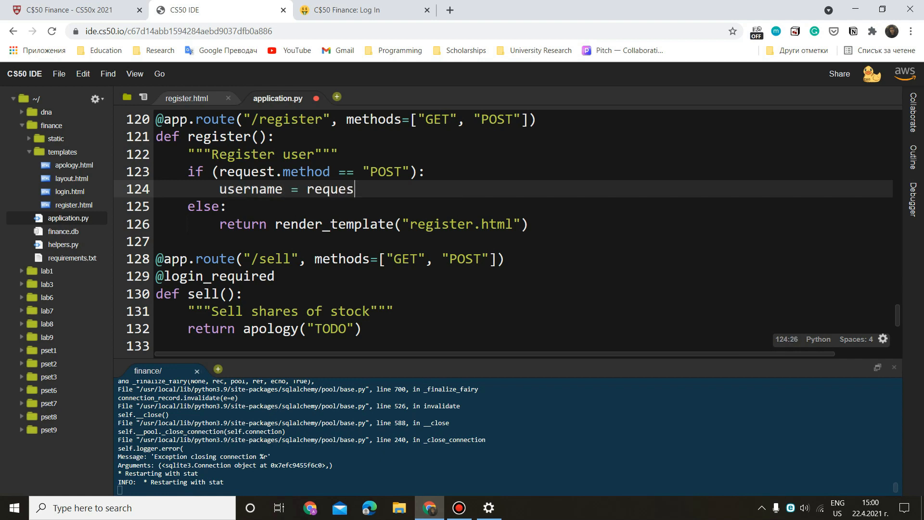
text(t.form.get())
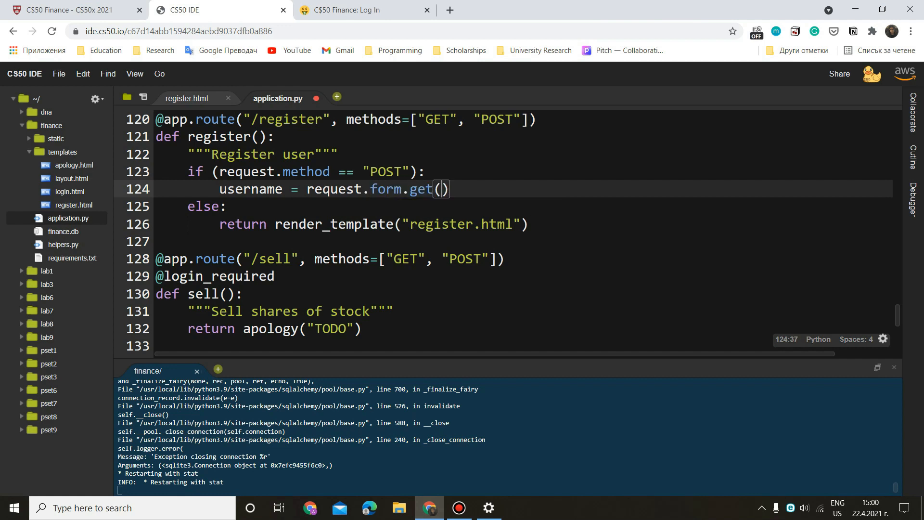
text(')
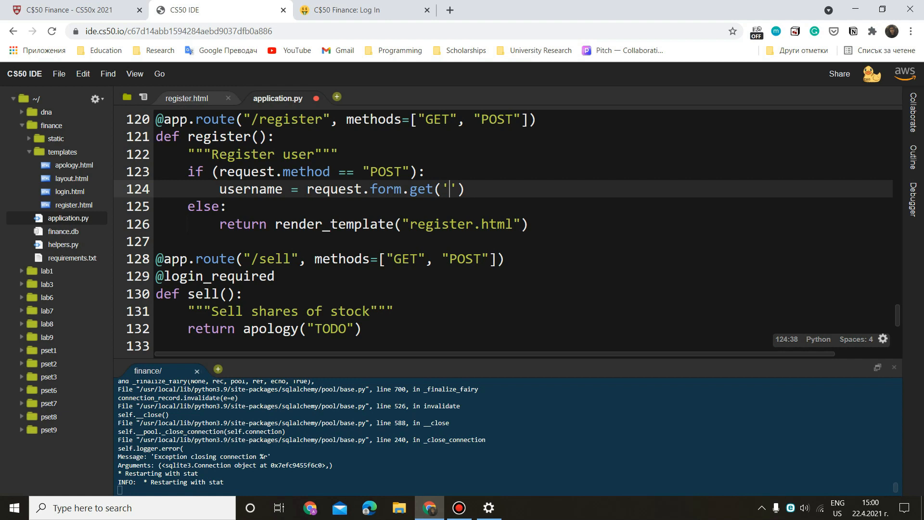
text(username)
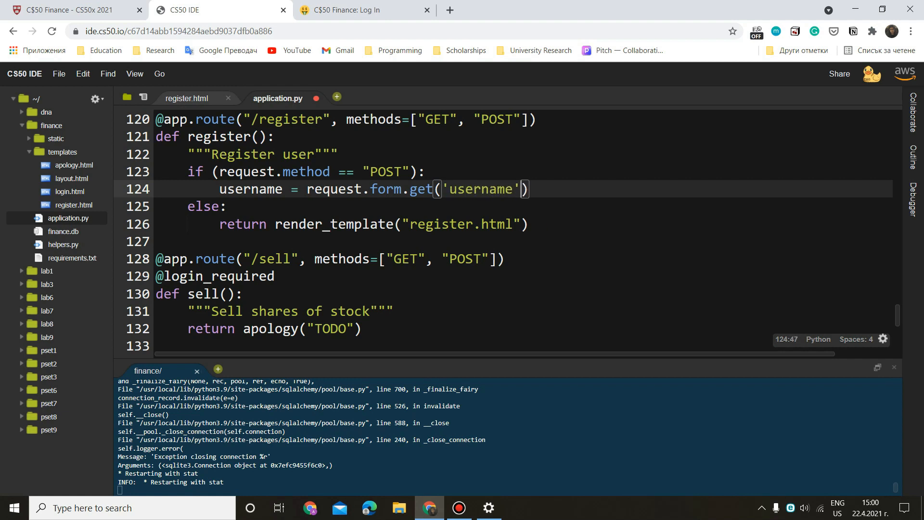
Step: Read password and confirmation from request.form.get the same way
text(pass)
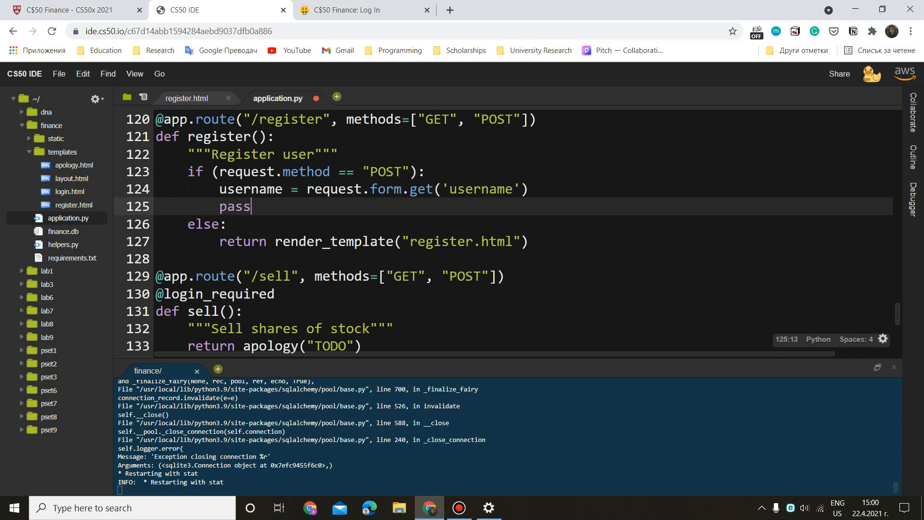
text(word = request.)
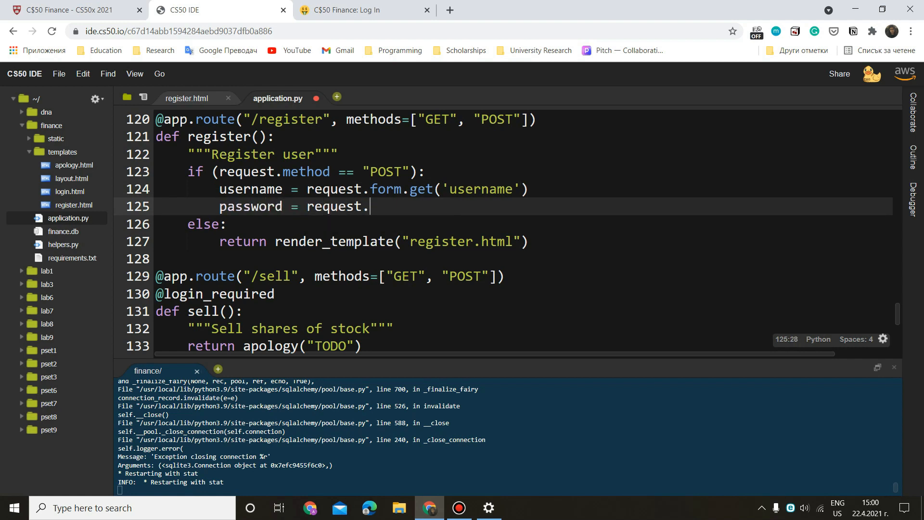
text(form.get('pas'))
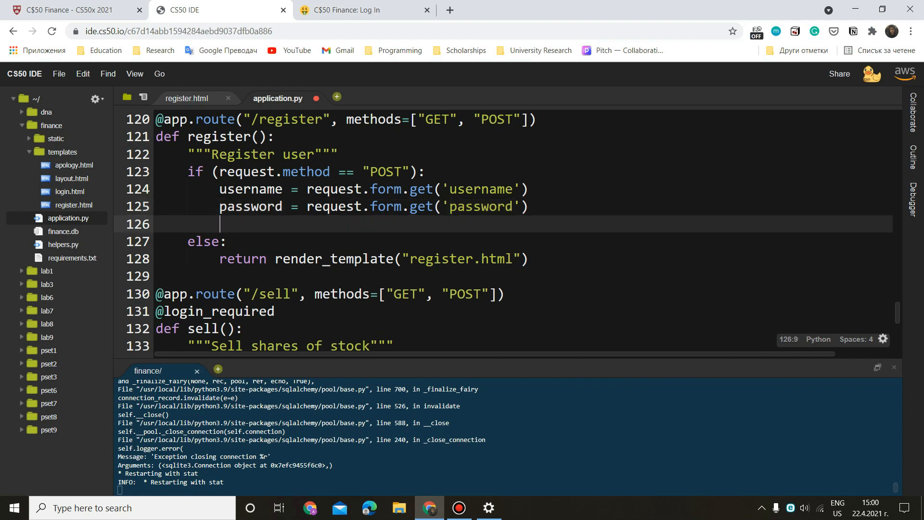
text(confirmation)
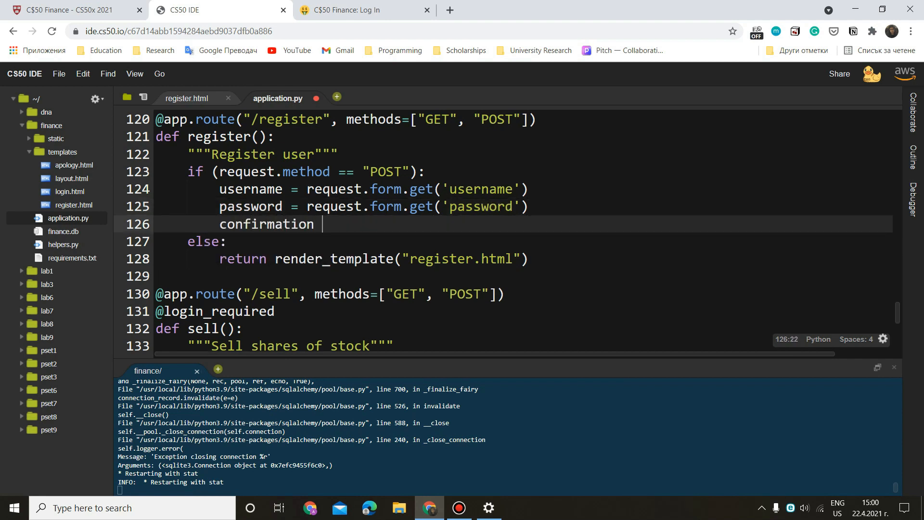
text(= request.form.get('')
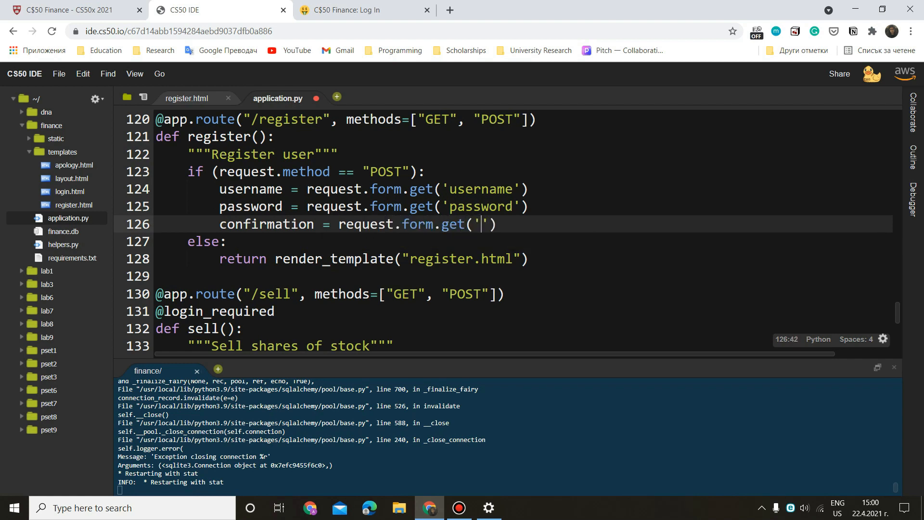
text(confirmation)
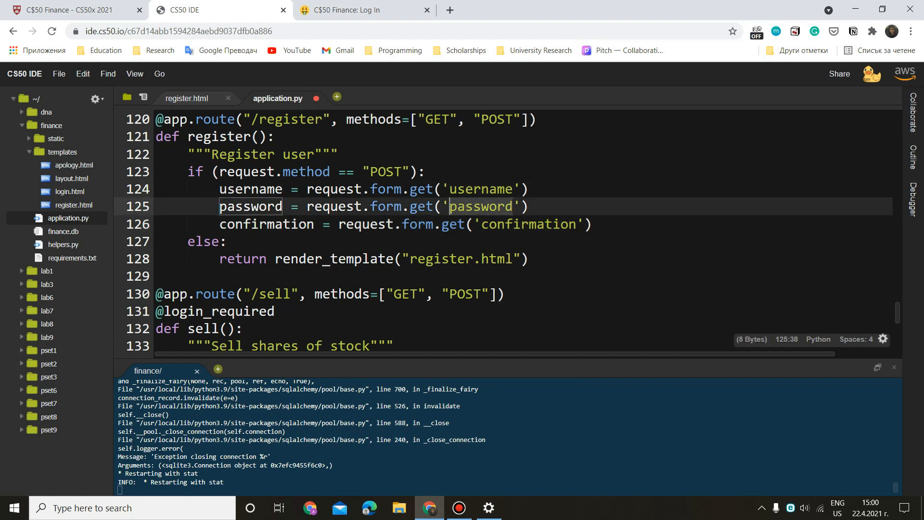
Step: Check the field names against register.html and confirm the username key matches
click(185, 99)
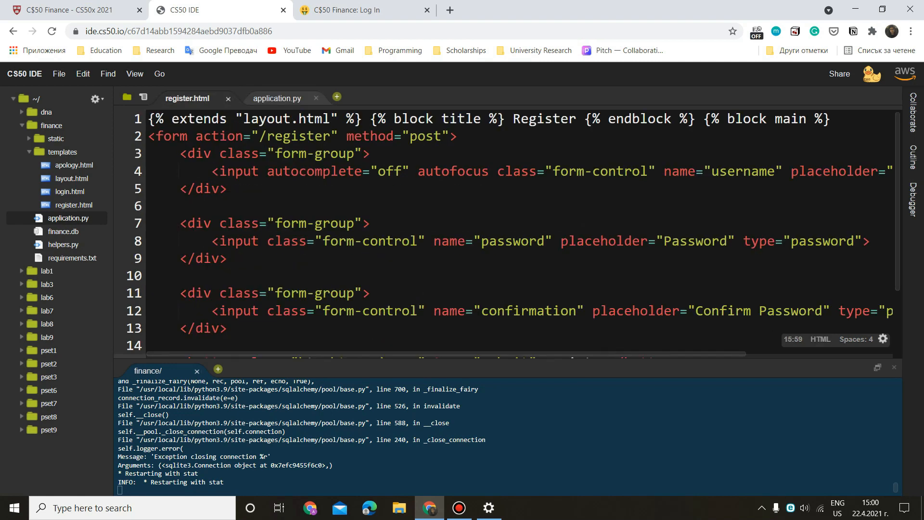
double_click(719, 171)
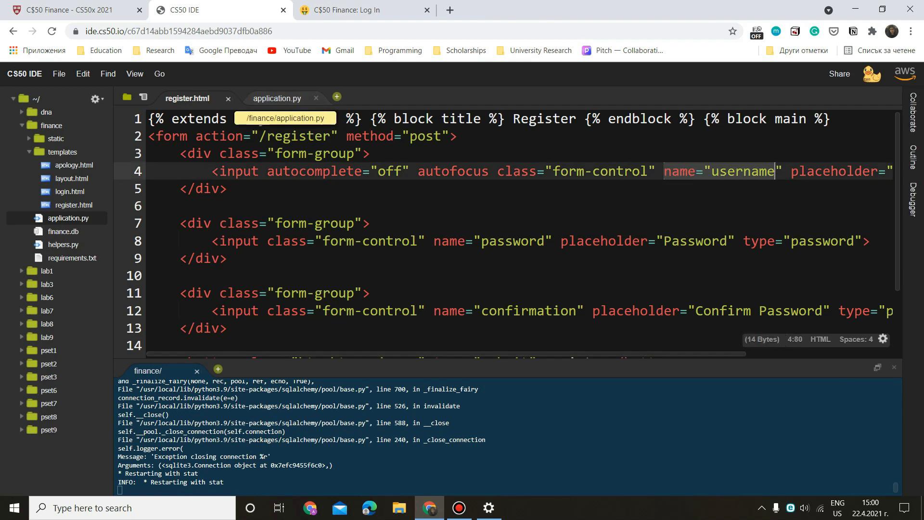
click(278, 98)
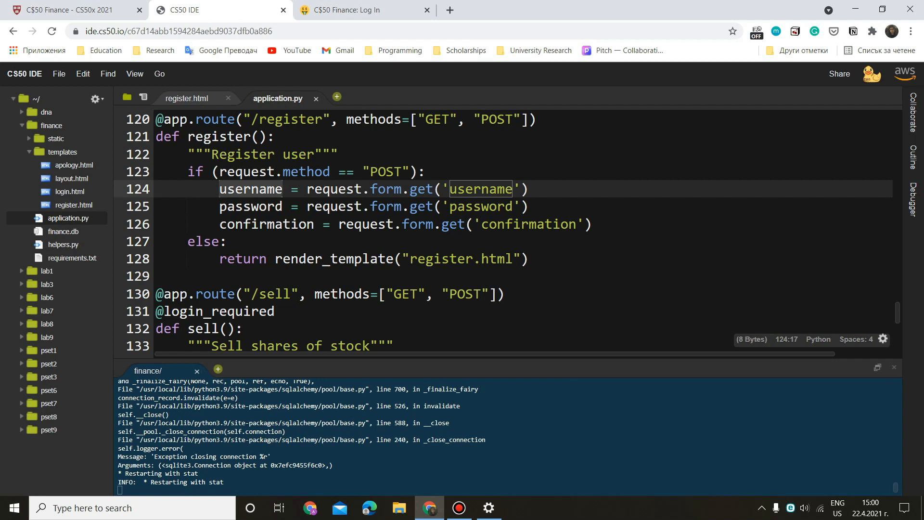
click(241, 206)
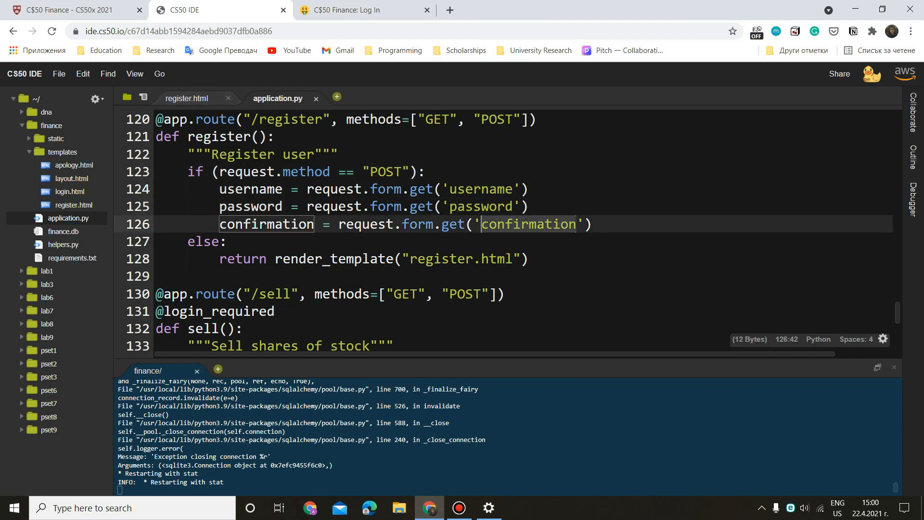
click(300, 188)
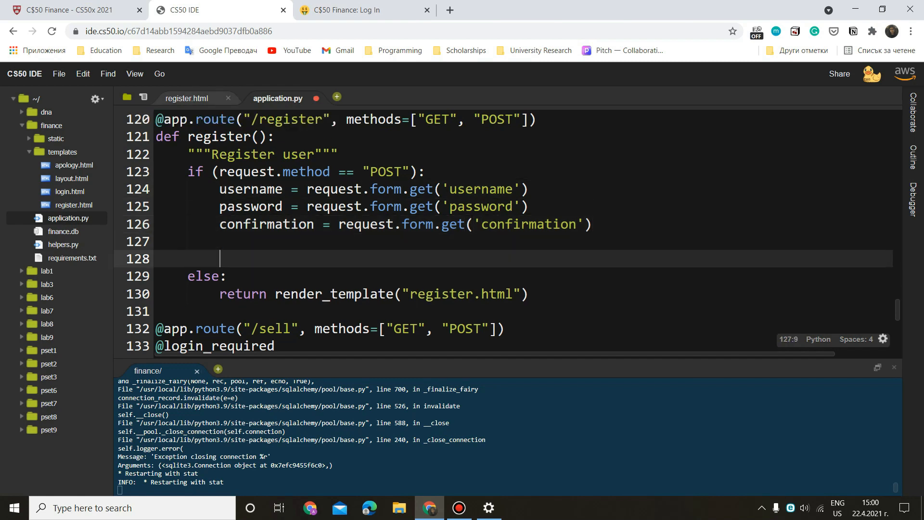
Step: Add an 'if not username:' check under the form reads
click(71, 10)
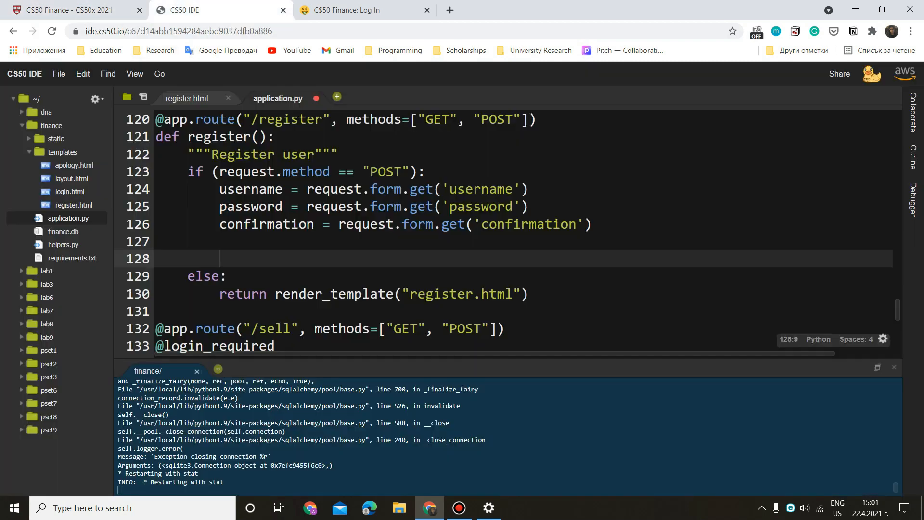
text(if not)
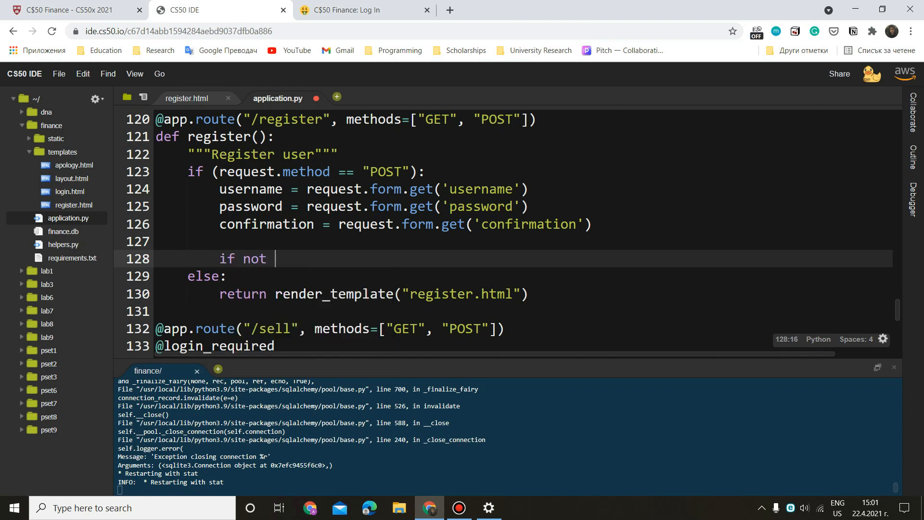
text(username)
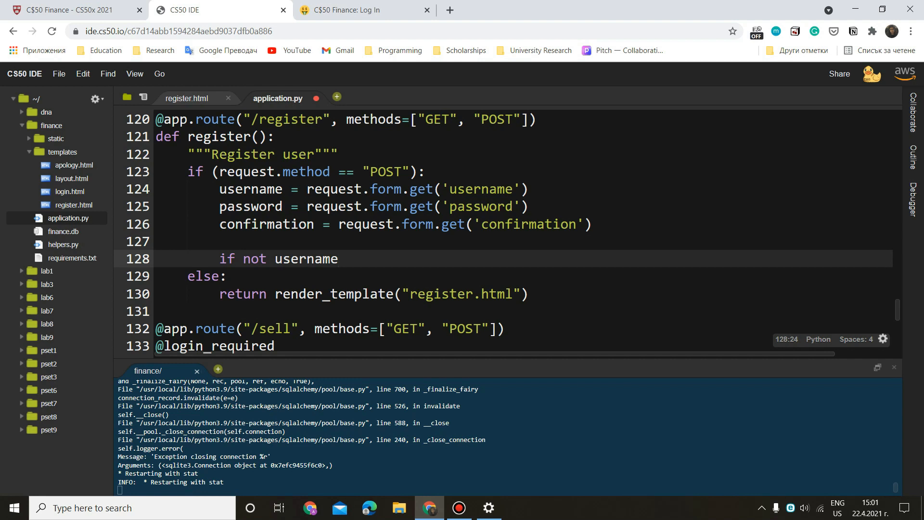
click(338, 259)
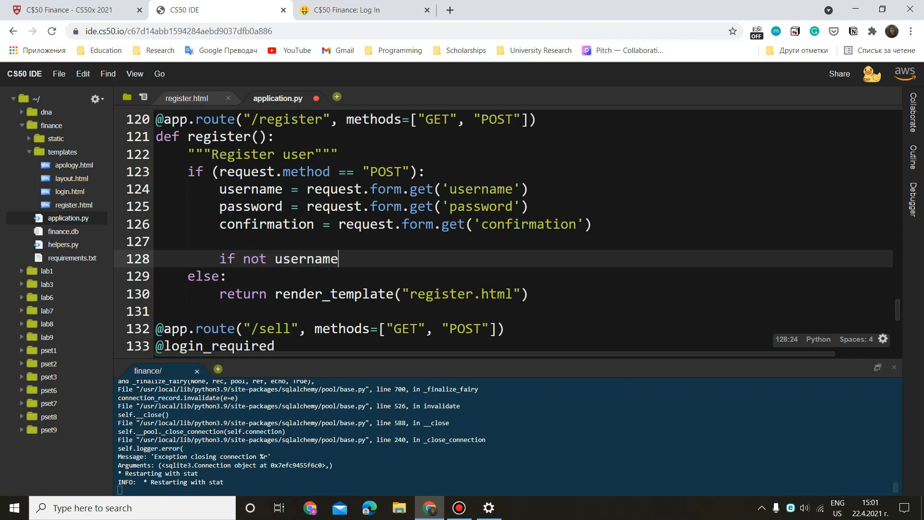
text(:)
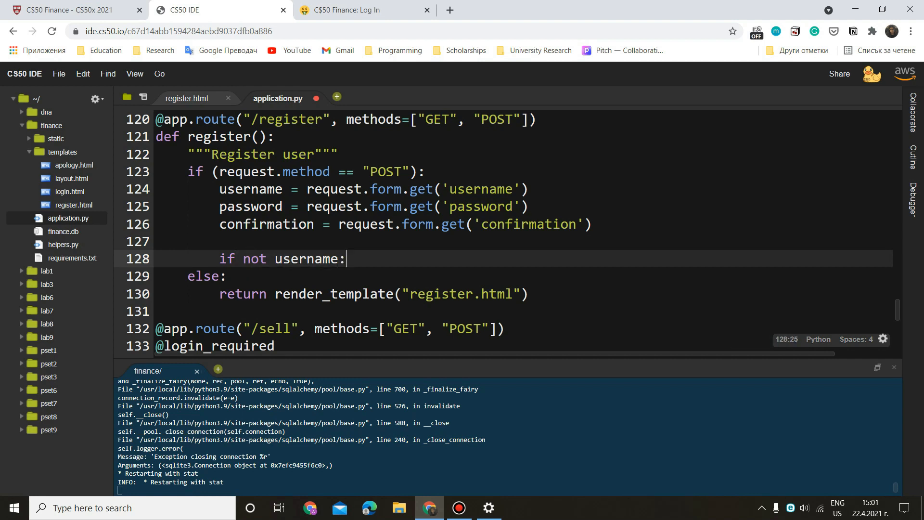
Step: Return apology() beneath the missing-username check
text(re)
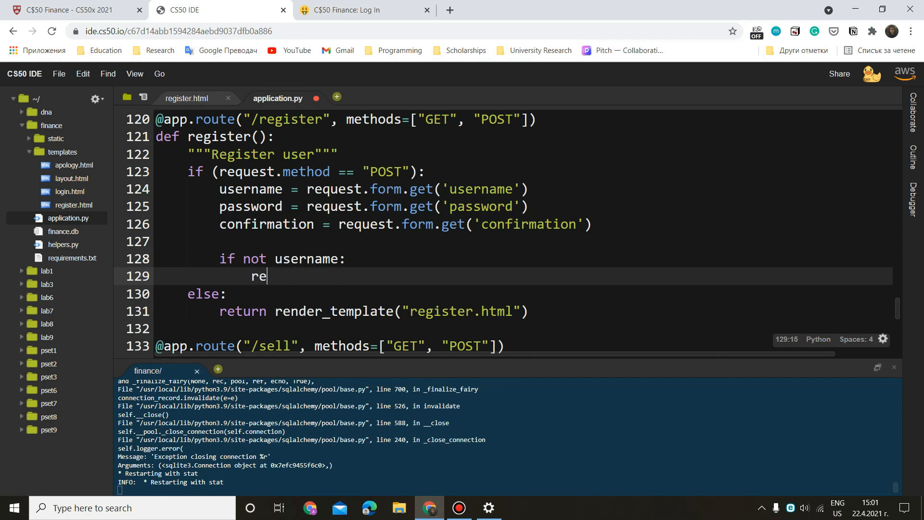
text(turn apo)
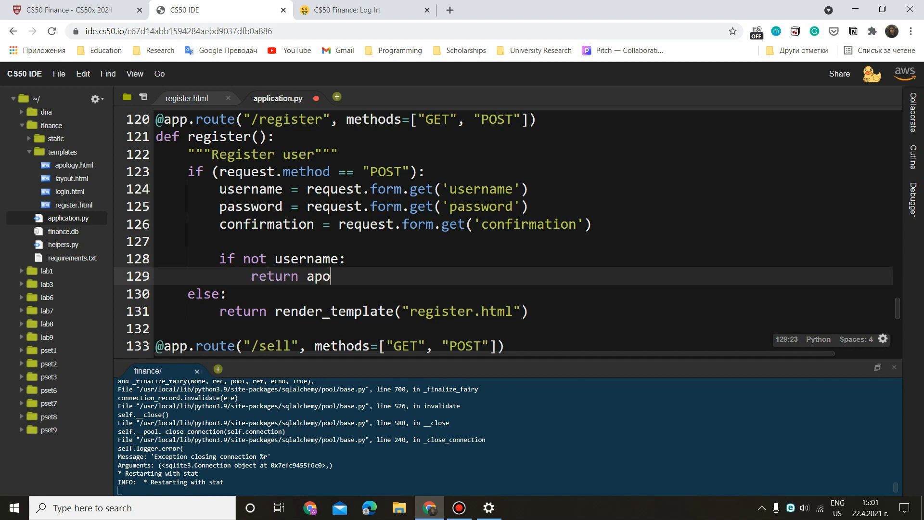
text(lg)
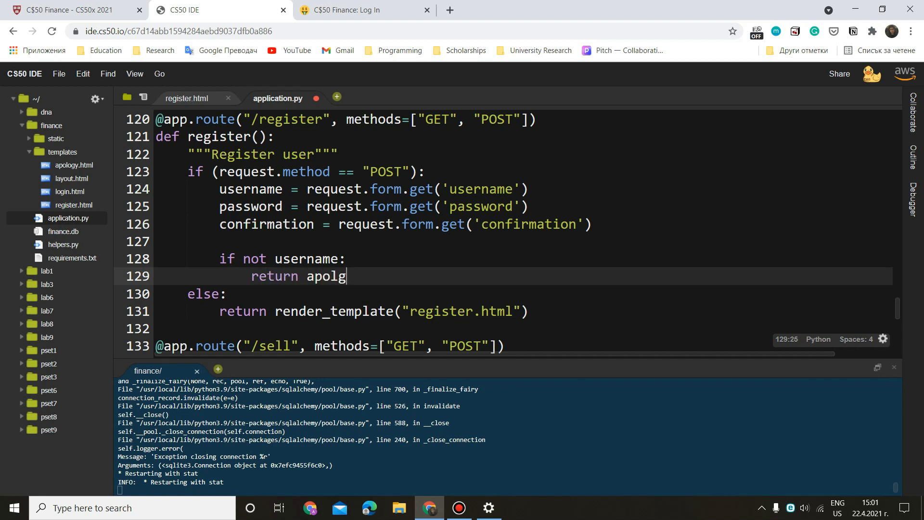
text(ogy())
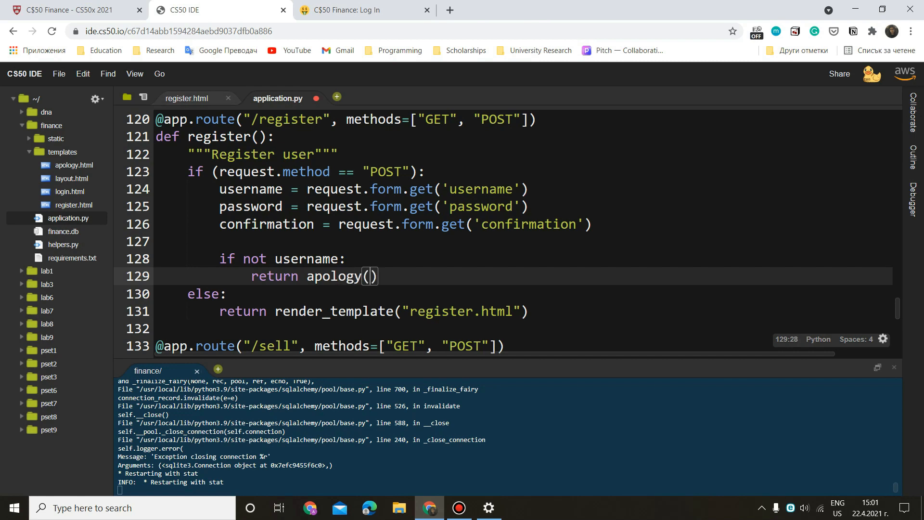
Step: Review apology's message and code parameters in helpers.py, then return to application.py
click(62, 244)
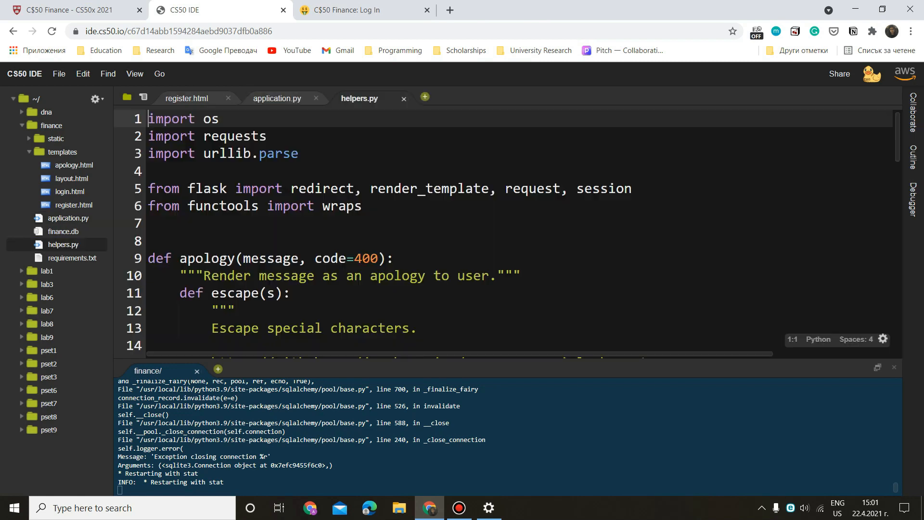
scroll(down, 3)
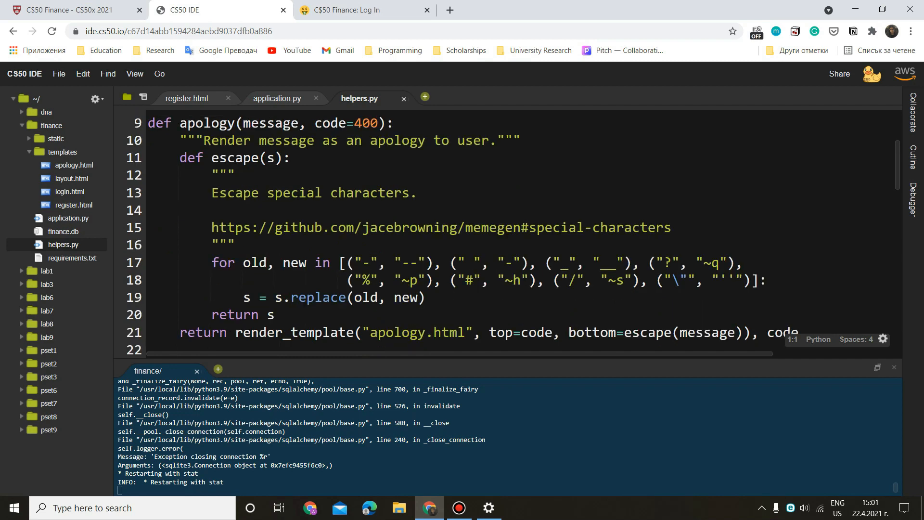
scroll(down, 3)
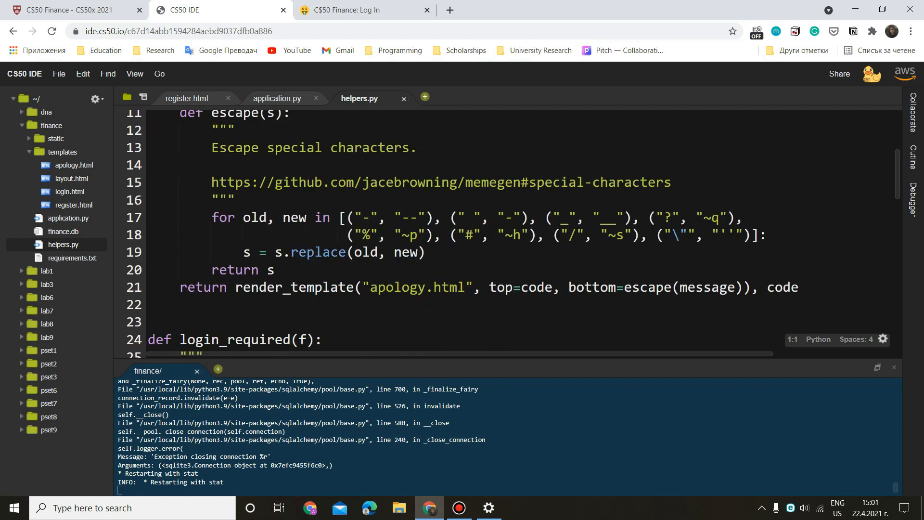
click(276, 99)
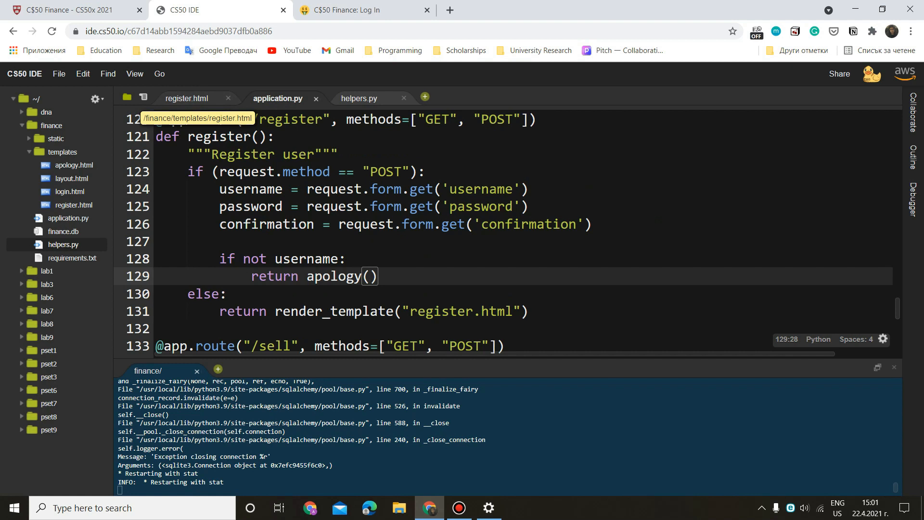
Step: Return apology 'Username is required!', and an elif not password returning its own 'is required!' apology
text(User')
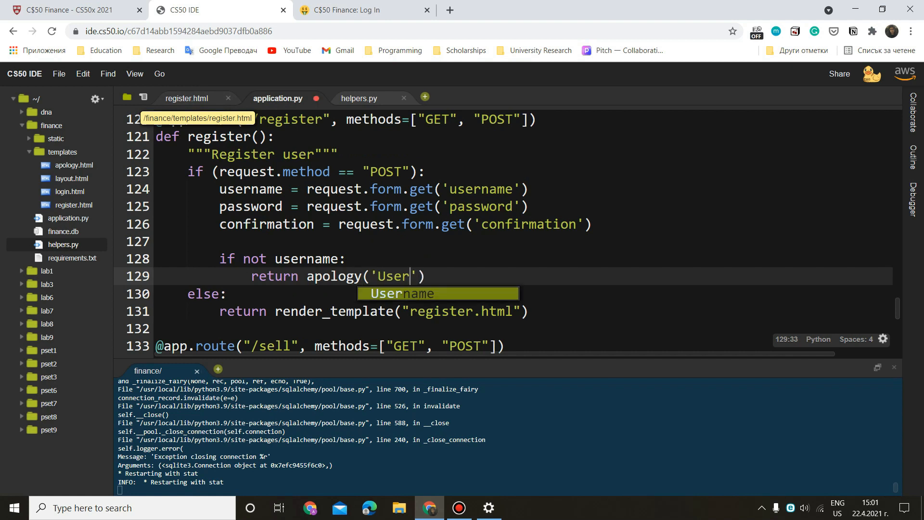
text(name is req)
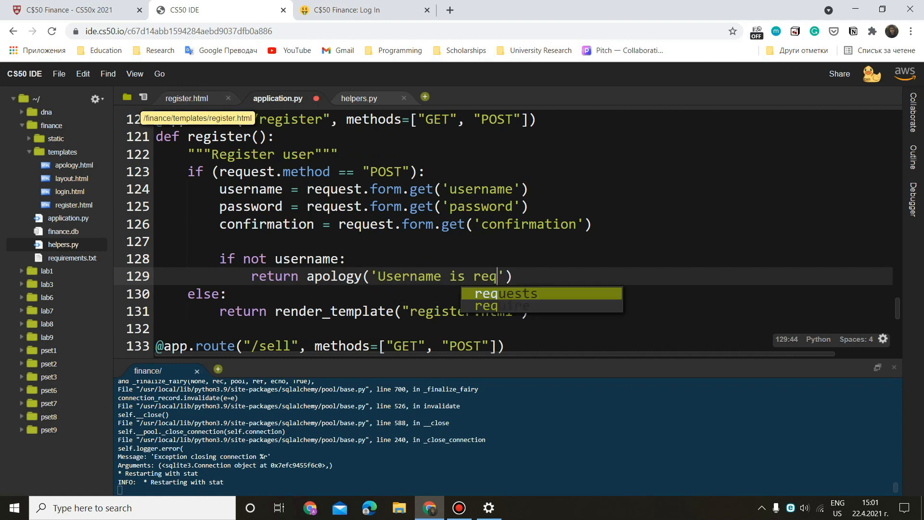
text(uired!)
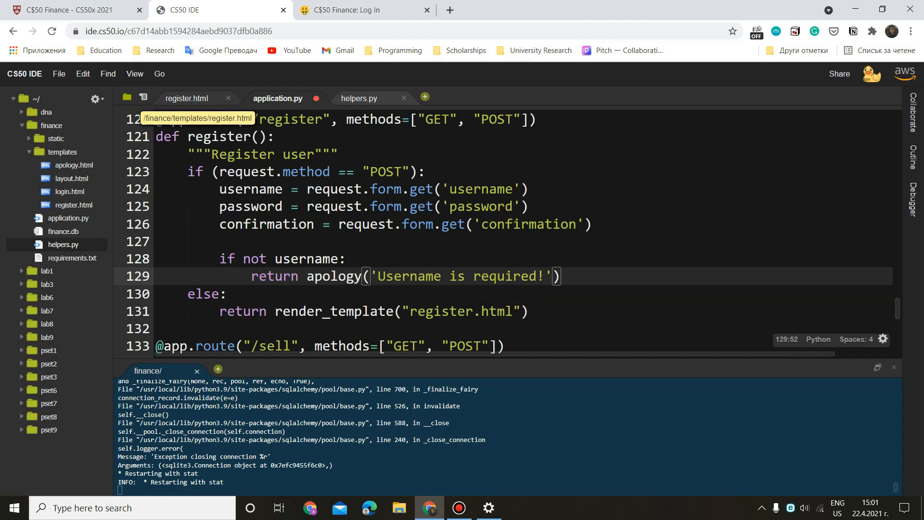
text(elif)
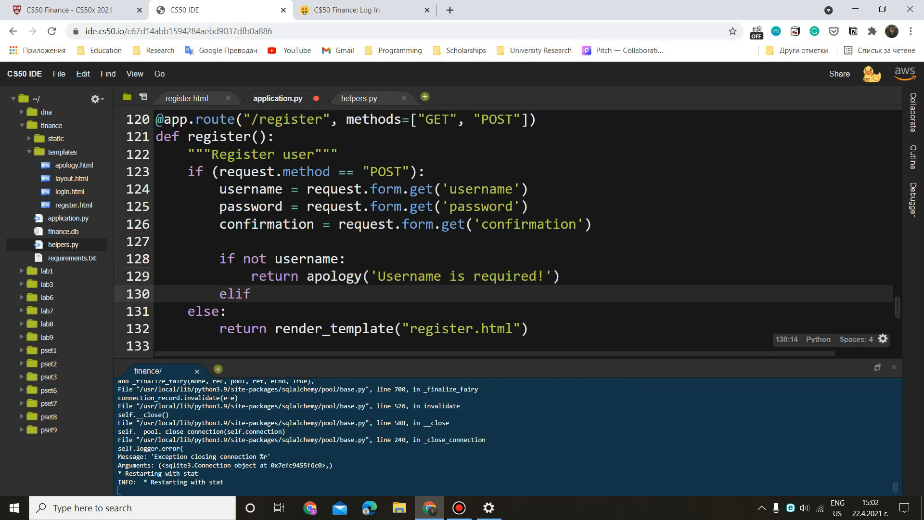
text(not password:)
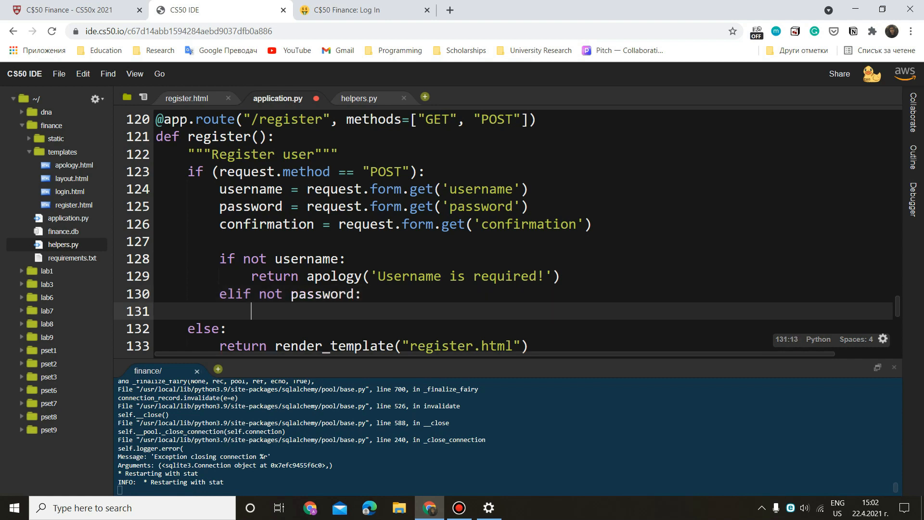
text(ret)
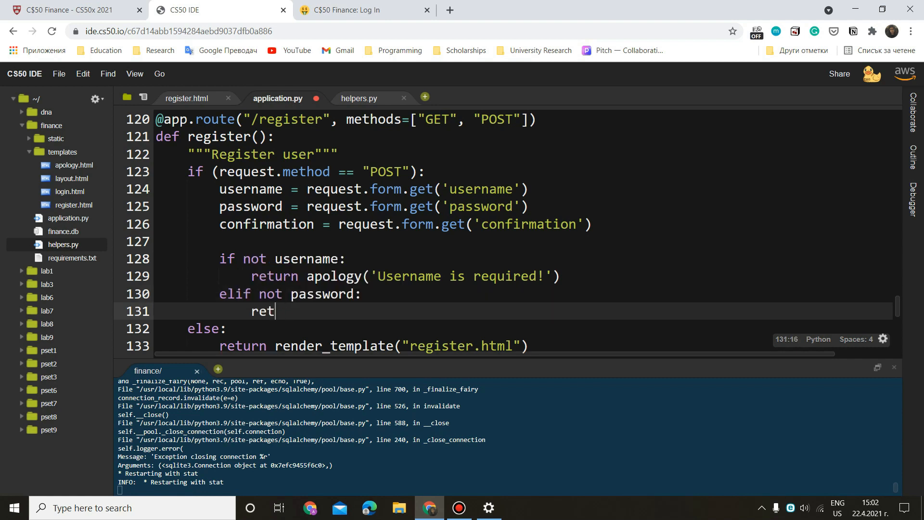
text(urn)
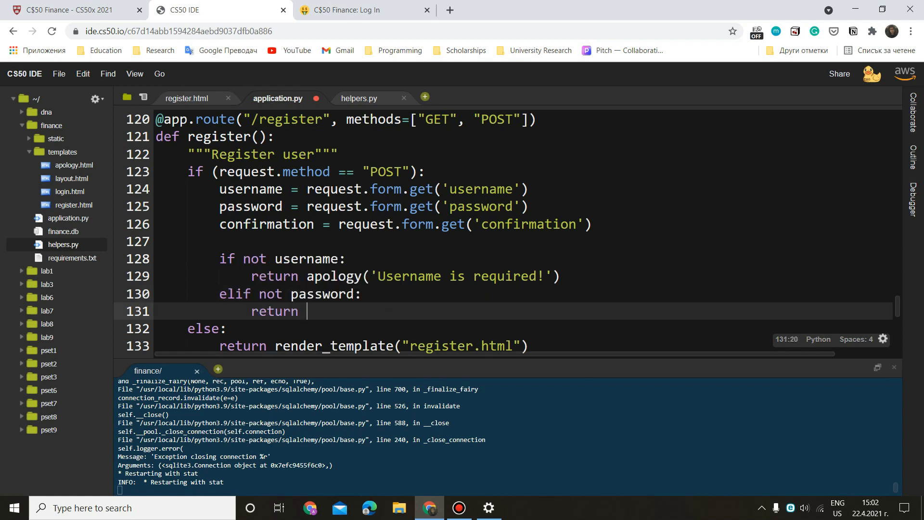
text(apology('Passwordis)
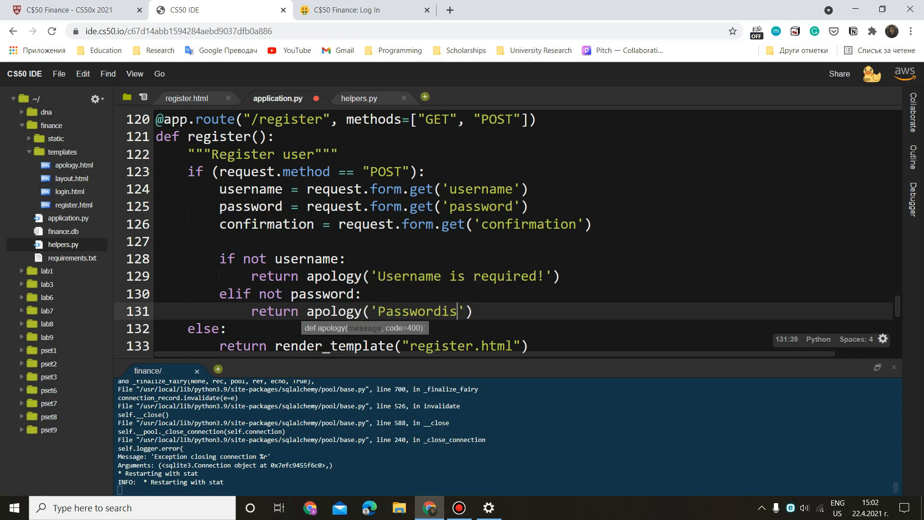
text(is required!)
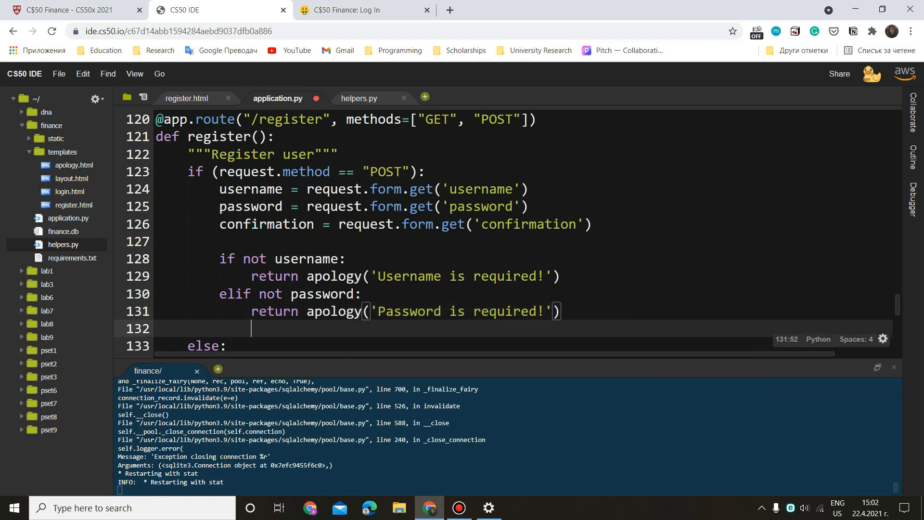
Step: Add elif not confirmation returning a confirmation password 'is required!' apology
text(elif)
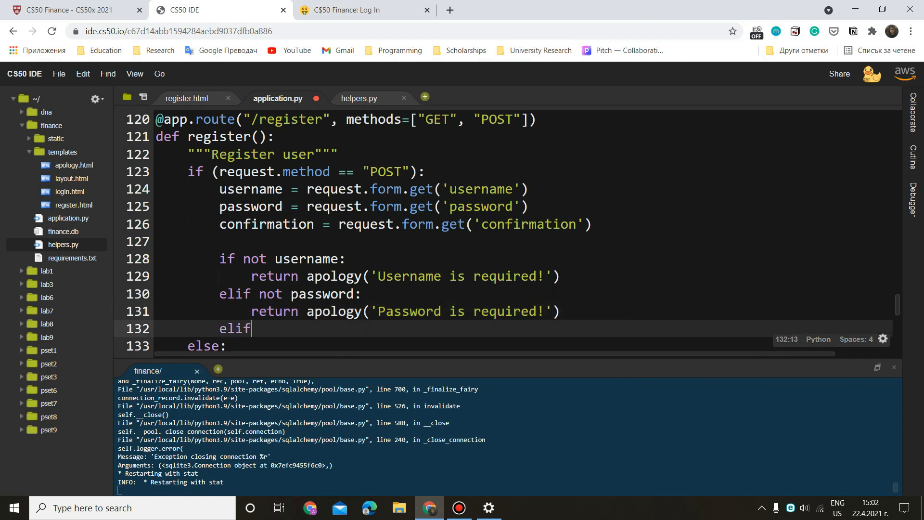
text(not c)
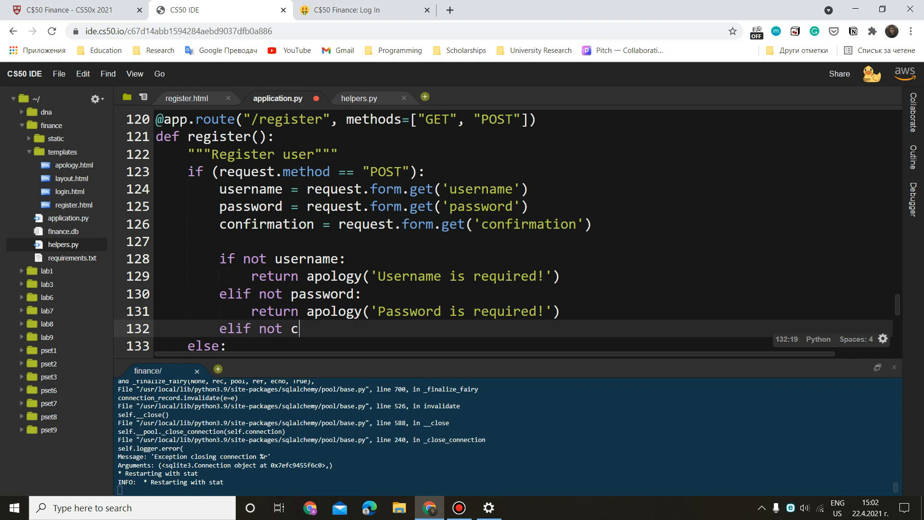
text(onfirmation)
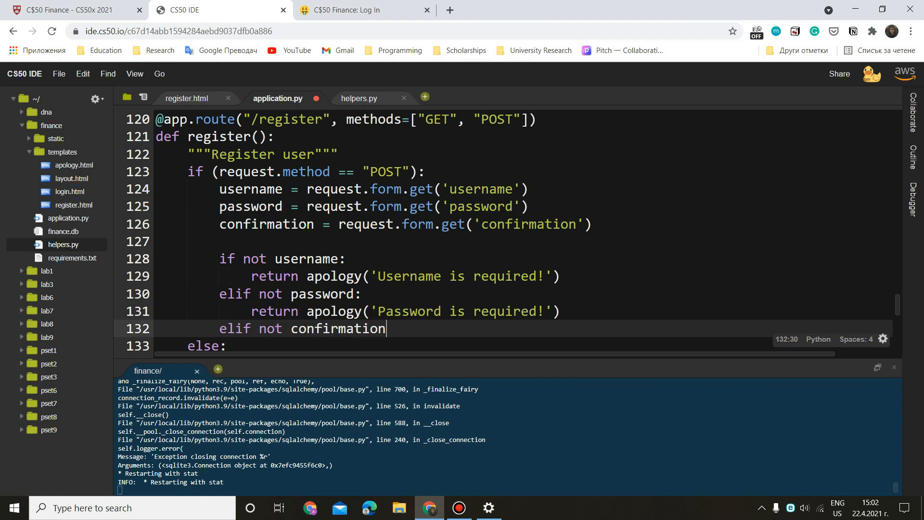
text(:)
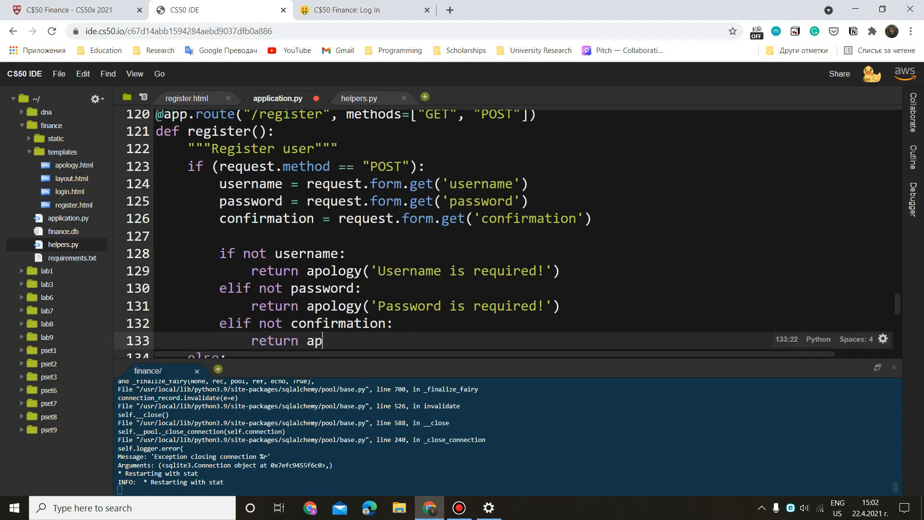
text(ology('P')
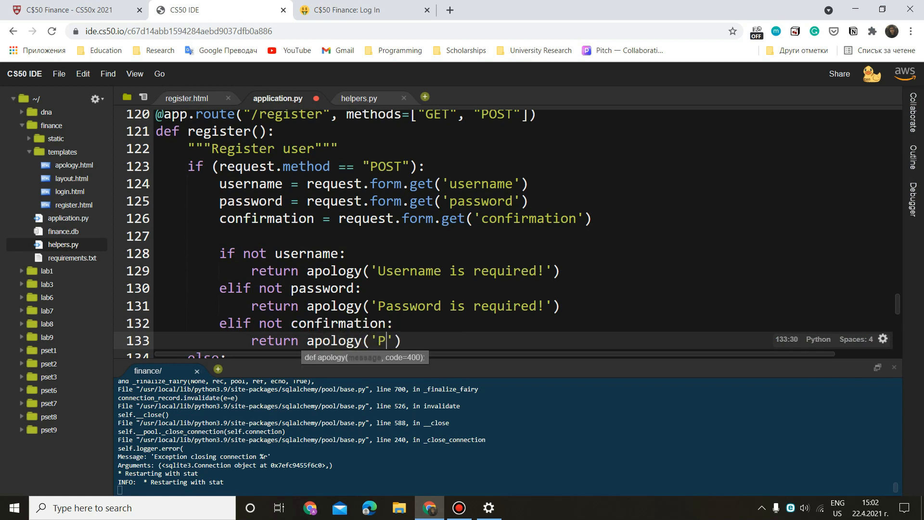
key(Backspace)
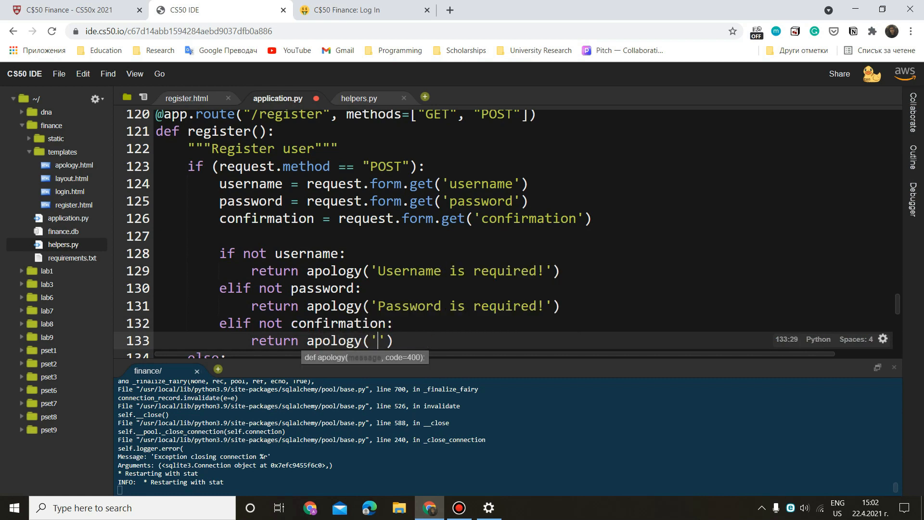
text(Confir)
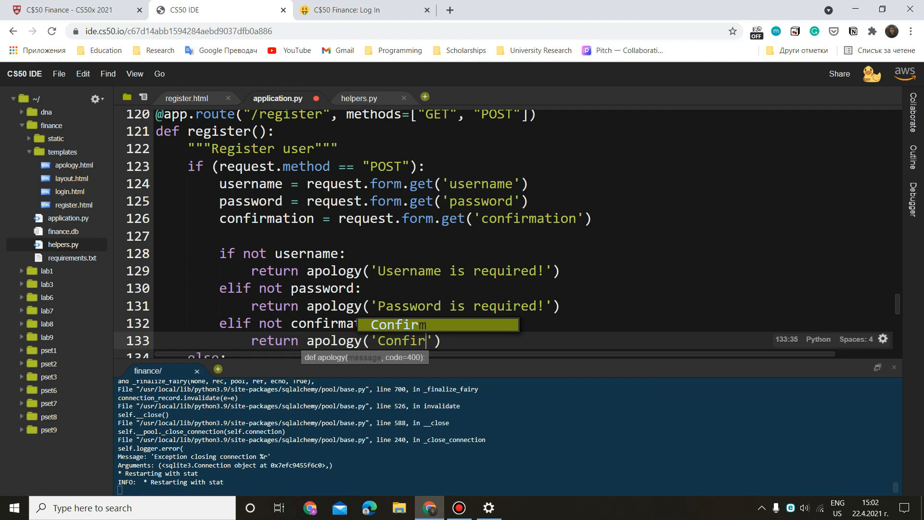
text(Password c)
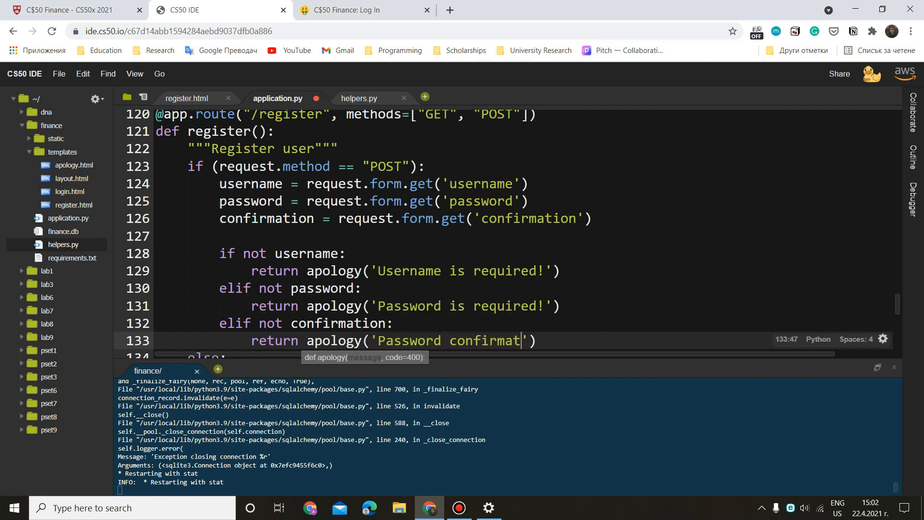
text(ion is required!)
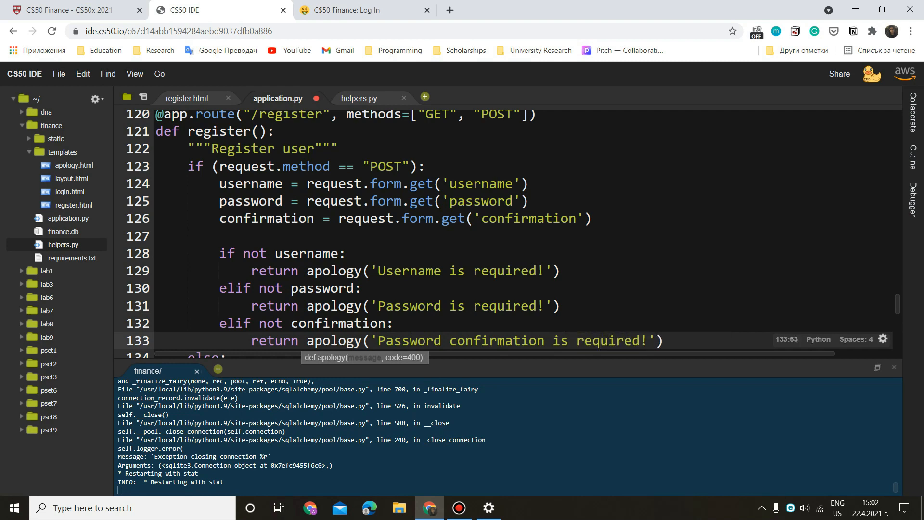
click(70, 10)
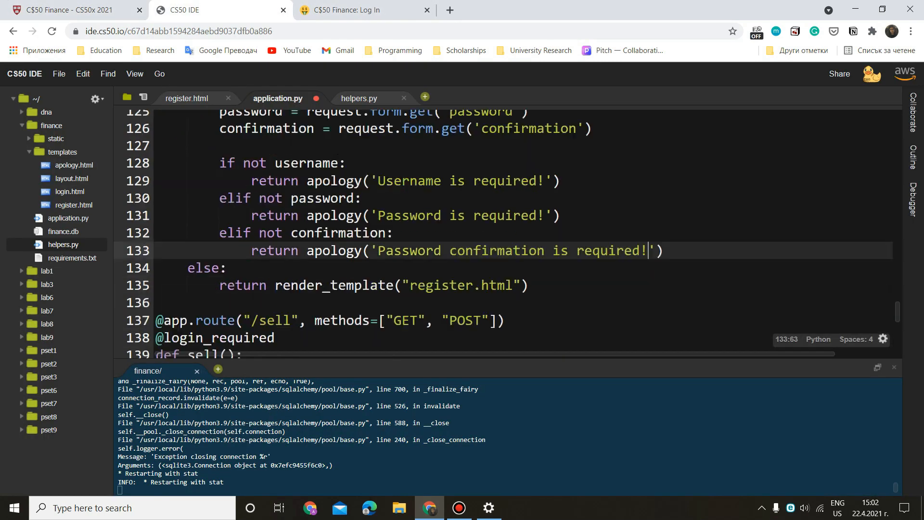
Step: Add if password != confirmation returning apology 'Passwords do not match!'
key(enter)
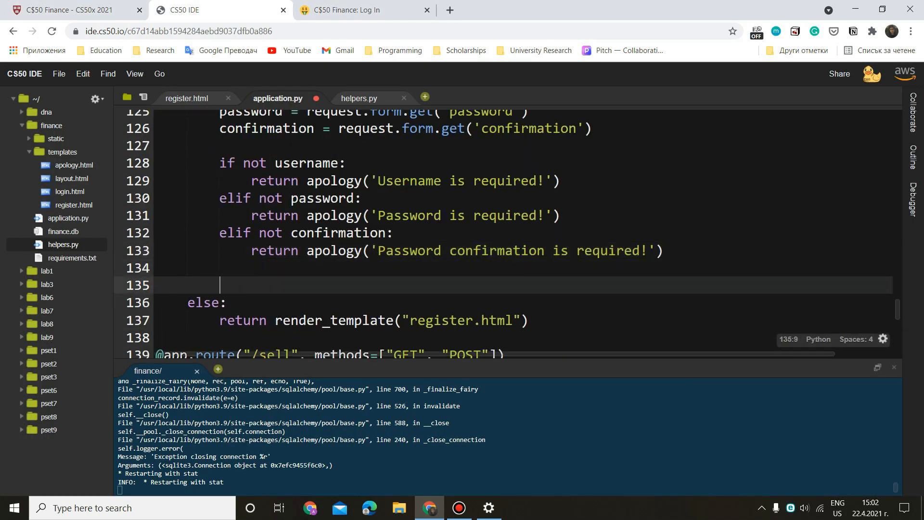
text(if)
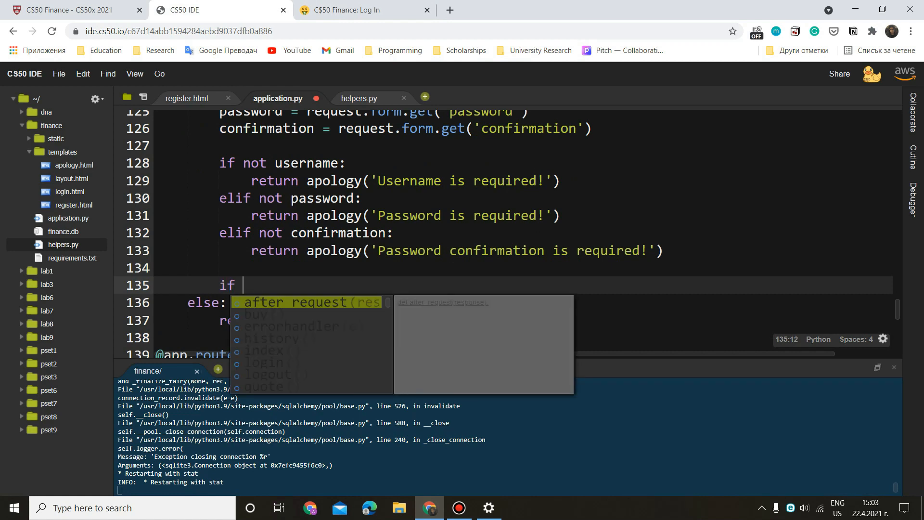
key(Escape)
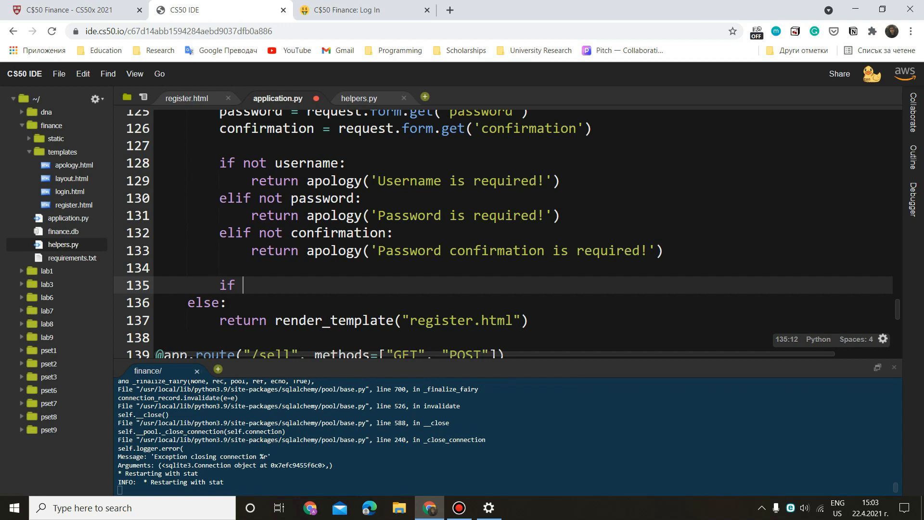
text(pas)
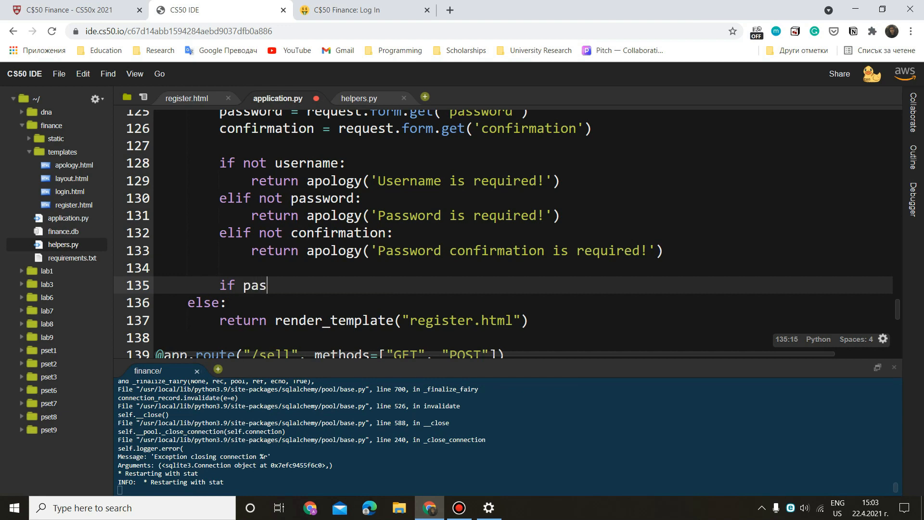
text(sword)
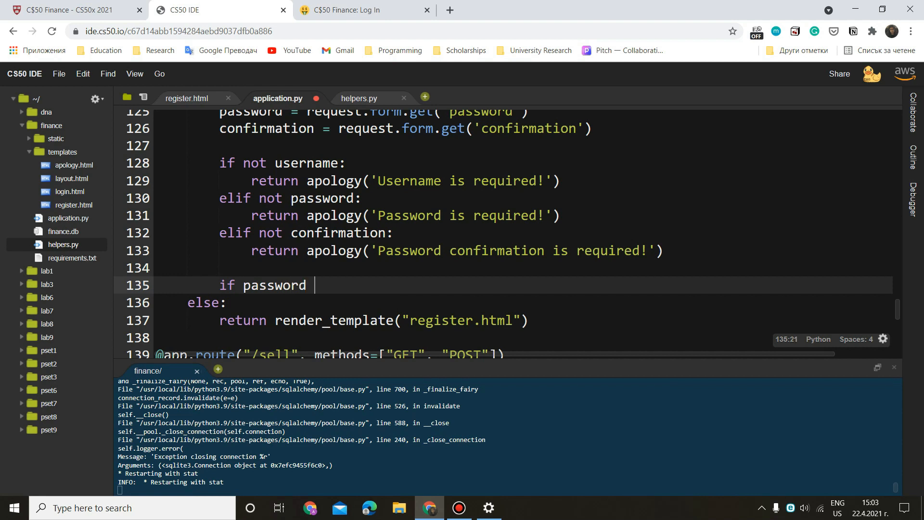
text(!= conf)
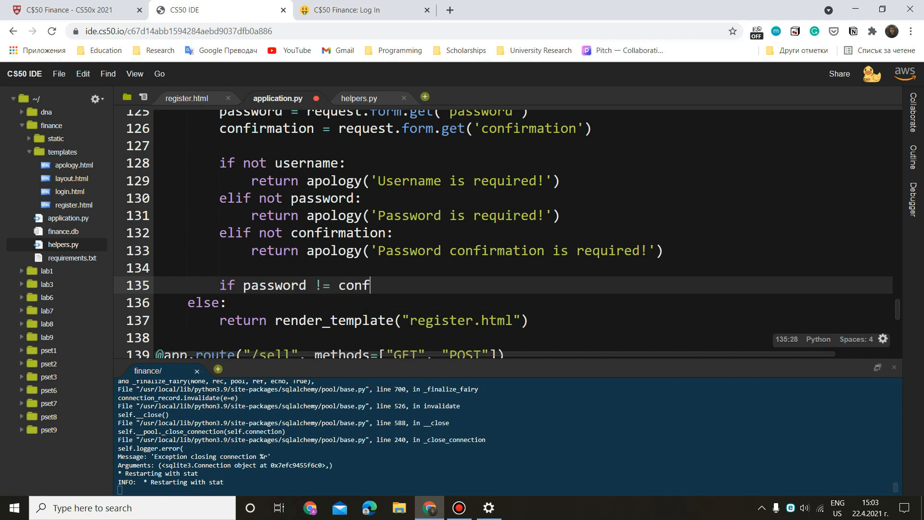
text(irmation)
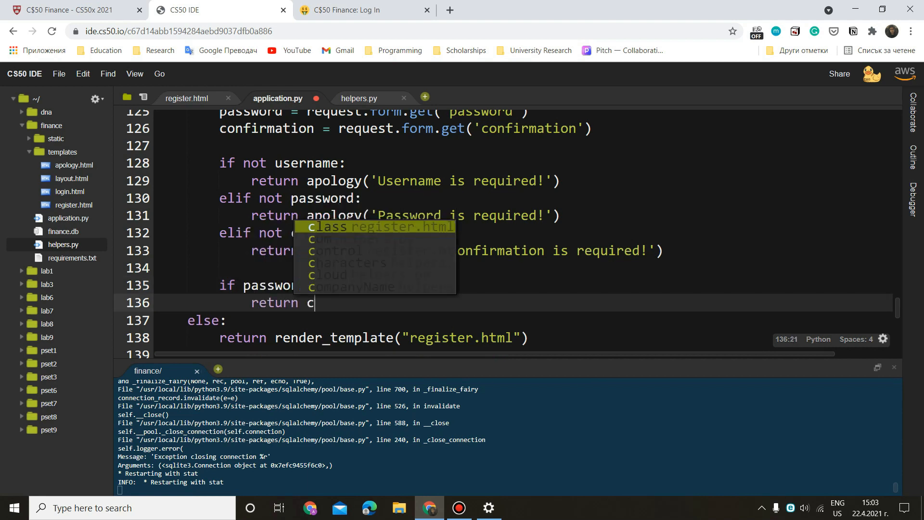
text(apology('Passwords do not match!)
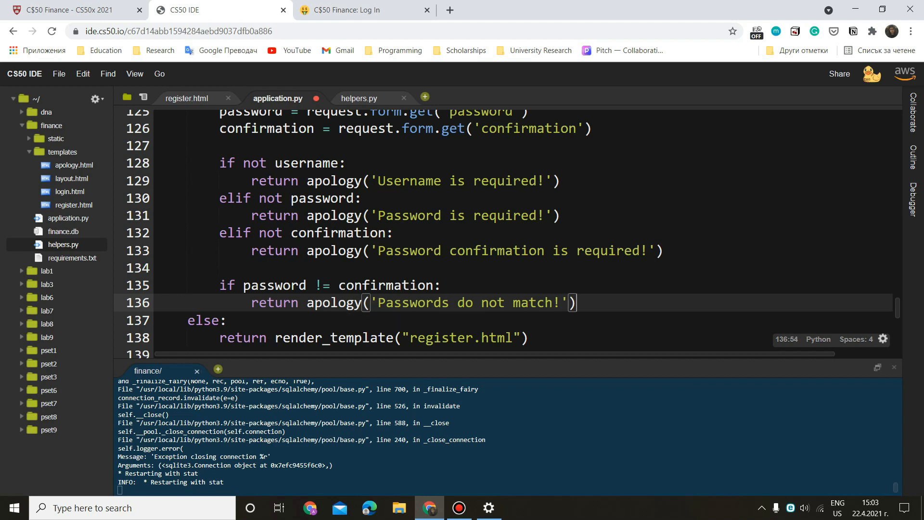
mouse_move(71, 10)
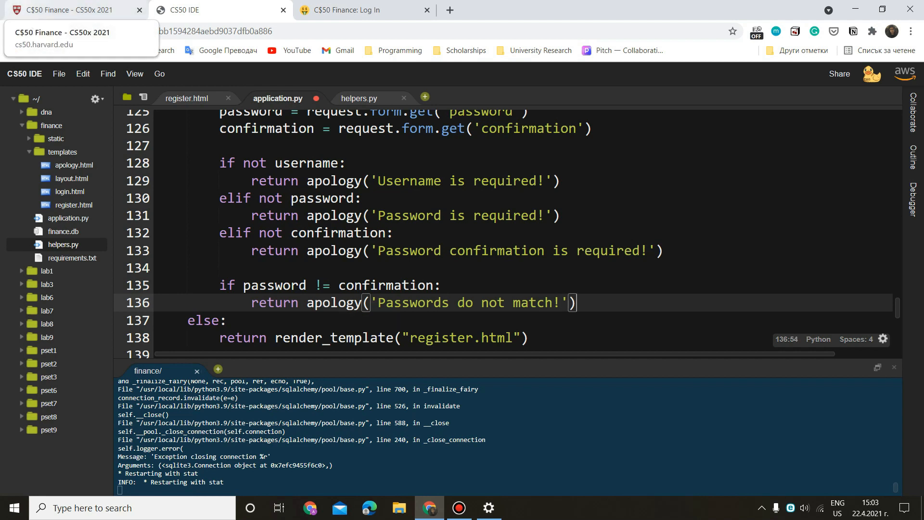
Step: End the POST branch with return redirect('/')
key(enter)
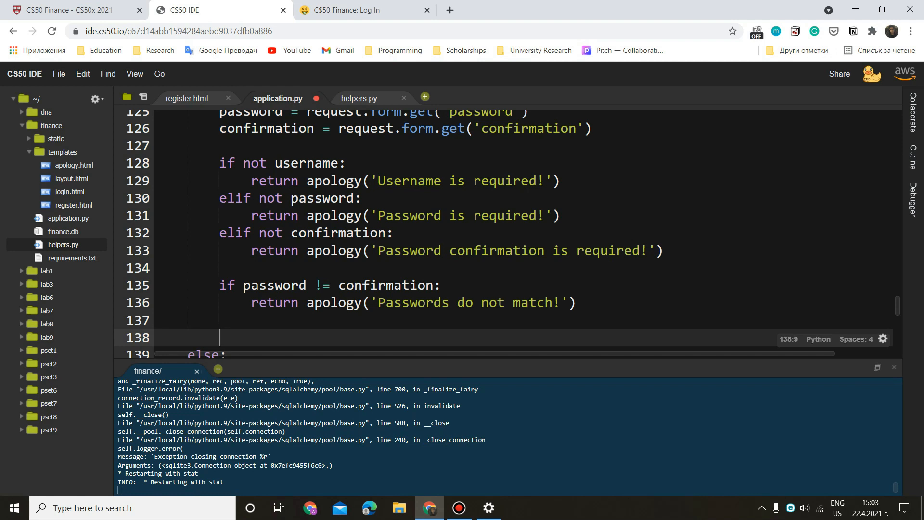
text(return redirect()
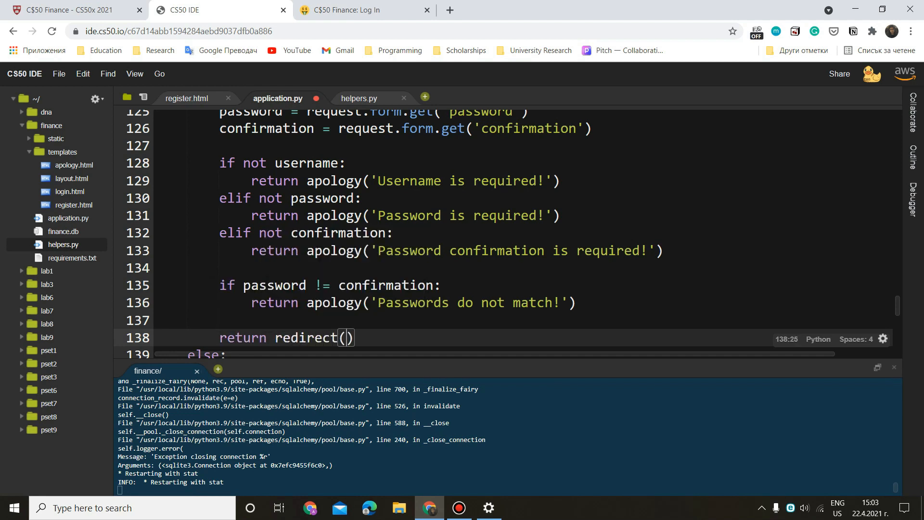
text('/')
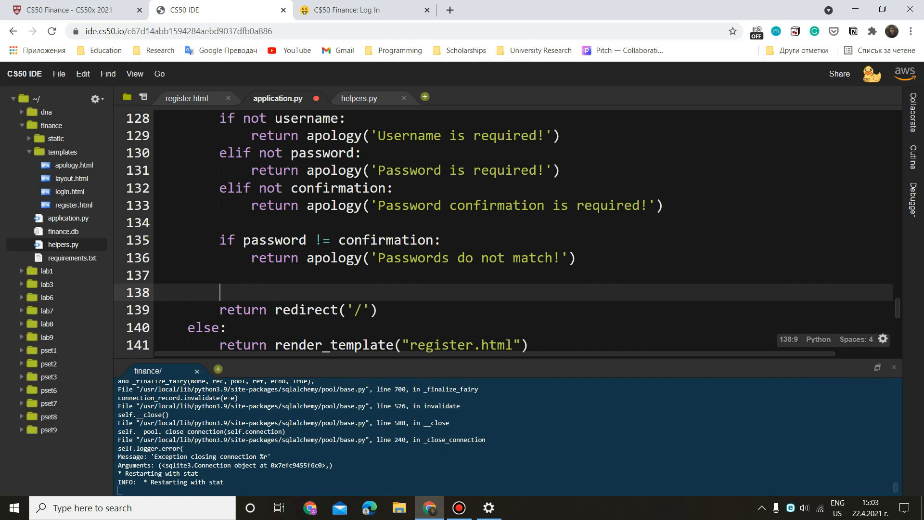
Step: Write db.execute("INSERT INTO users") above the redirect
text(db)
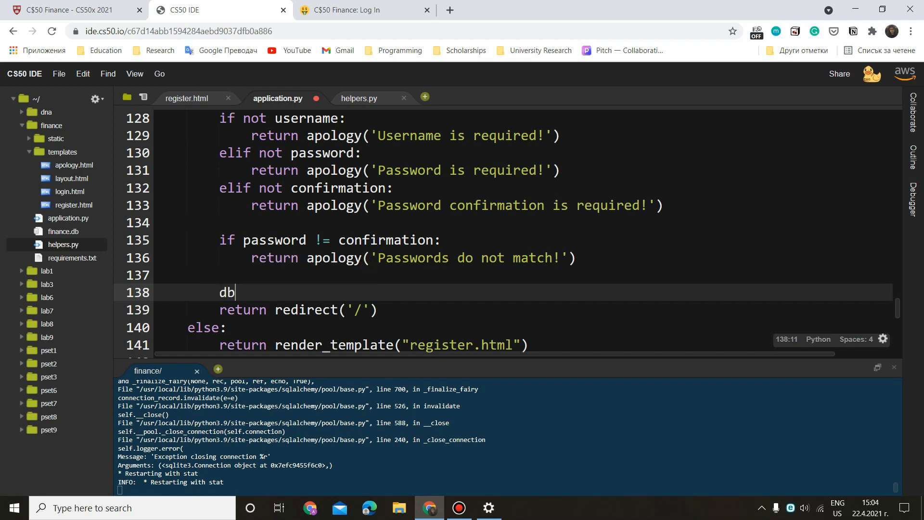
text(.execute())
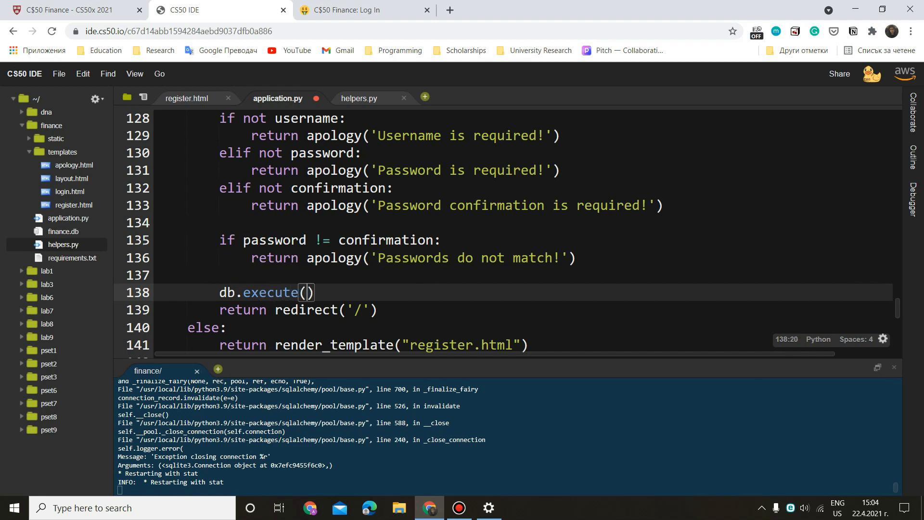
text("INSERT")
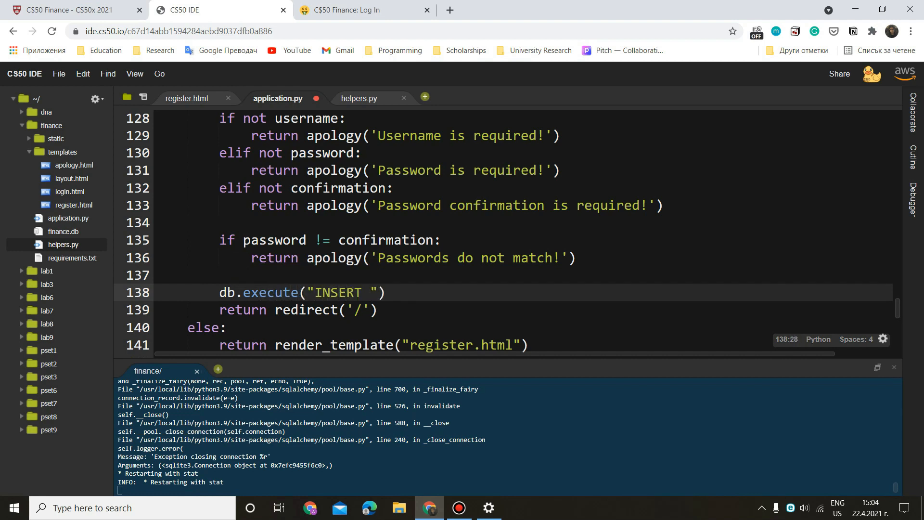
text(INTO)
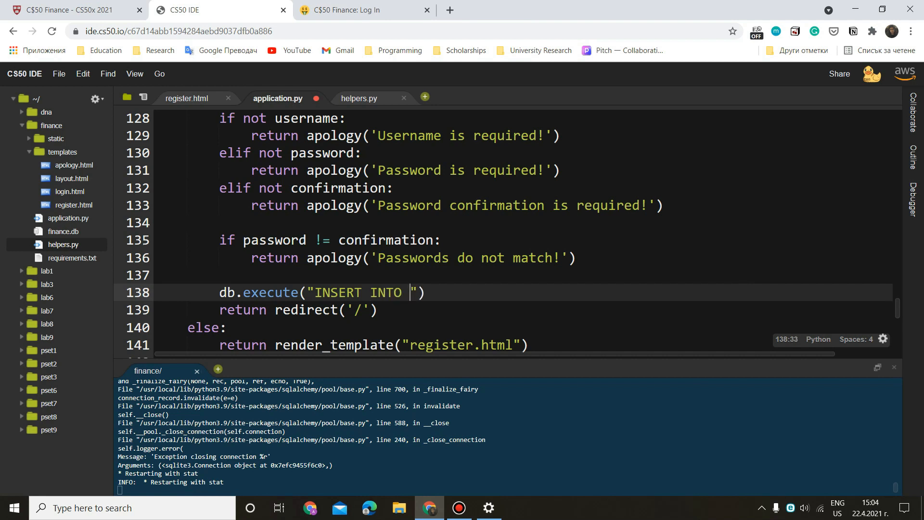
text(users)
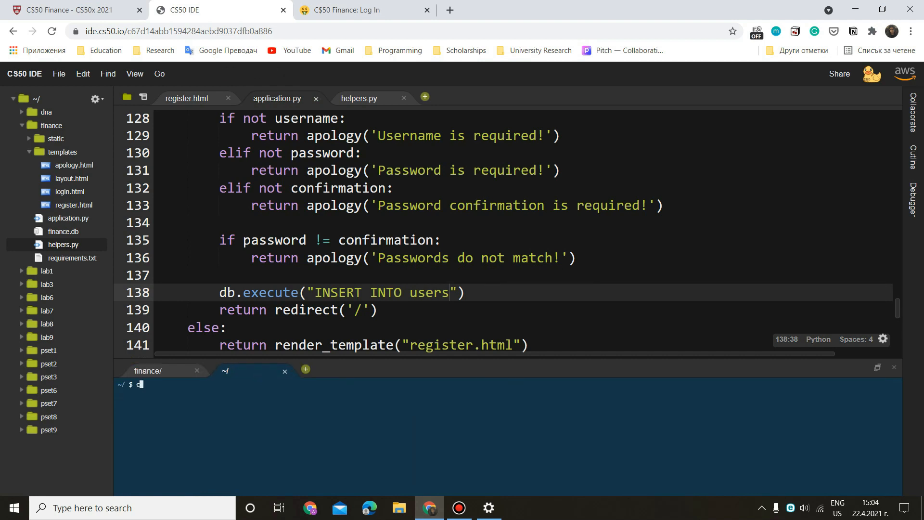
Step: In the terminal, cd finance, run sqlite3 finance.db and .schema to list the users table
key(Return)
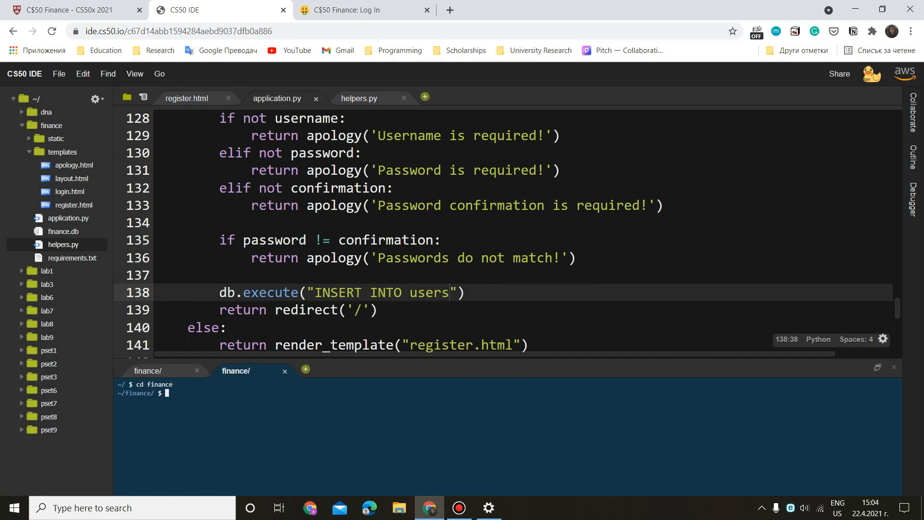
text(sqlite)
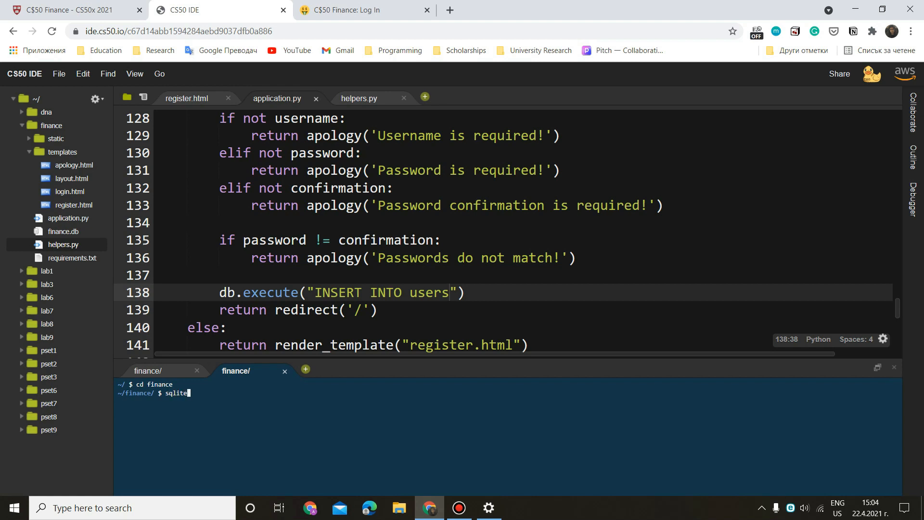
text(3 fin)
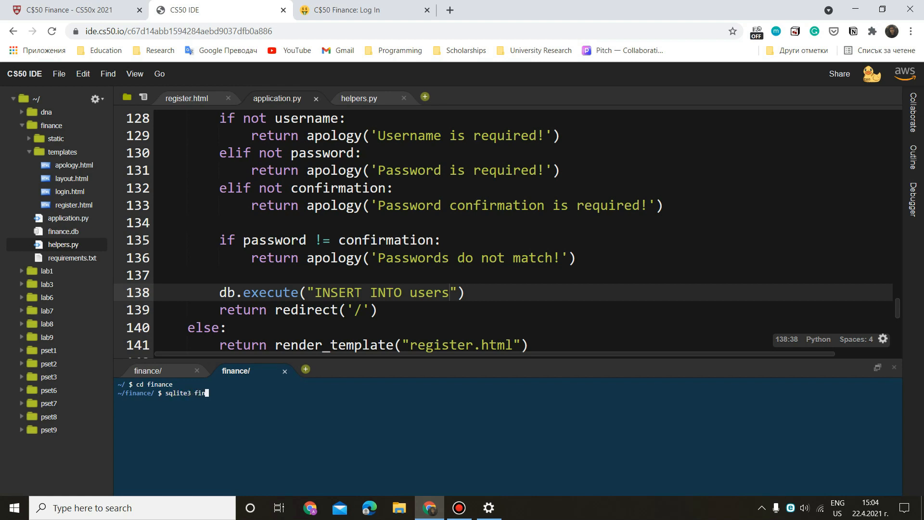
text(ance)
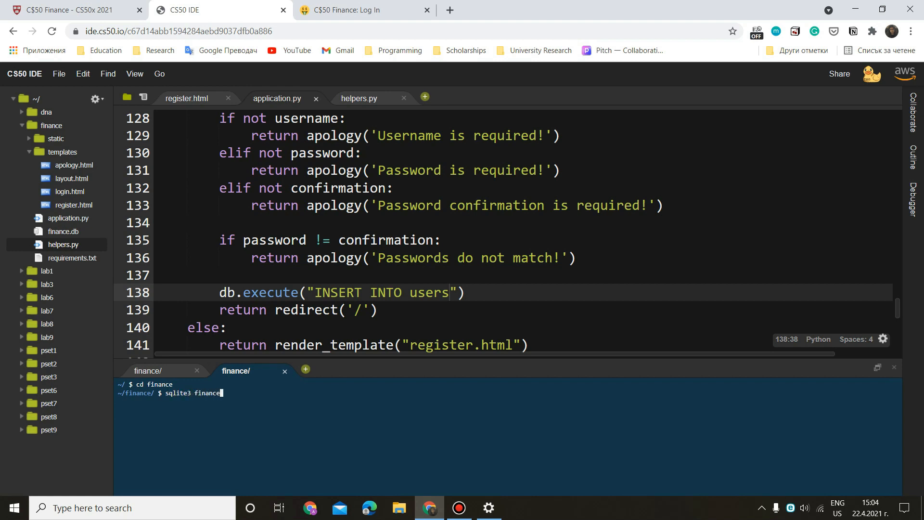
key(Return)
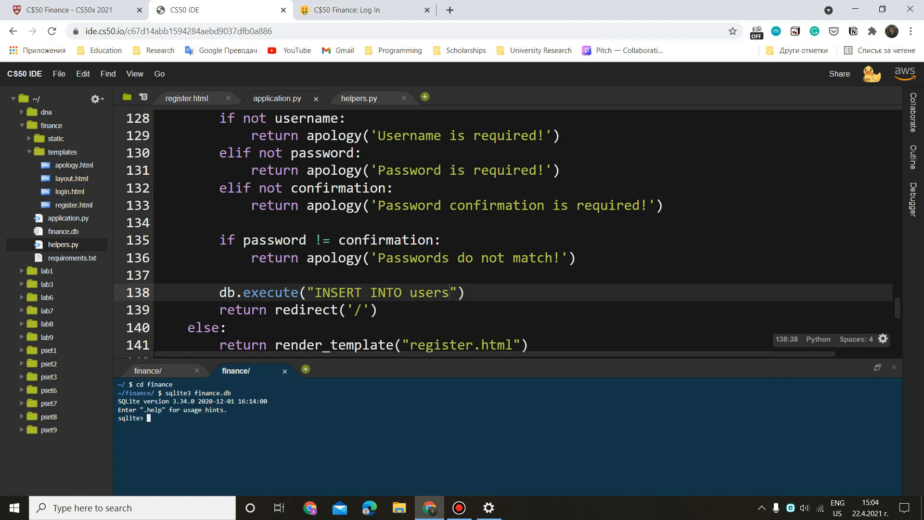
text(.s)
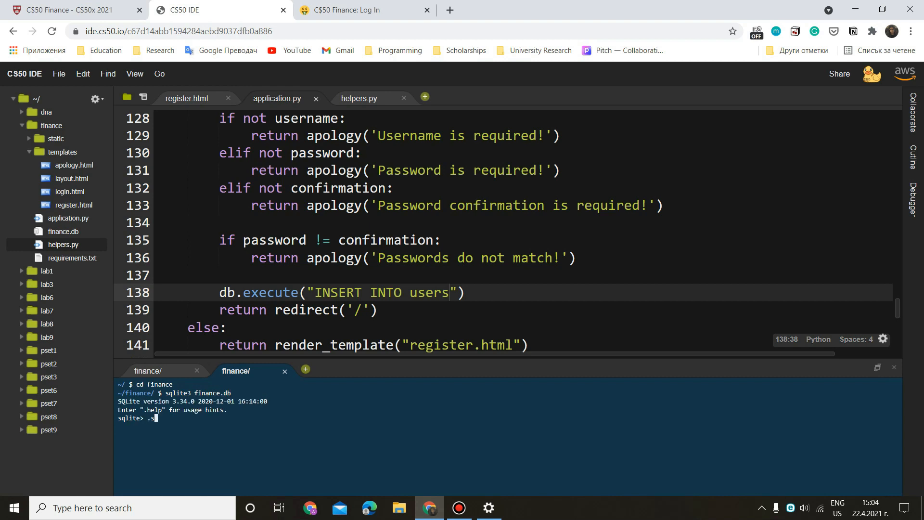
key(Return)
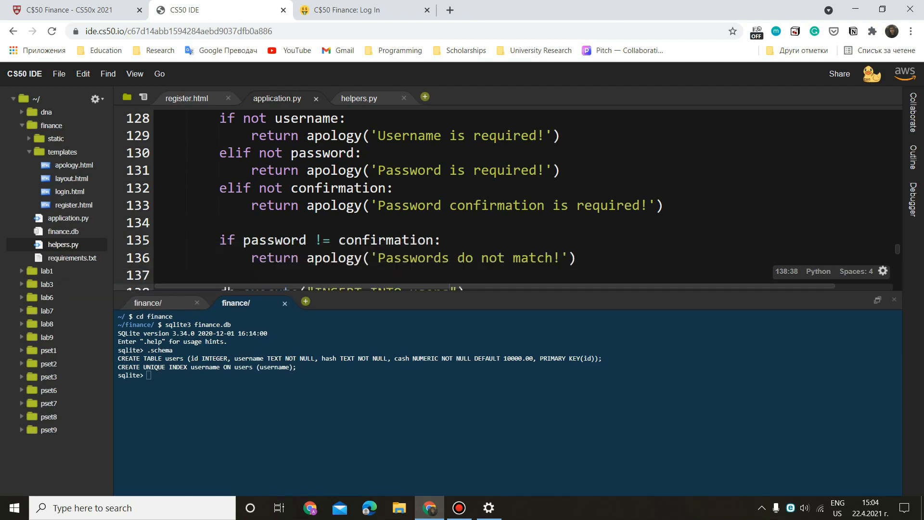
Step: Check the register specification page and return to the registration code
click(70, 10)
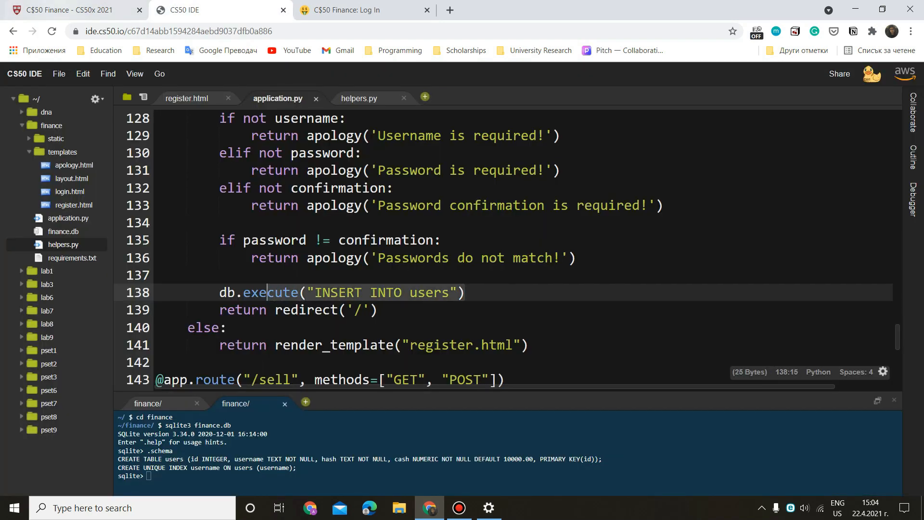
click(72, 10)
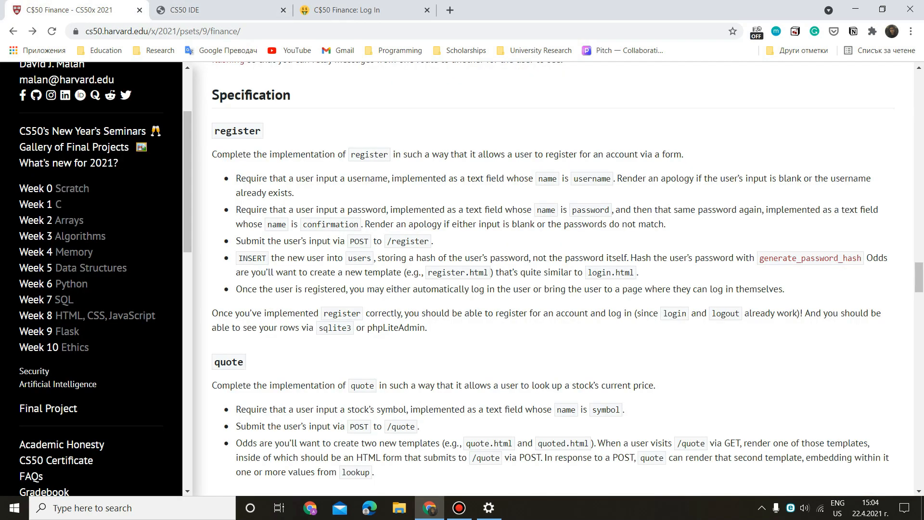
mouse_move(810, 258)
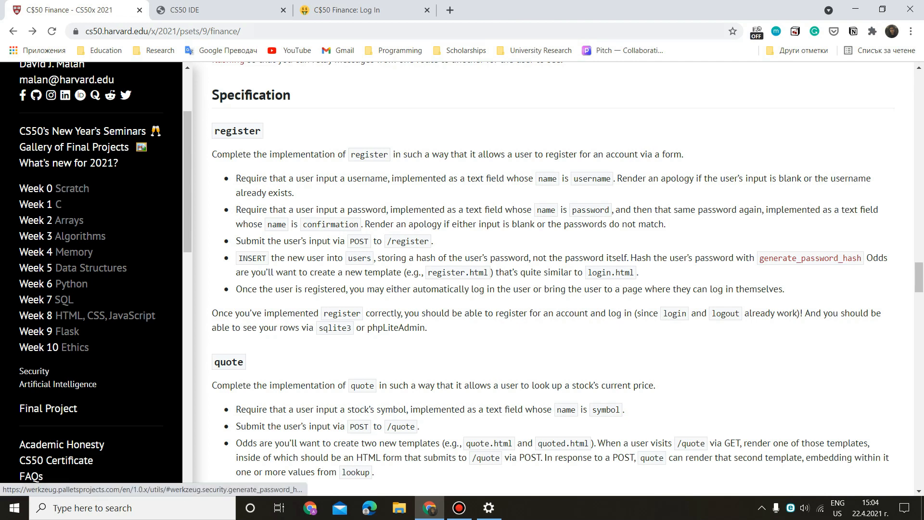
click(219, 10)
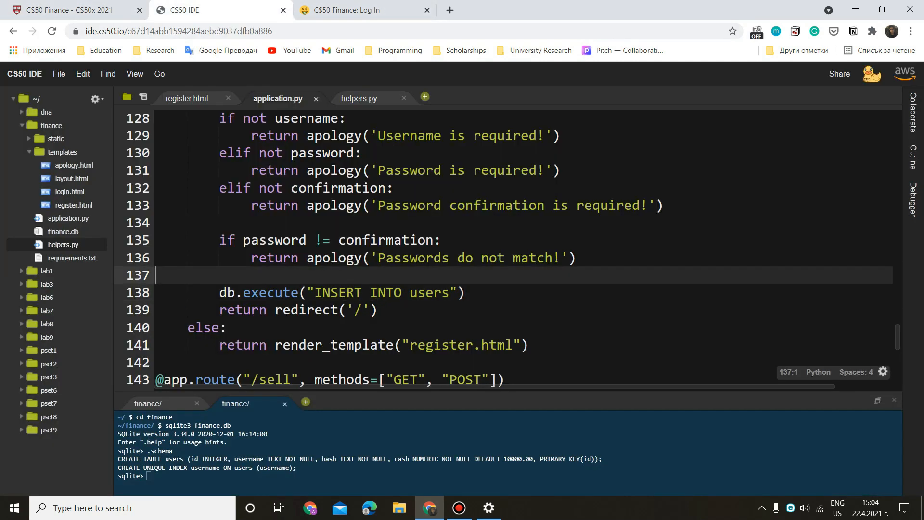
Step: Add hash = generate_password_hash(password) above the users insert
text(has)
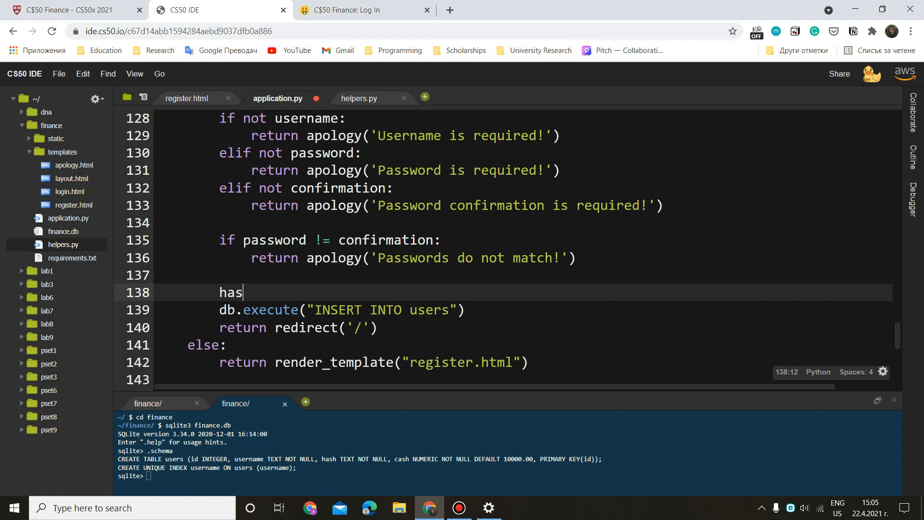
text(h =)
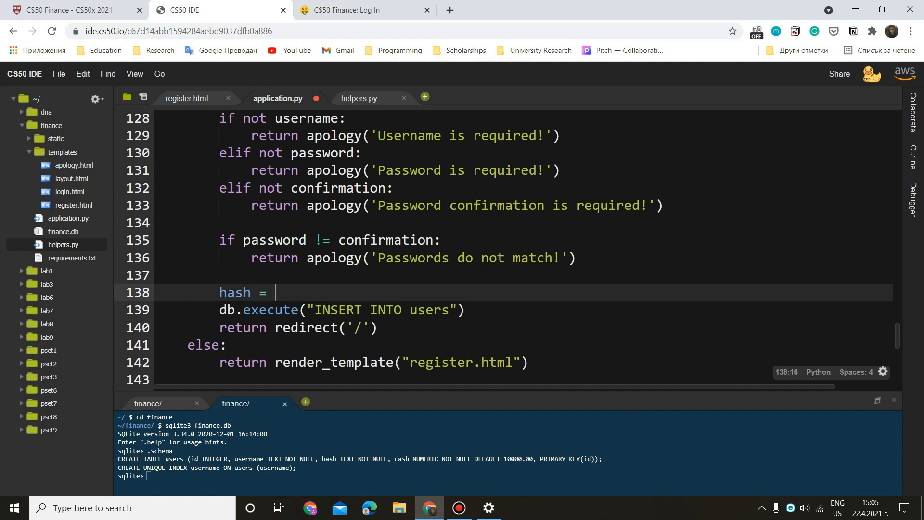
text(generate+)
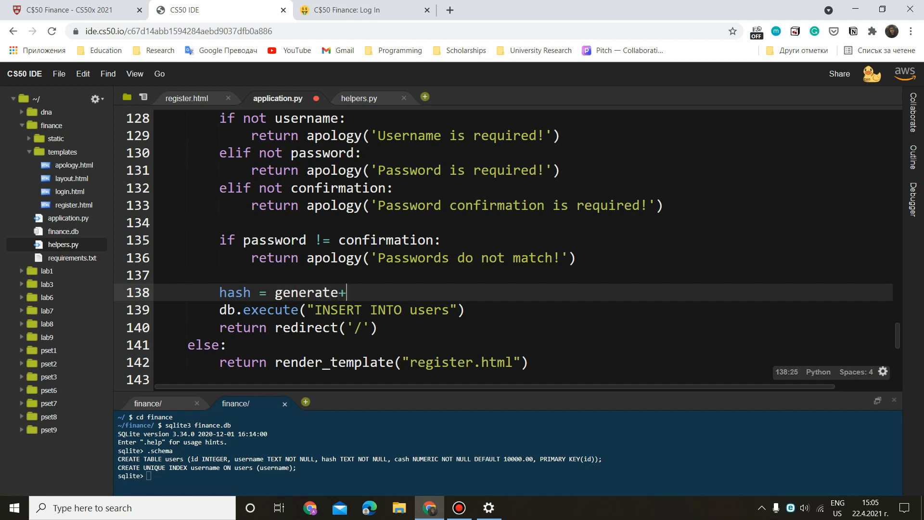
text(_password_hash)
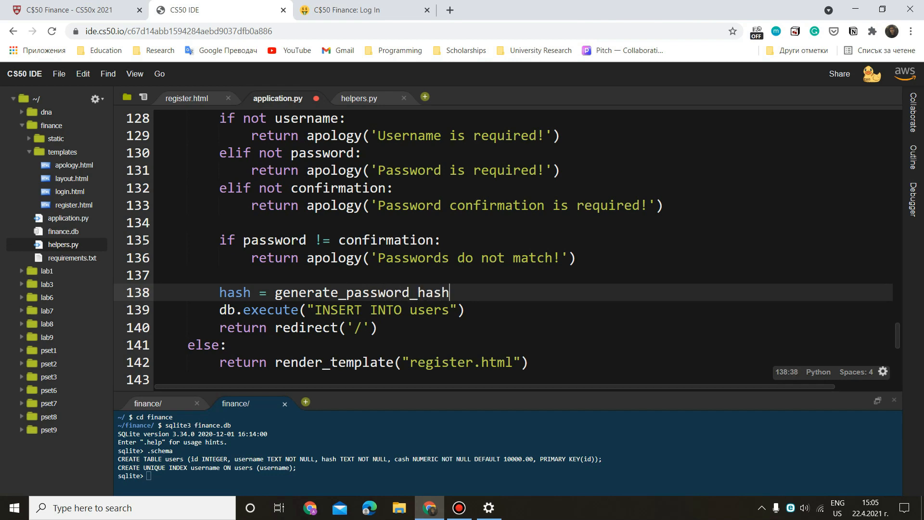
click(71, 10)
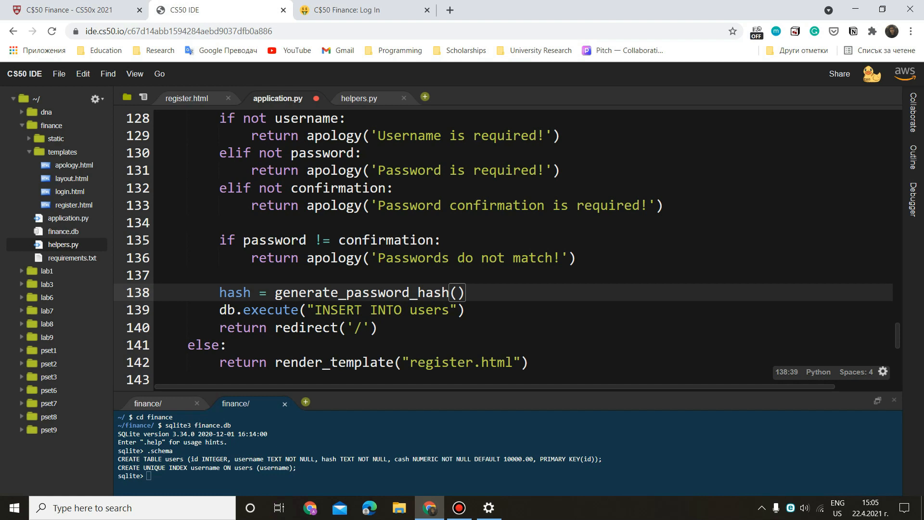
text(password)
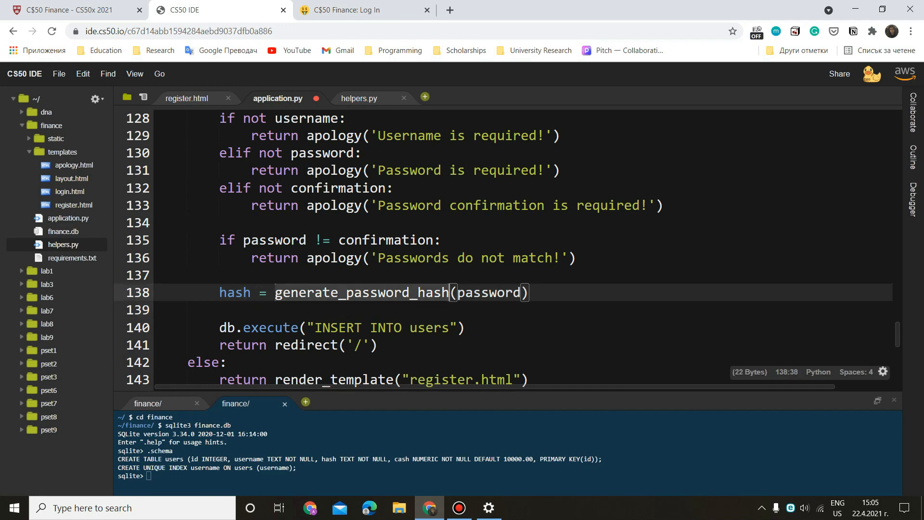
Step: Complete the insert as INSERT INTO users (username, hash) VALUES (?, ?) with username, hash arguments
click(353, 327)
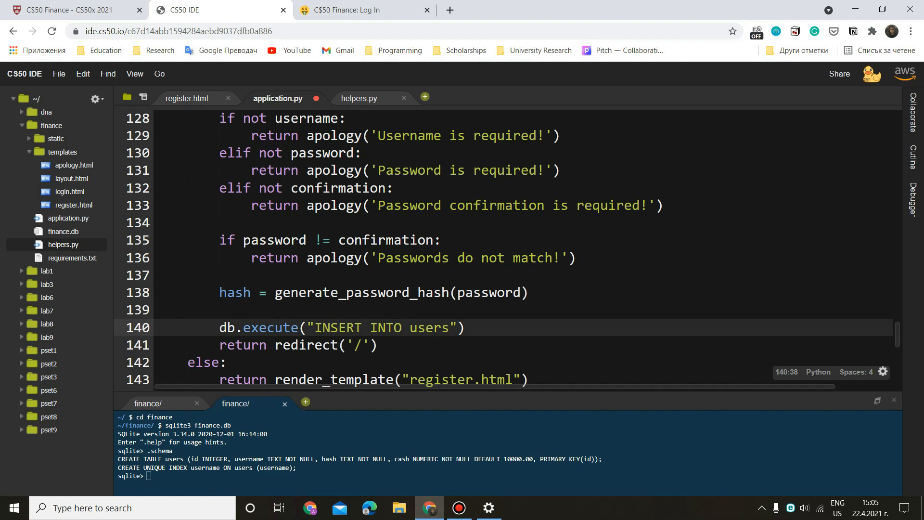
text(())
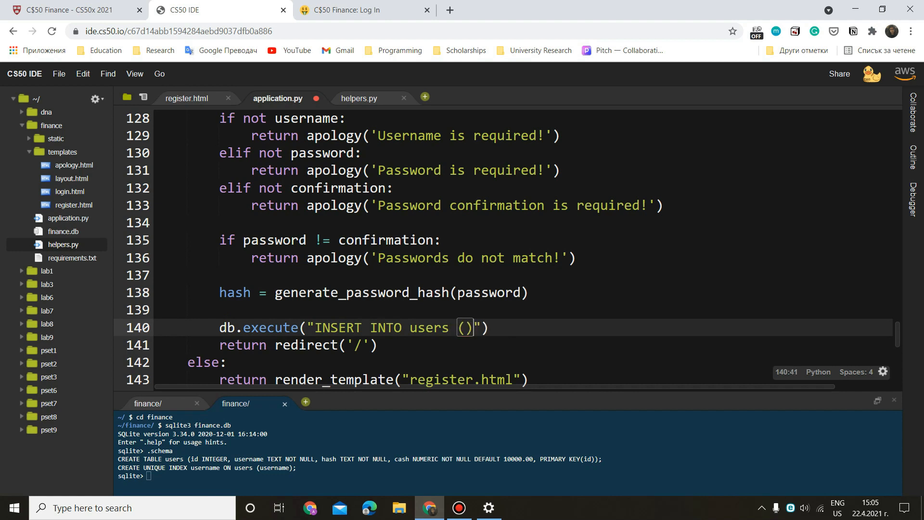
key(Left)
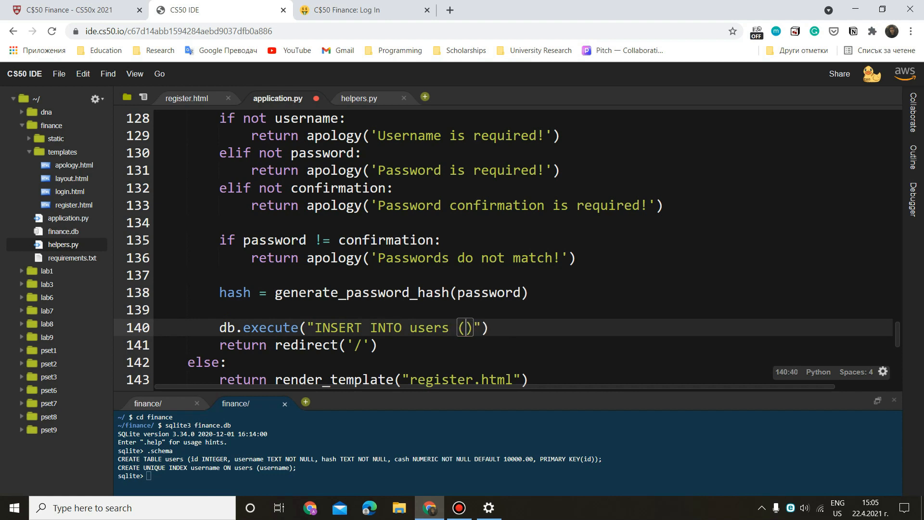
text(u)
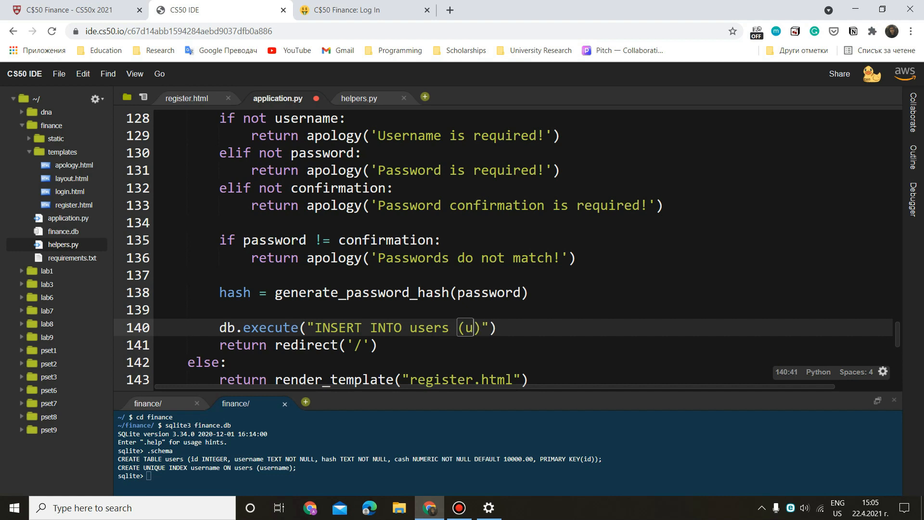
text(sername, hash)
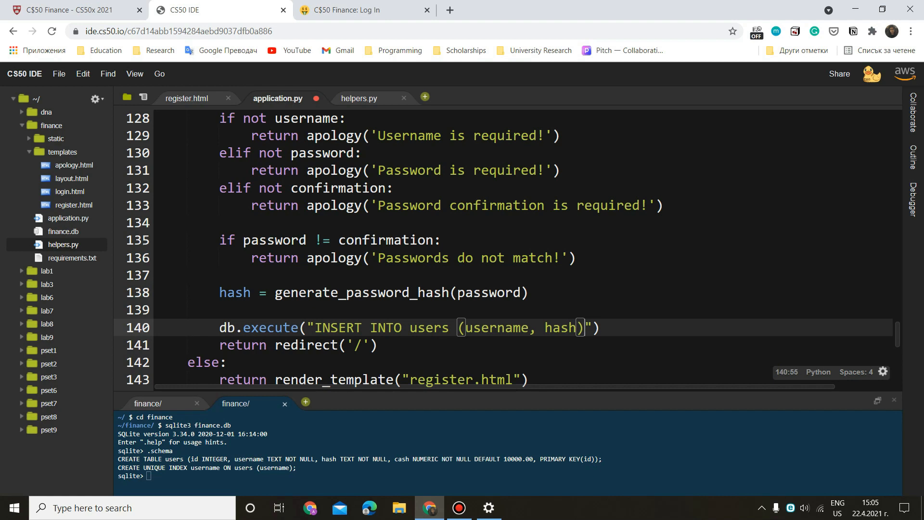
text(VALUES ()
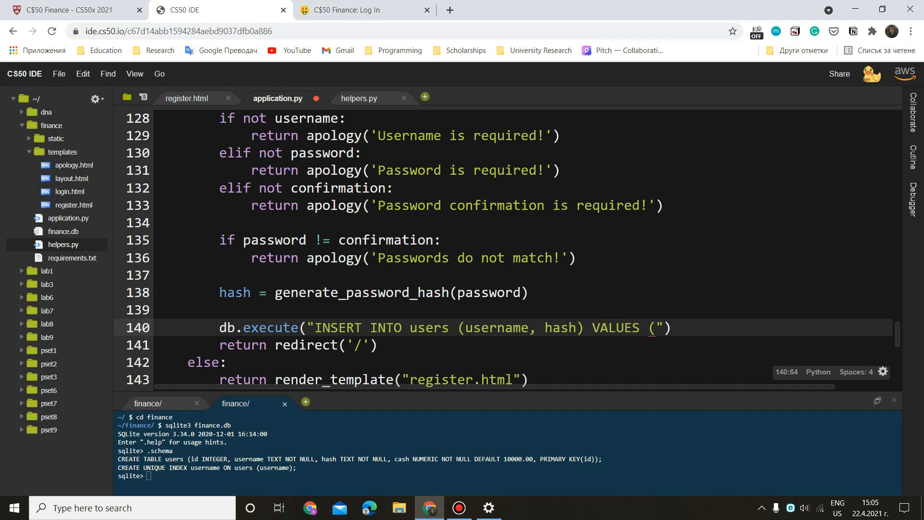
text(?, ?))
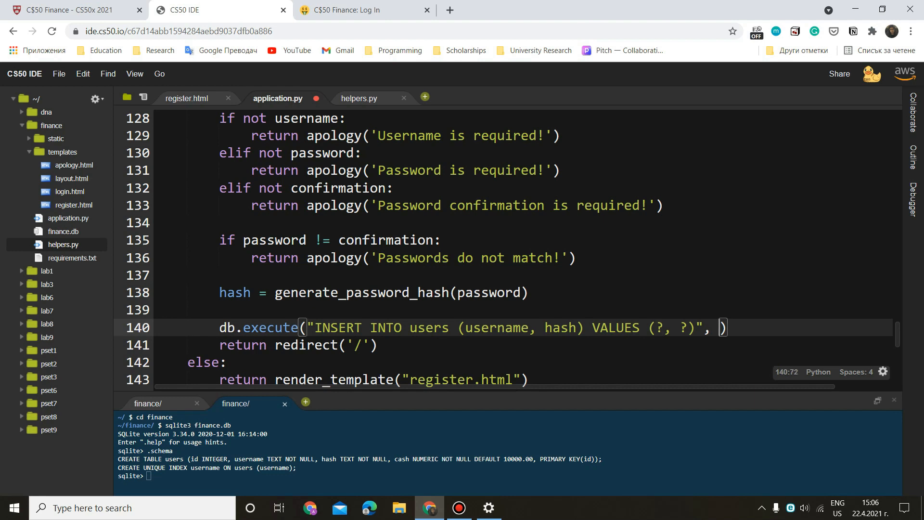
text(usern)
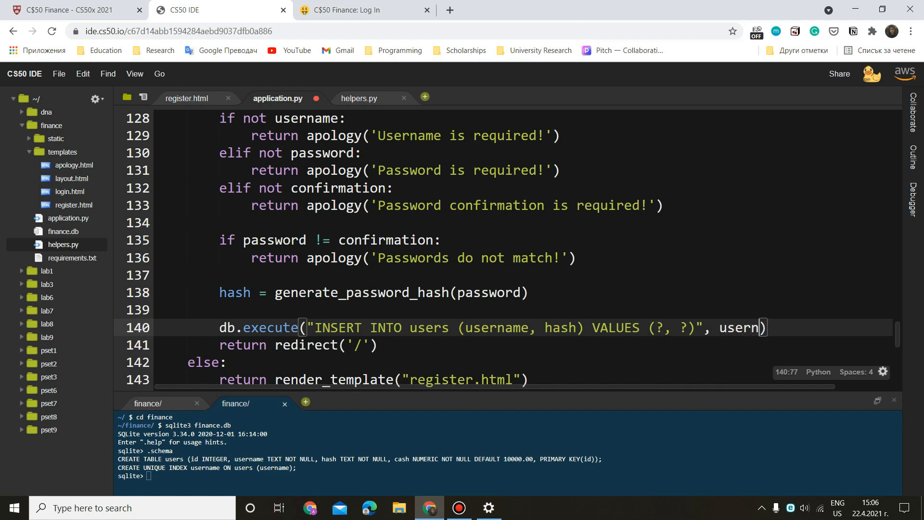
text(ame, ha)
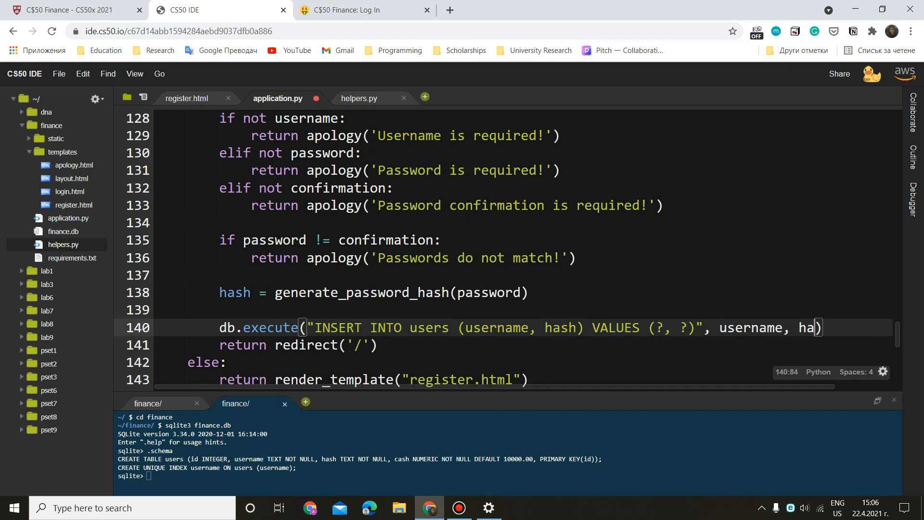
text(sh)
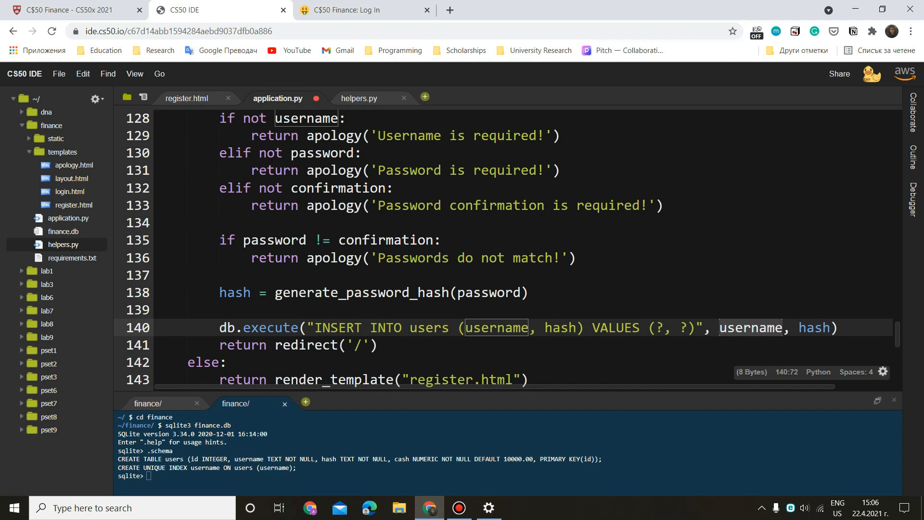
click(461, 327)
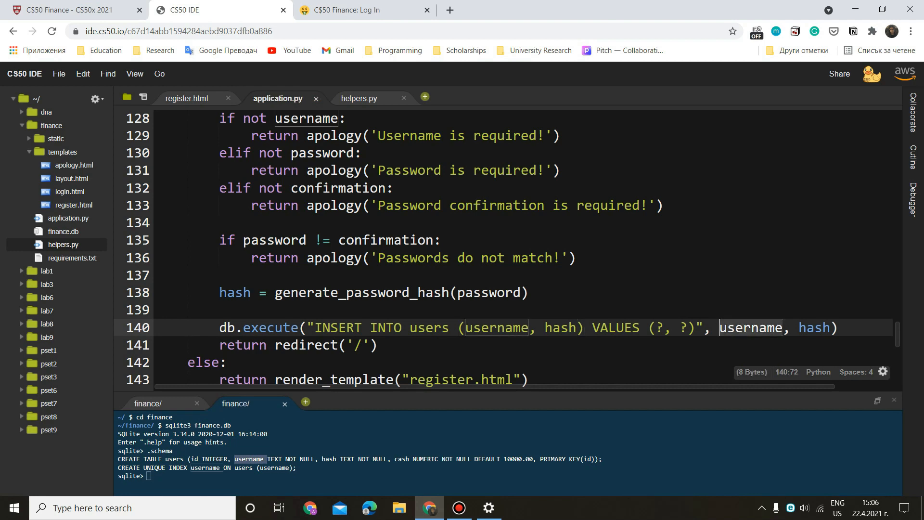
double_click(560, 327)
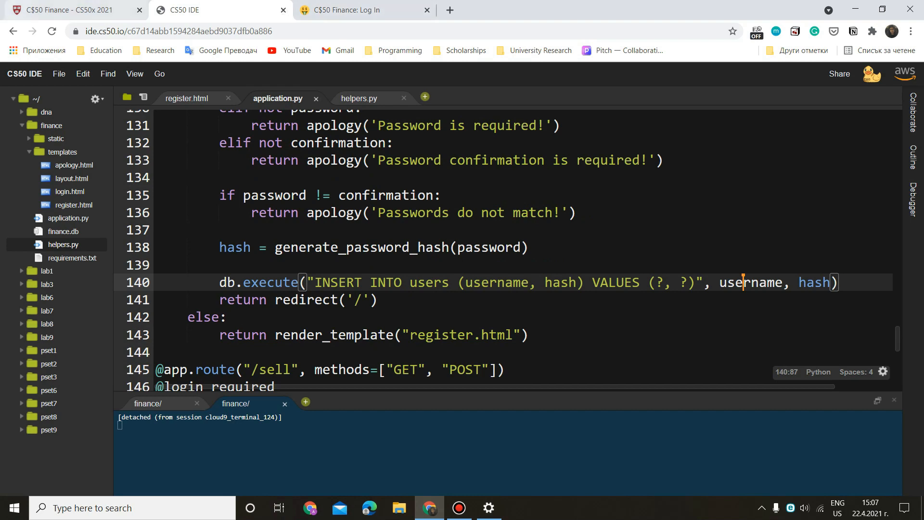
Step: Check the register specification, save application.py, and open an empty line above the insert
click(70, 10)
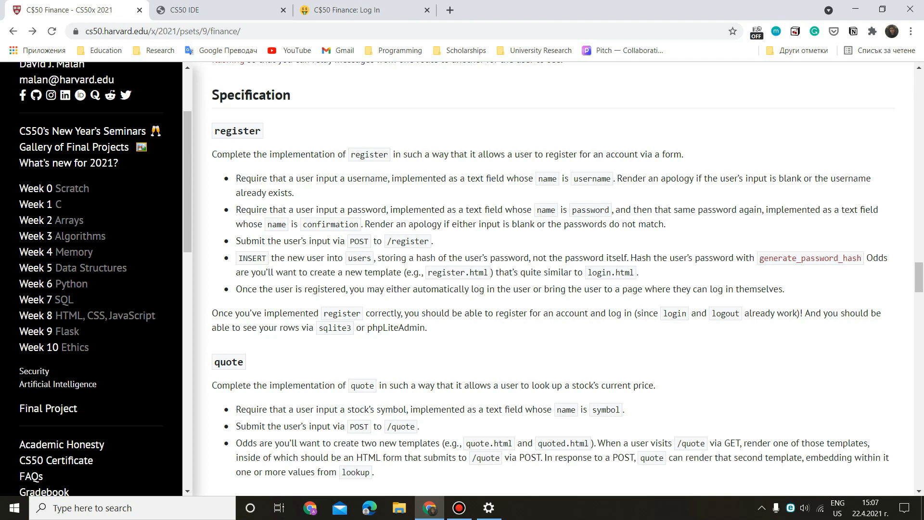
click(201, 10)
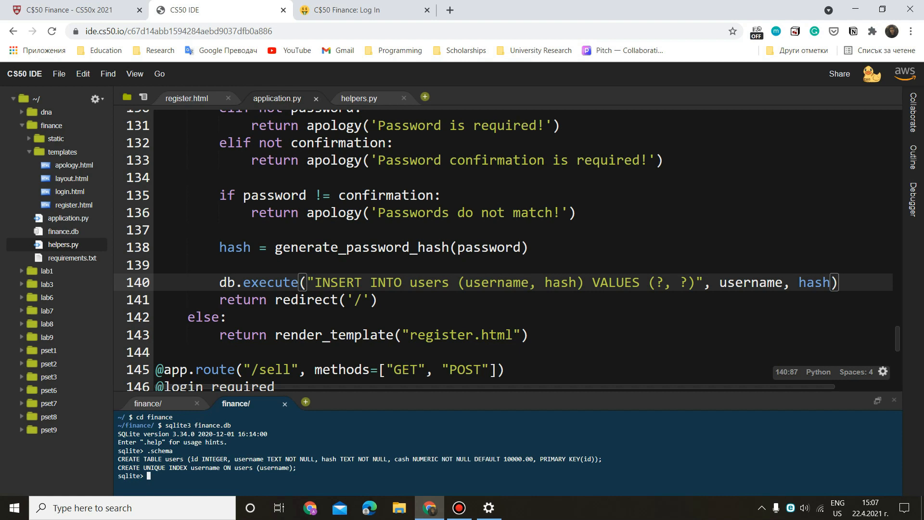
click(220, 282)
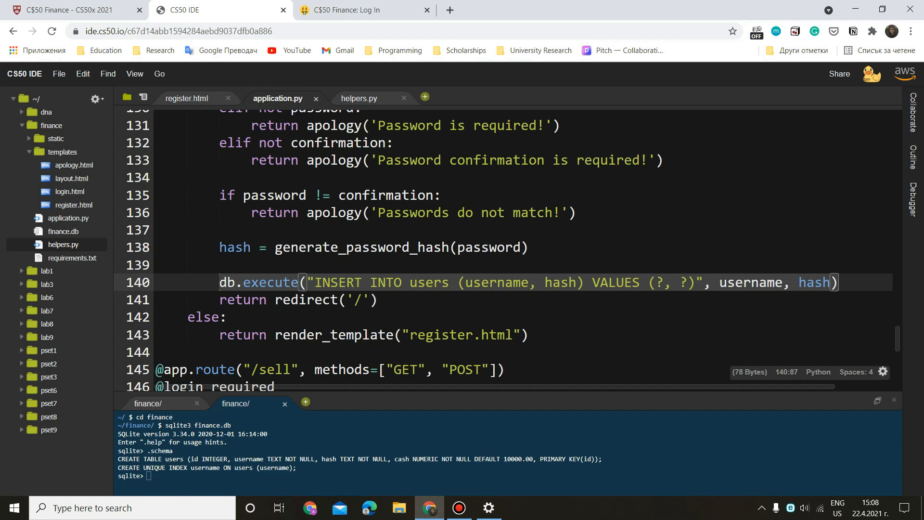
key(Enter)
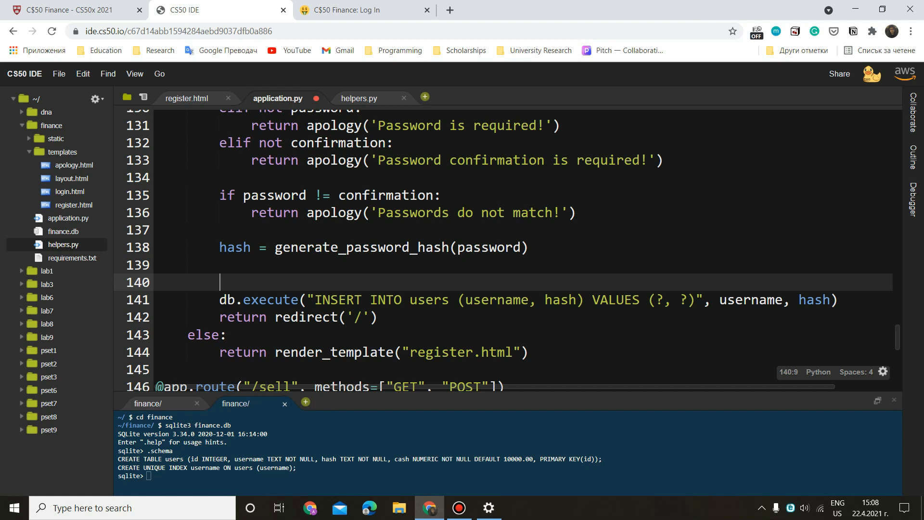
Step: Add try: above the insert and indent the insert and redirect under it
text(t)
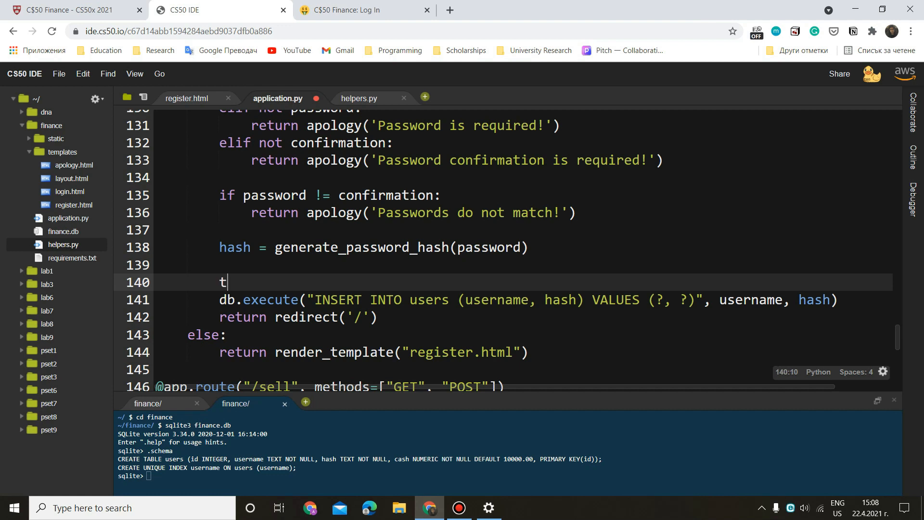
text(ry:)
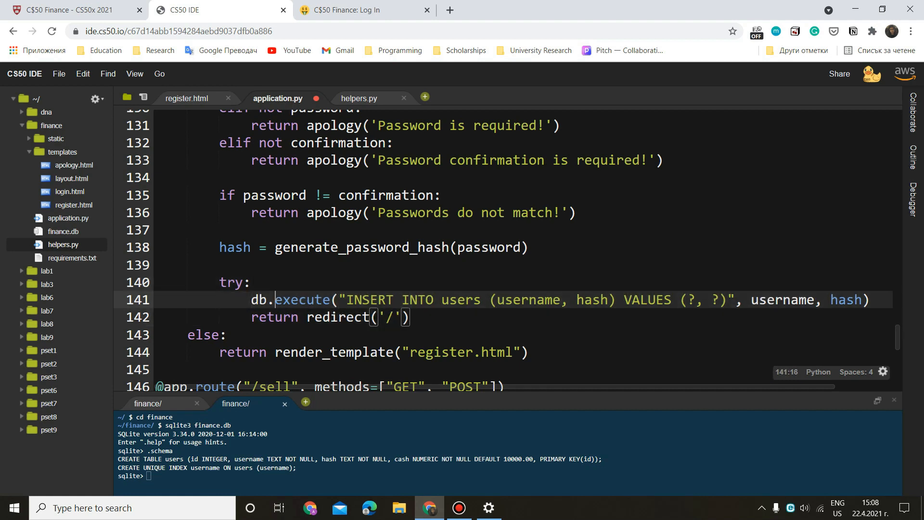
click(251, 282)
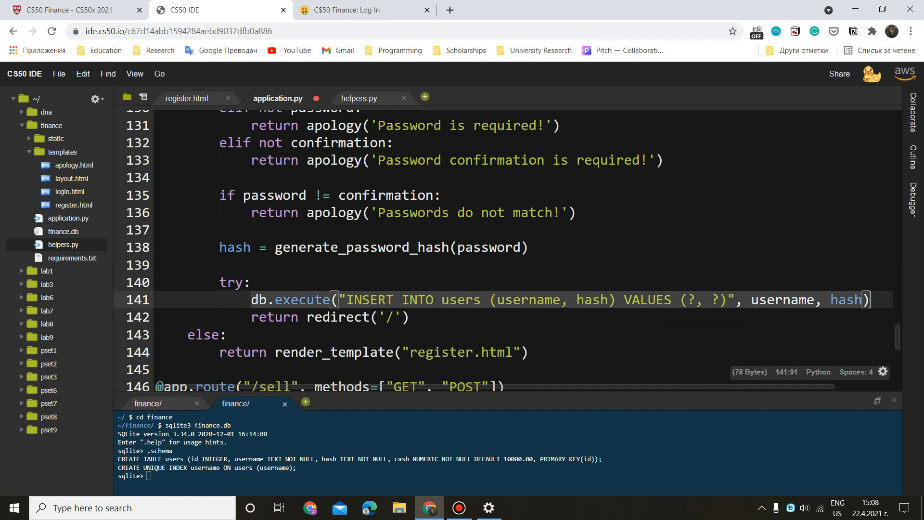
click(291, 317)
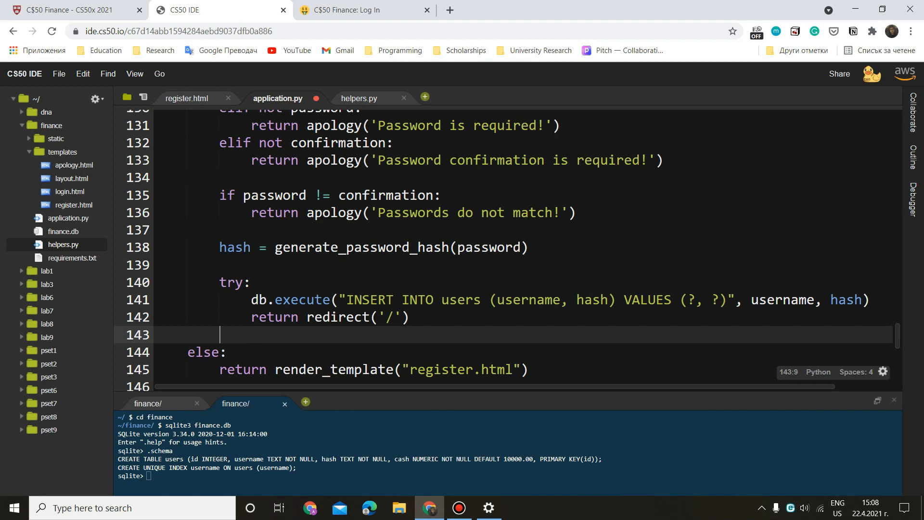
Step: Add except: returning apology 'Username has already been registered!'
text(except:)
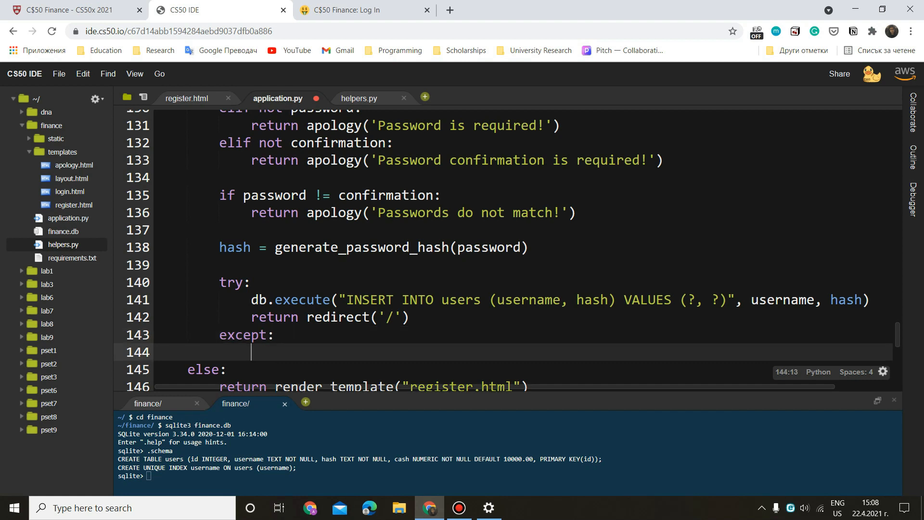
text(render)
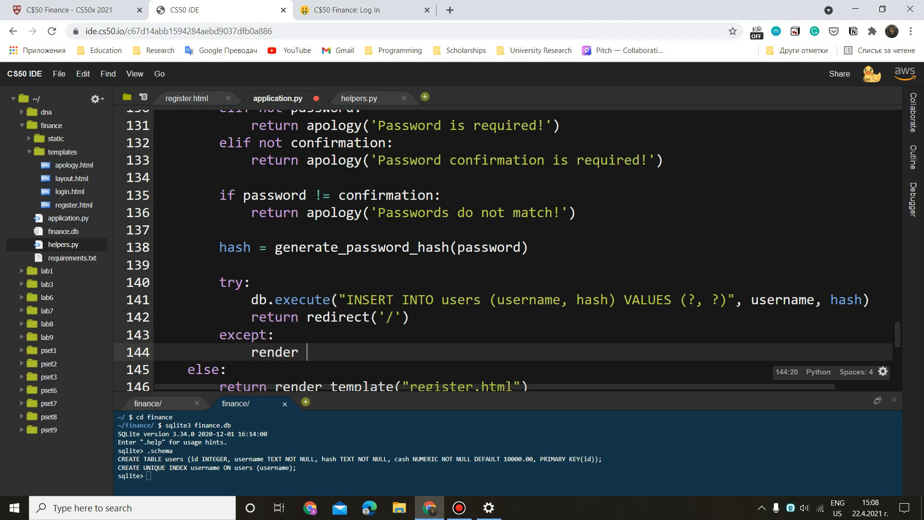
text(re)
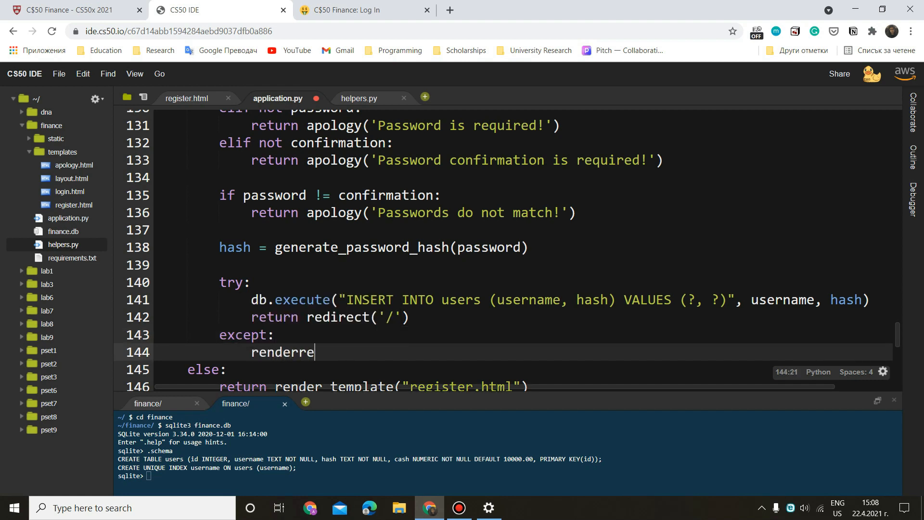
text(return apology(")
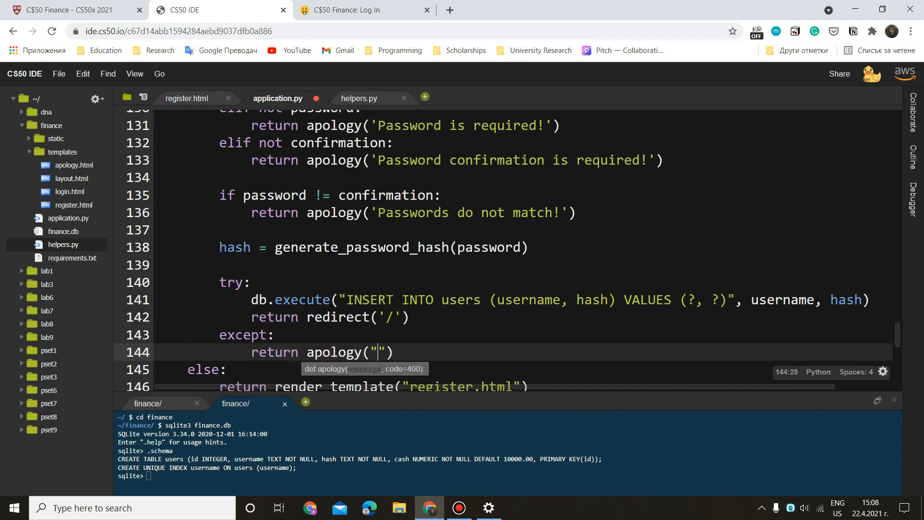
text(')
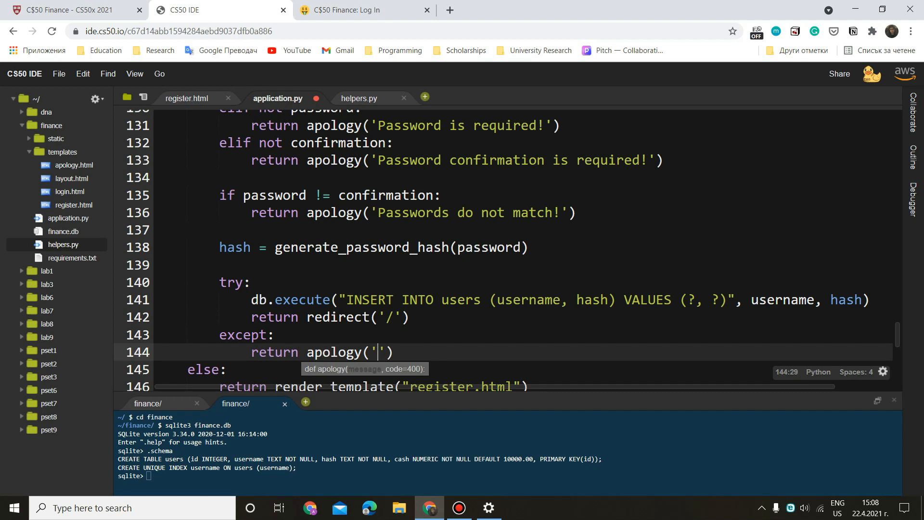
text(Username)
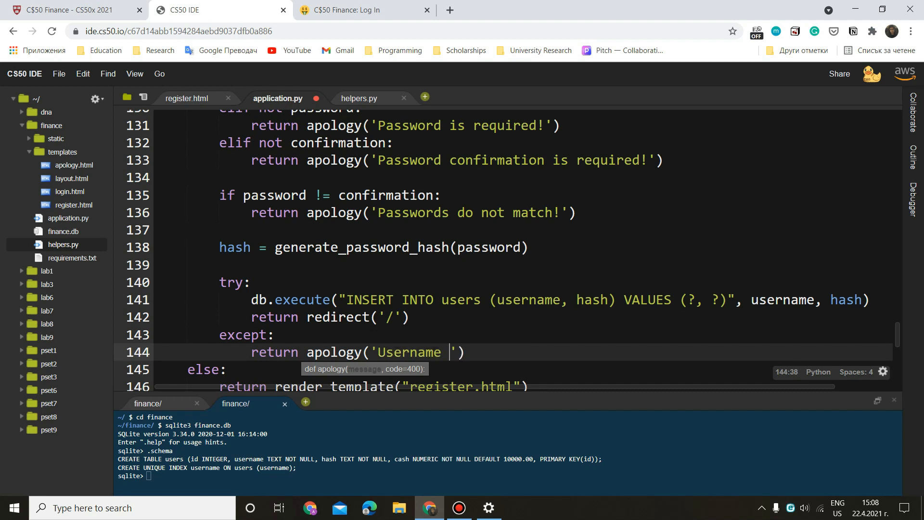
text(has)
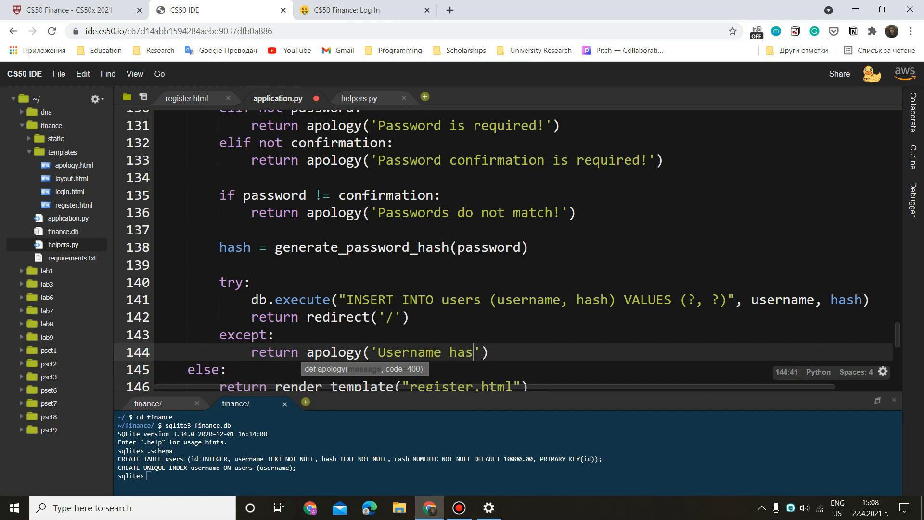
text(already been registered!)
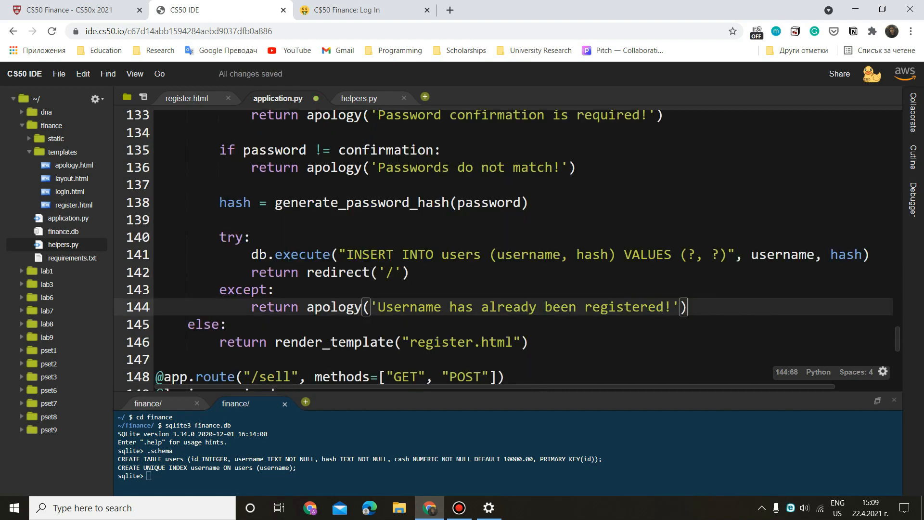
Step: Add a blank line after the try/except block and clear the selection highlight
key(enter)
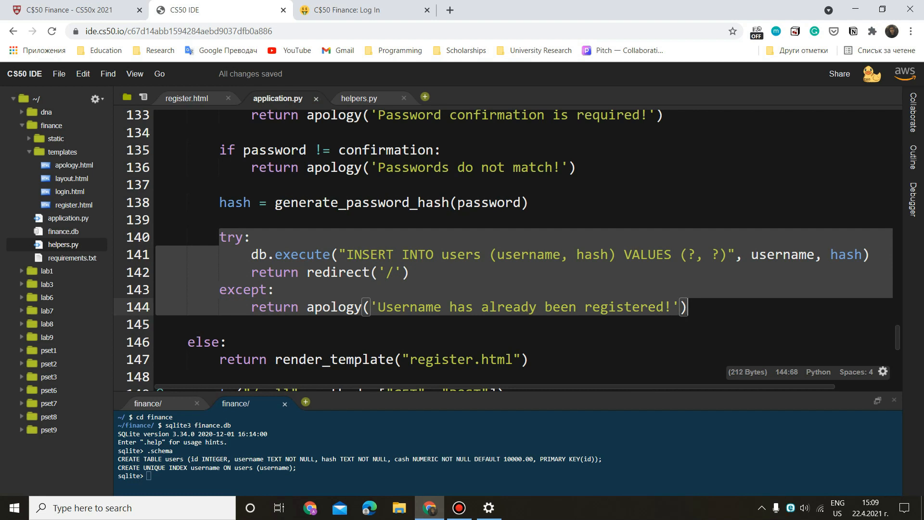
click(235, 237)
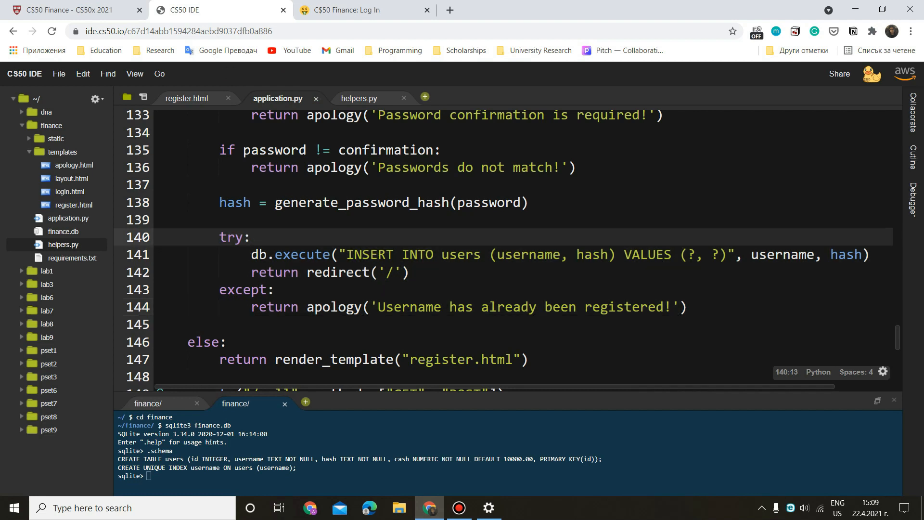
click(565, 254)
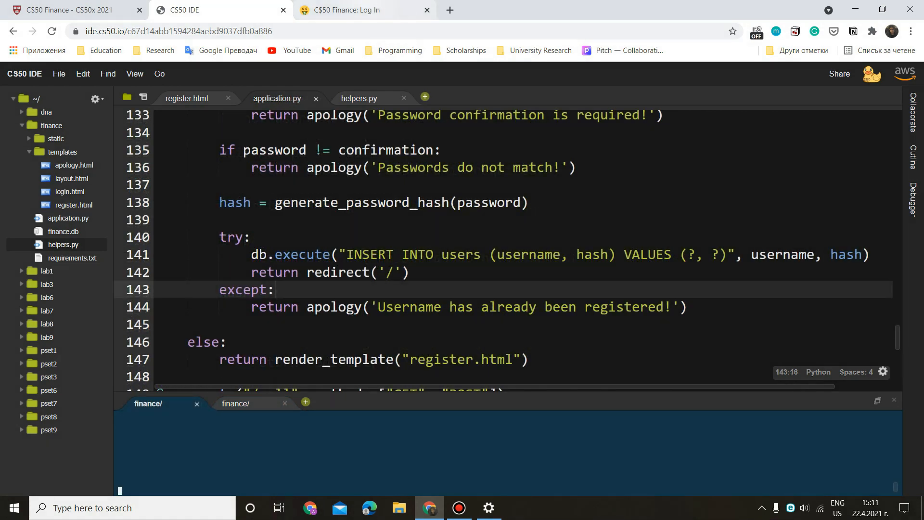
Step: Submit the register form with a blank confirmation and see the 400 apology
click(353, 9)
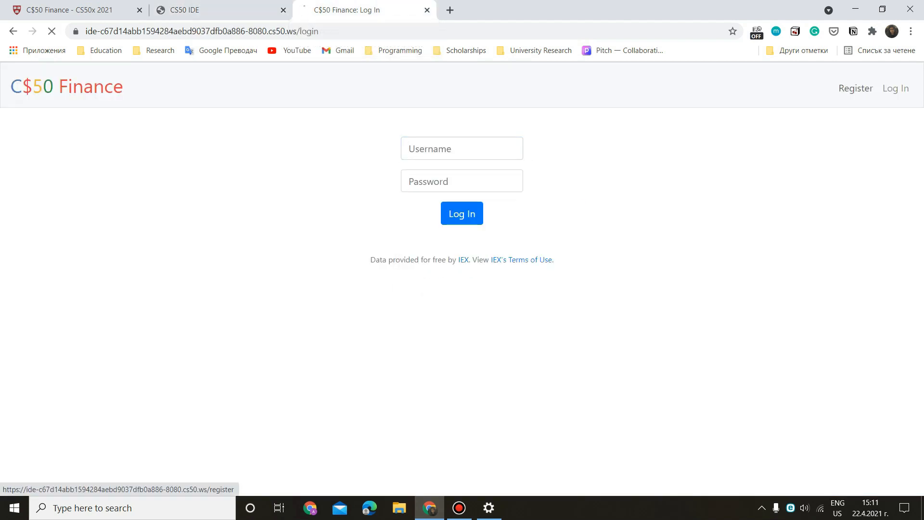
click(854, 88)
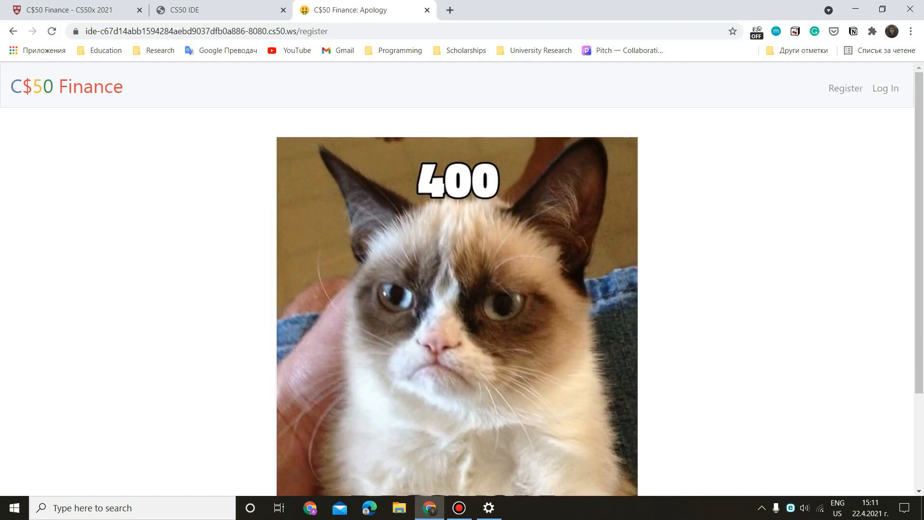
scroll(down, 3)
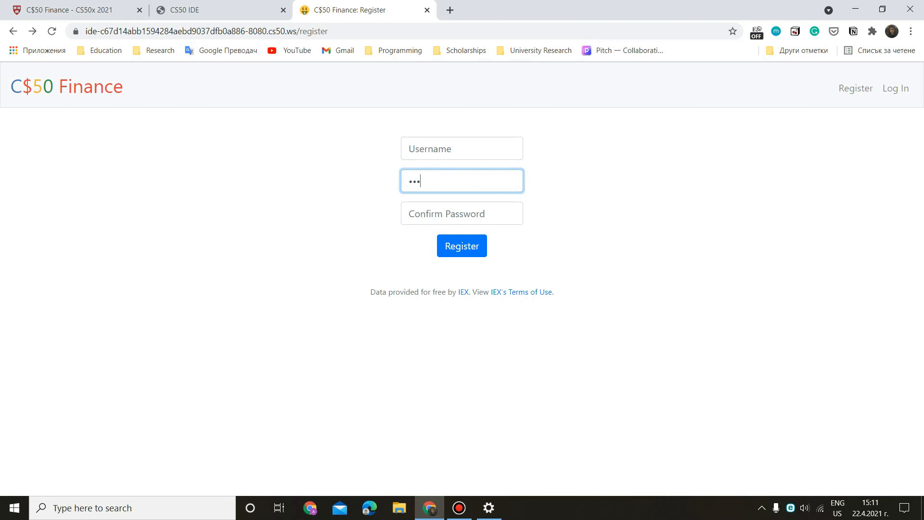
click(461, 246)
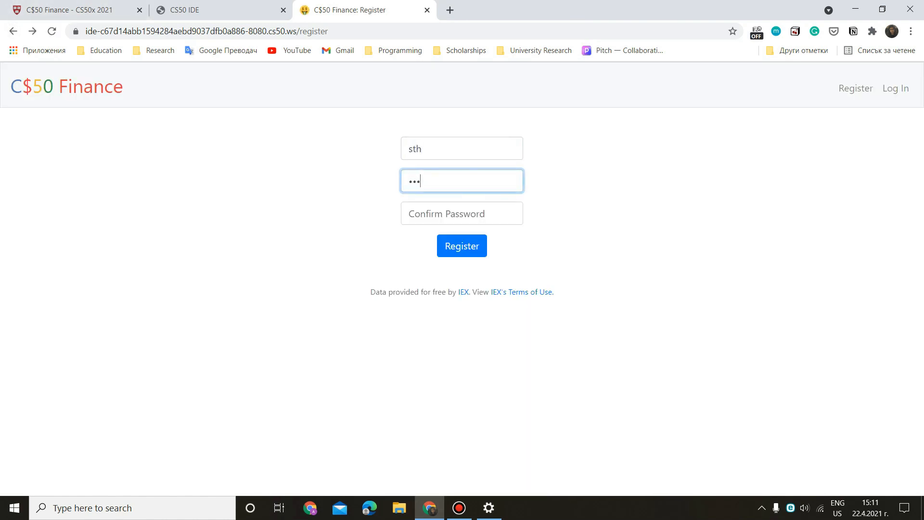
click(461, 245)
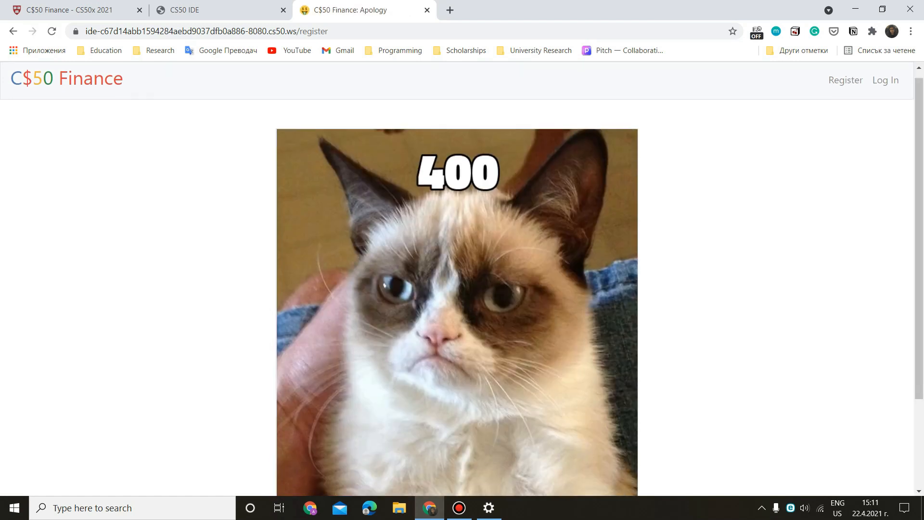
scroll(down, 3)
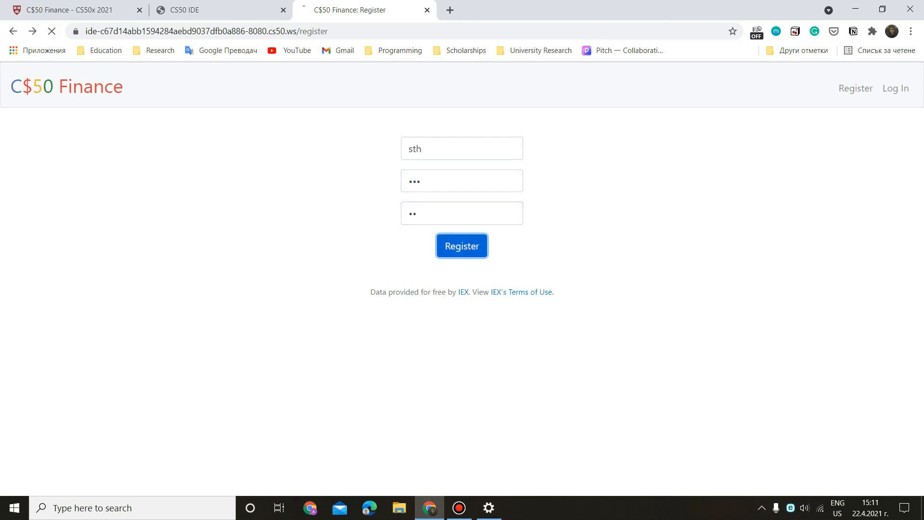
Step: Submit again with mismatched passwords and see the 400 apology
click(461, 245)
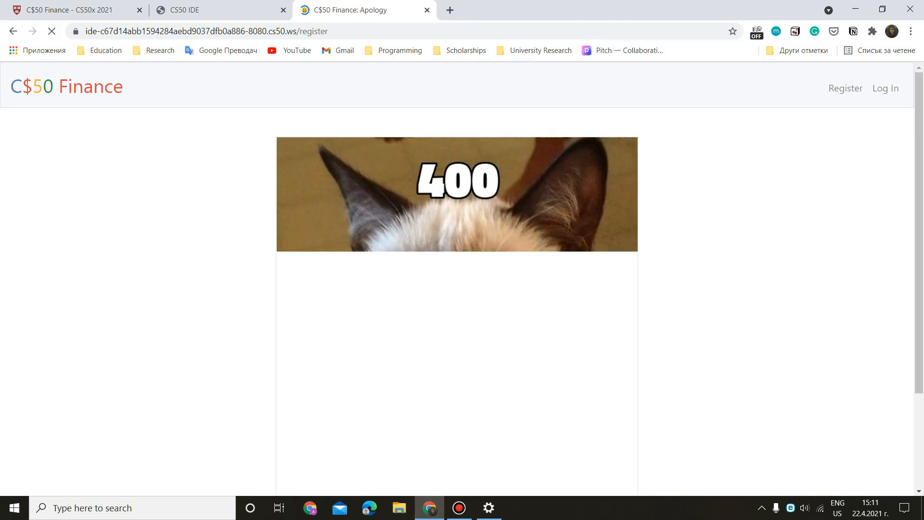
scroll(down, 3)
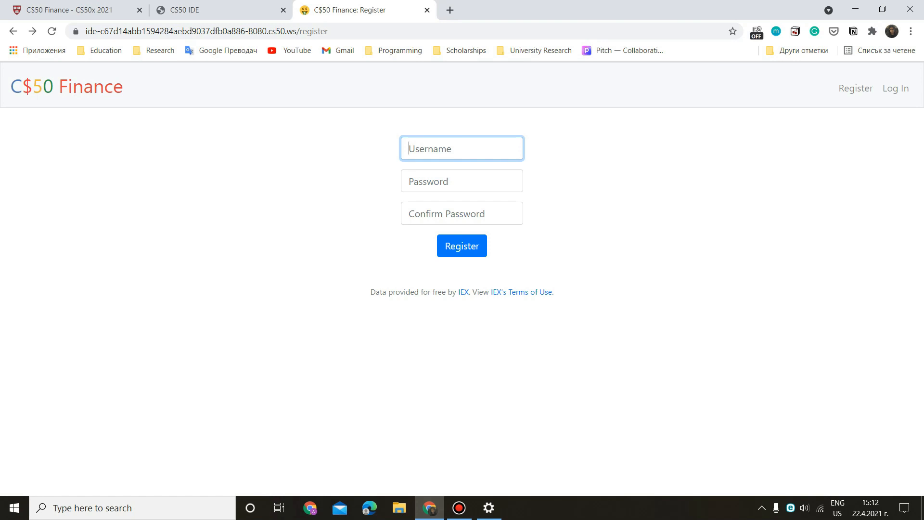
Step: Register the account sth with matching passwords and log in as sth
text(sth)
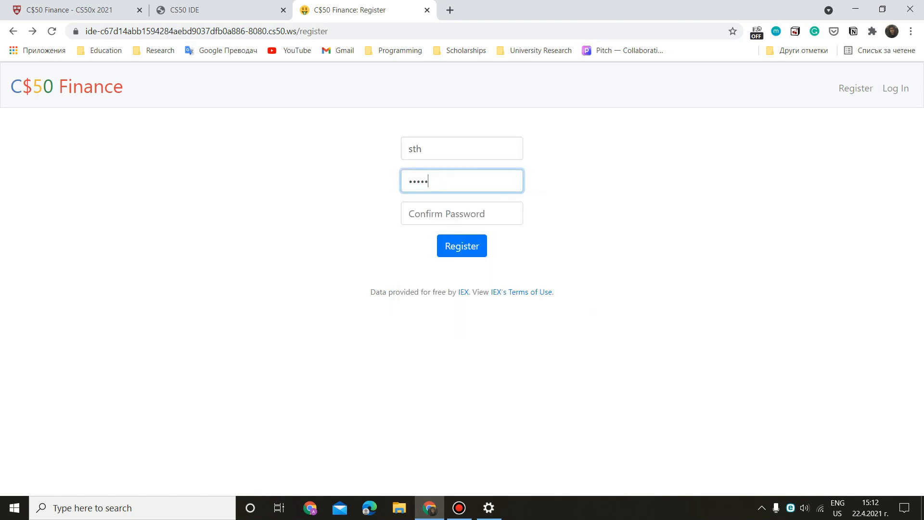
click(461, 213)
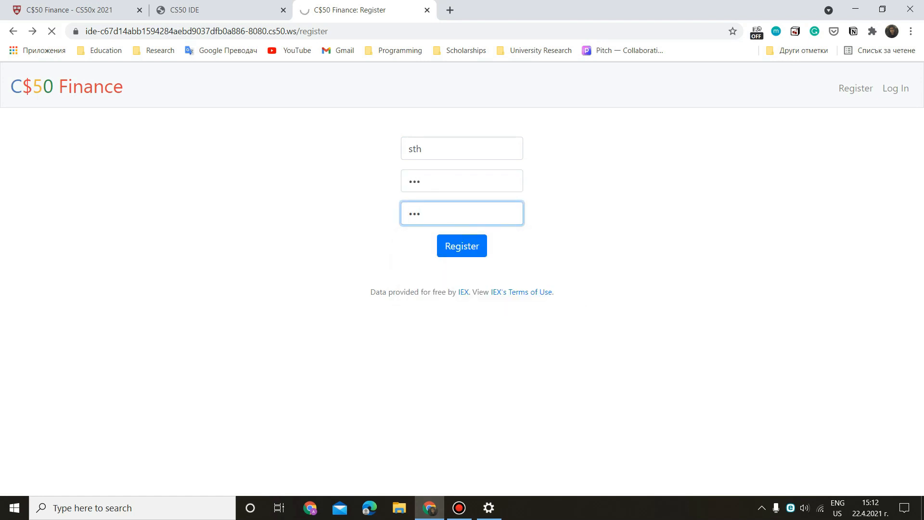
click(461, 246)
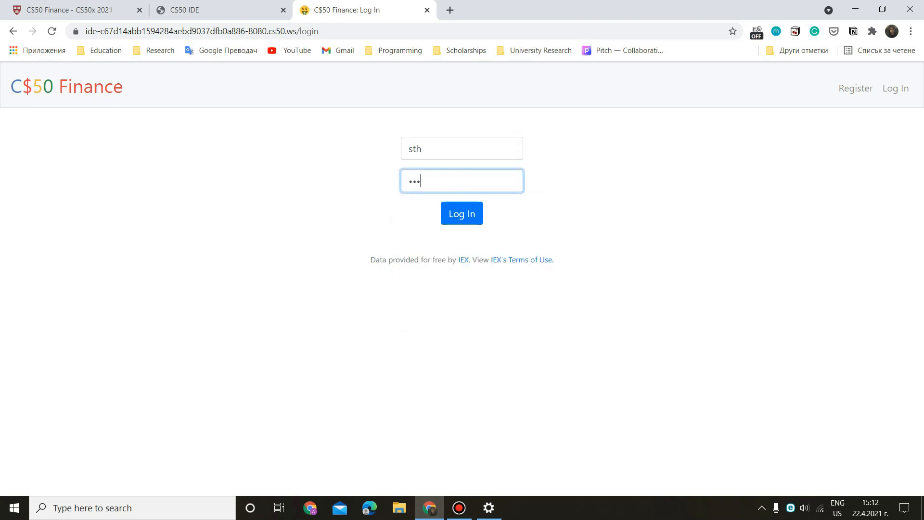
click(461, 212)
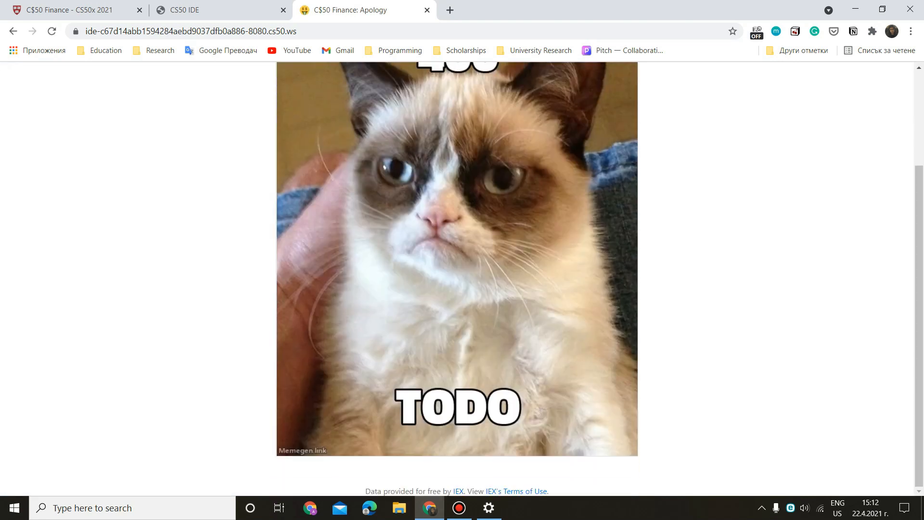
scroll(up, 3)
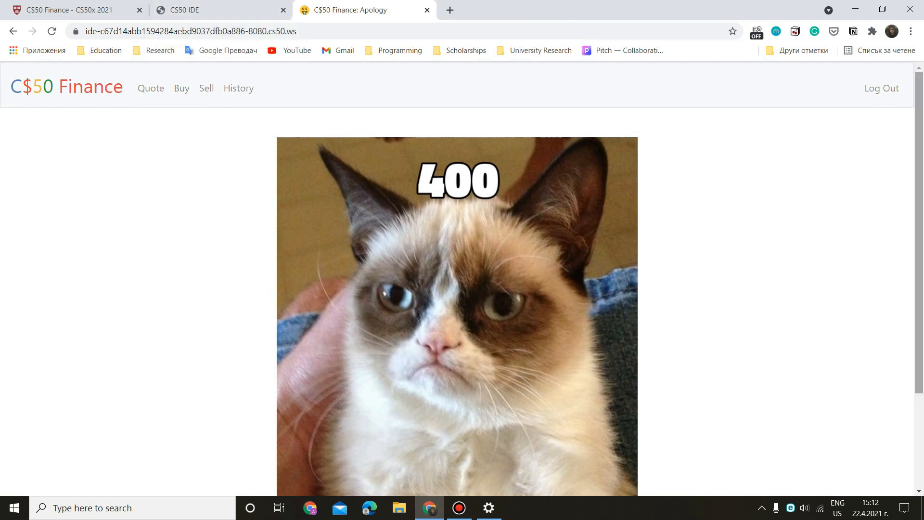
Step: Log out, log back in as sth, and return to the application code
click(881, 88)
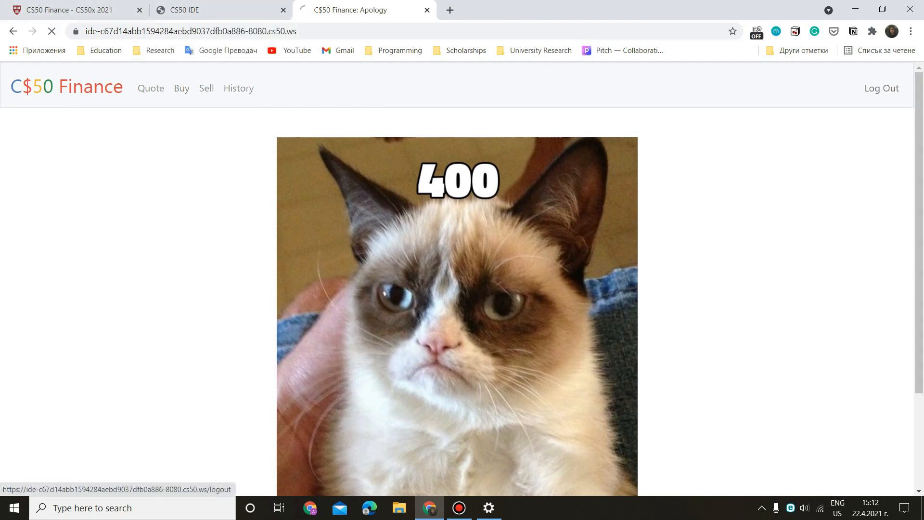
click(880, 88)
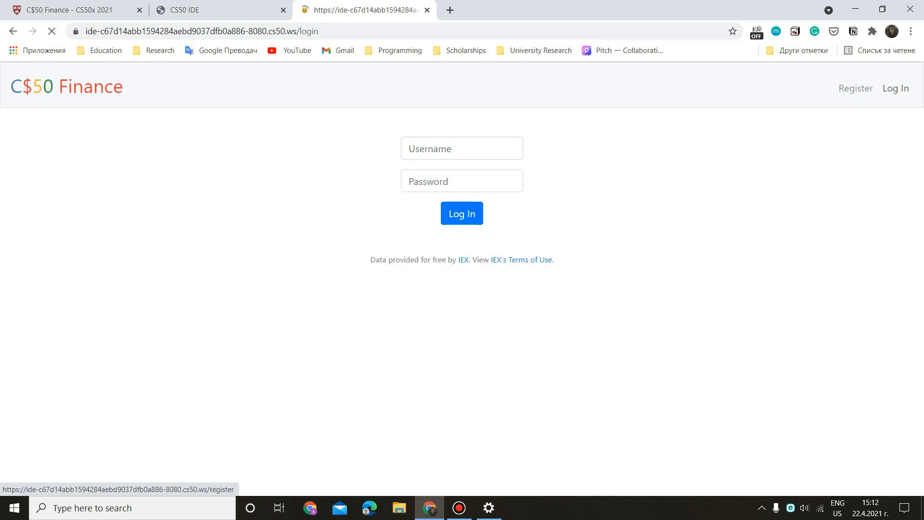
text(st)
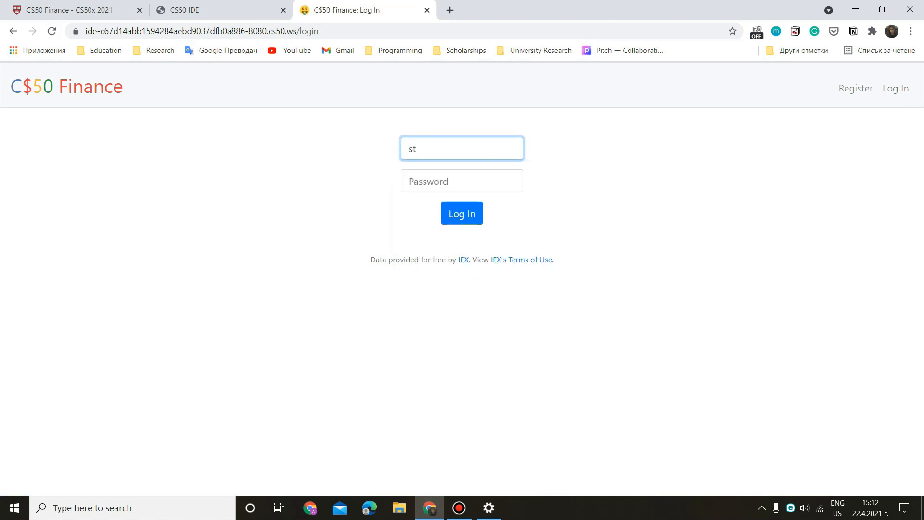
click(461, 213)
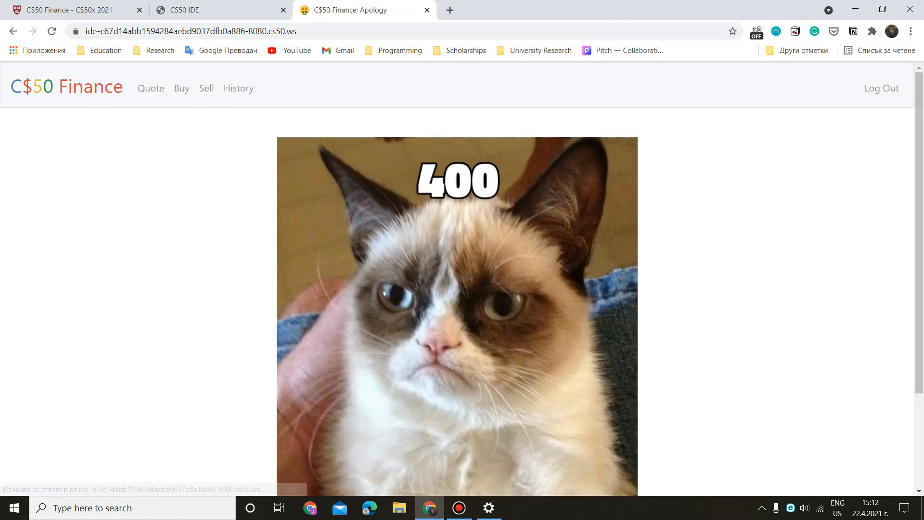
click(219, 10)
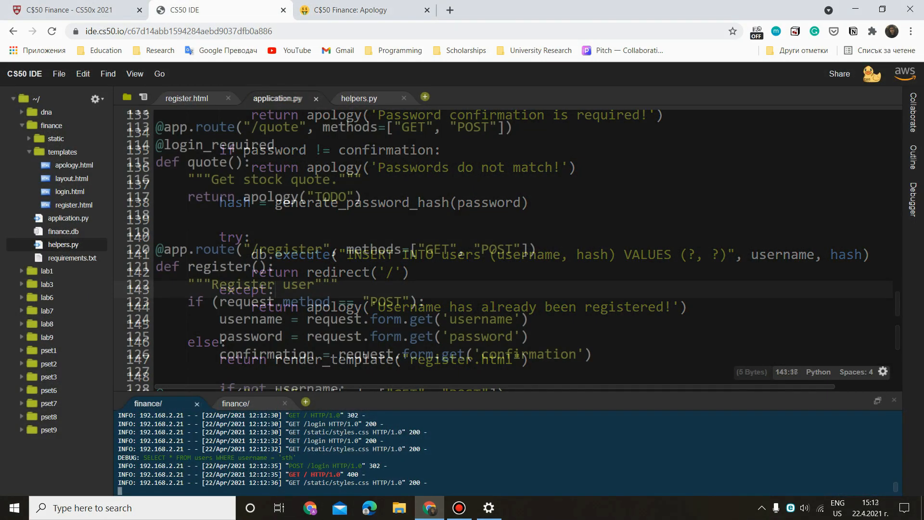
scroll(up, 3)
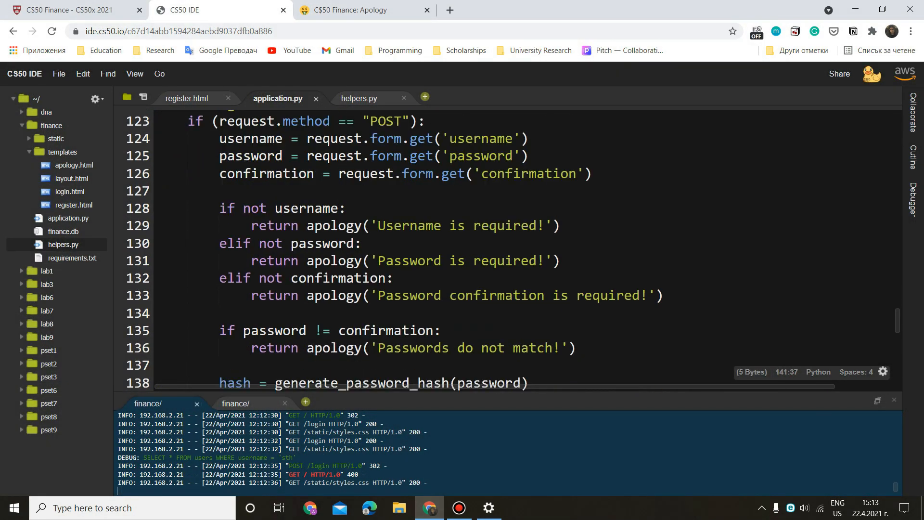
scroll(up, 3)
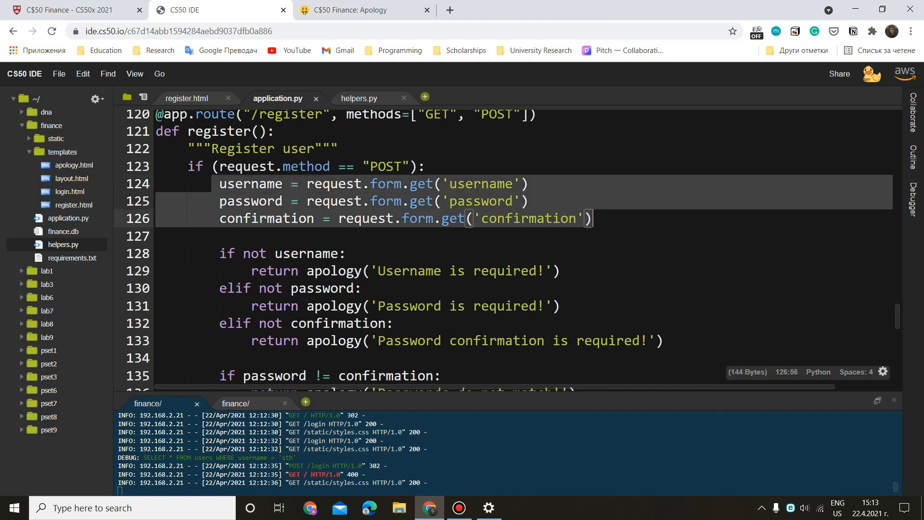
scroll(down, 3)
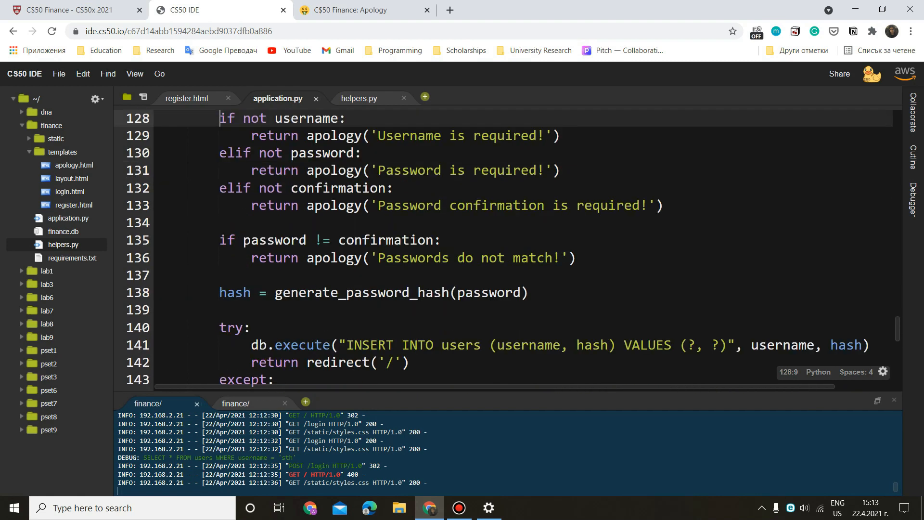
scroll(down, 3)
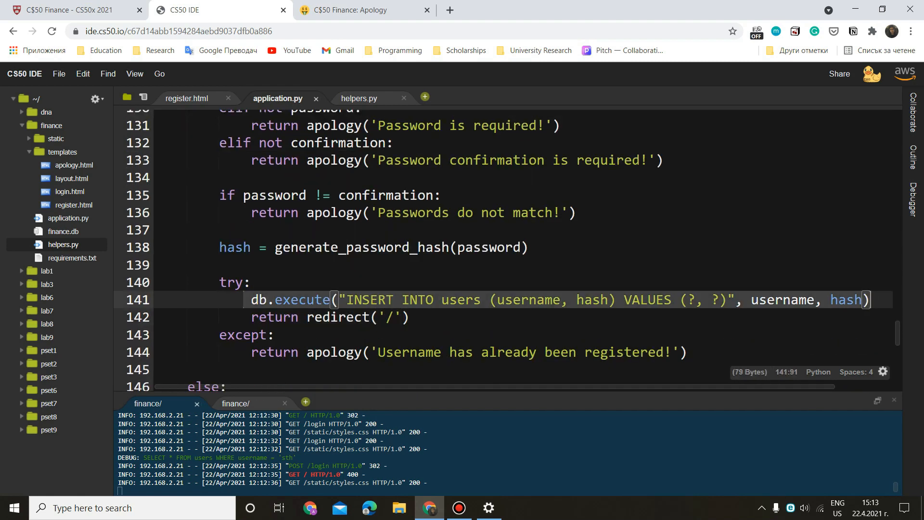
scroll(down, 3)
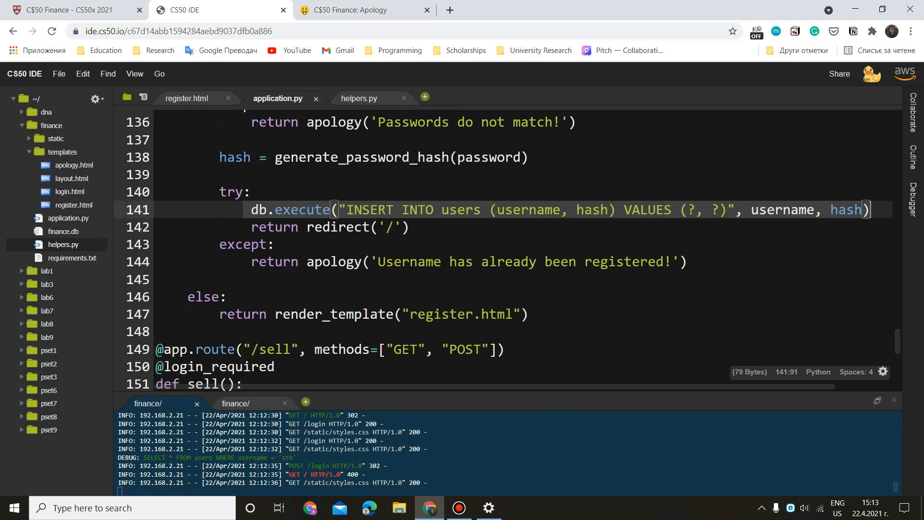
scroll(up, 3)
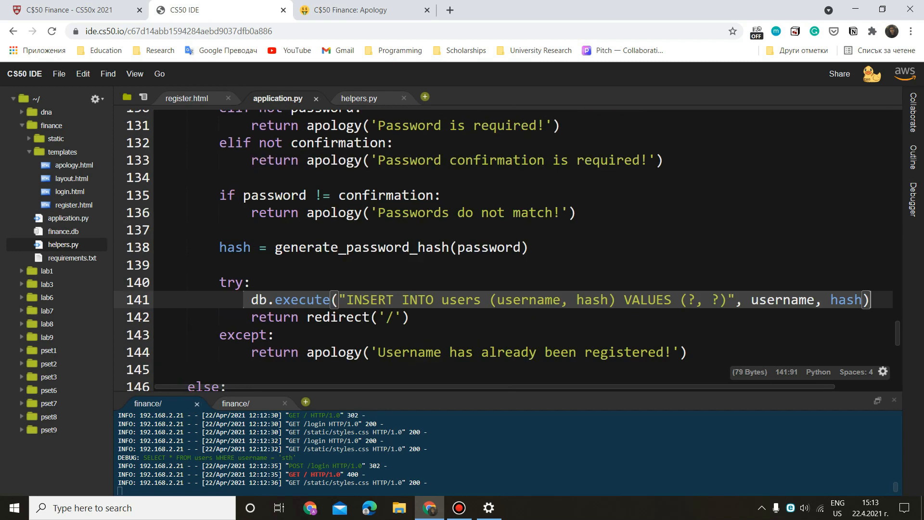
scroll(up, 3)
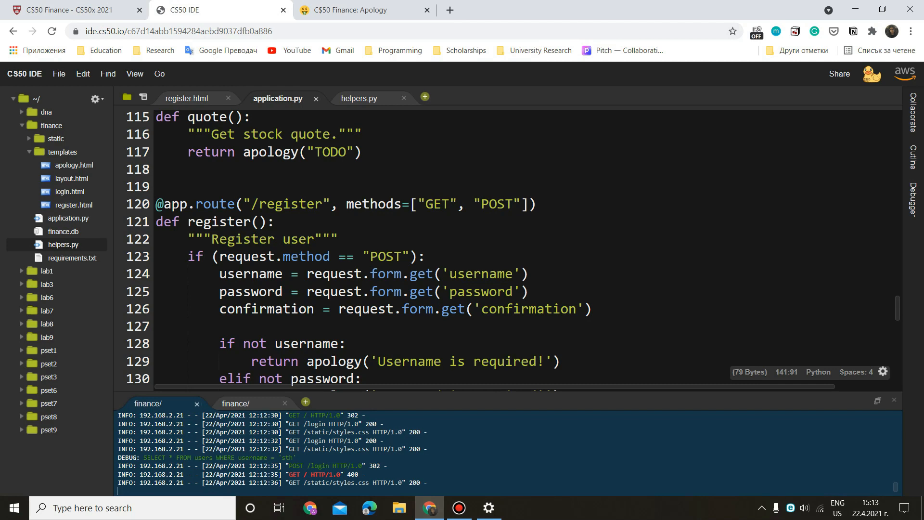
scroll(down, 3)
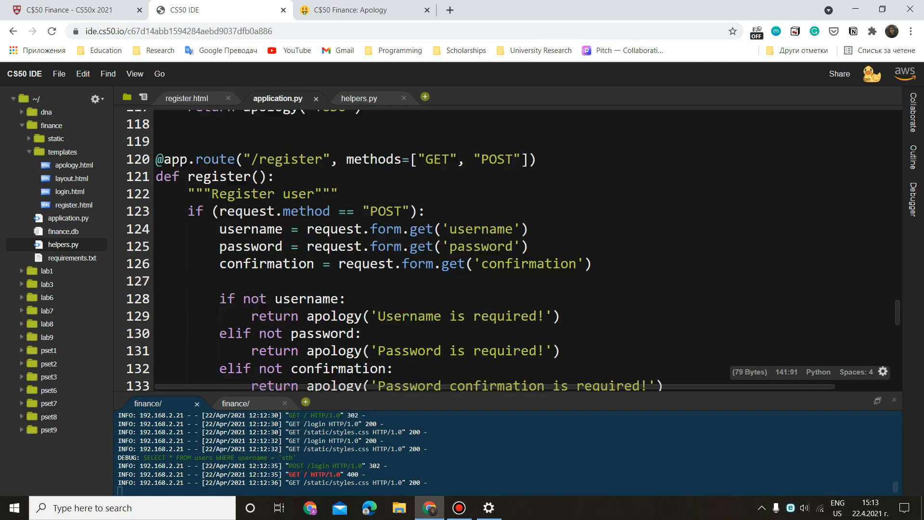
Step: Scroll the CS50 Finance specification to the register requirements section
click(71, 10)
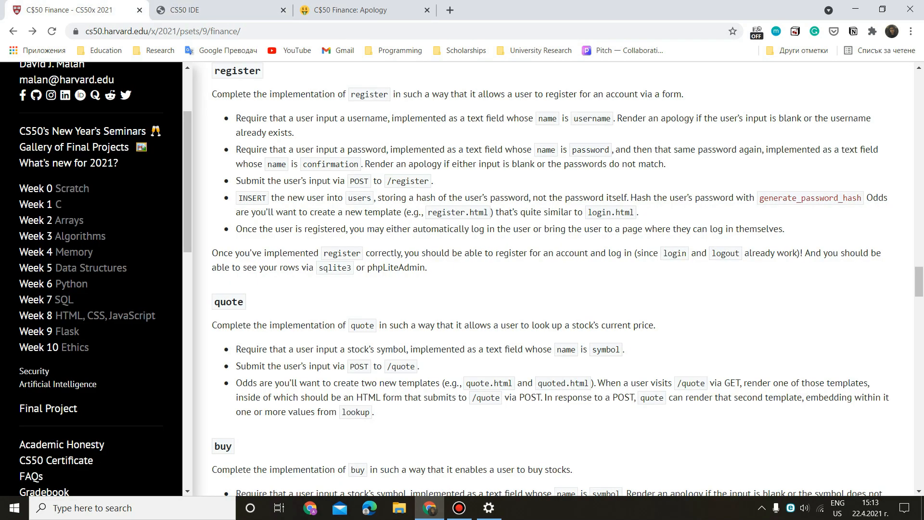
scroll(down, 3)
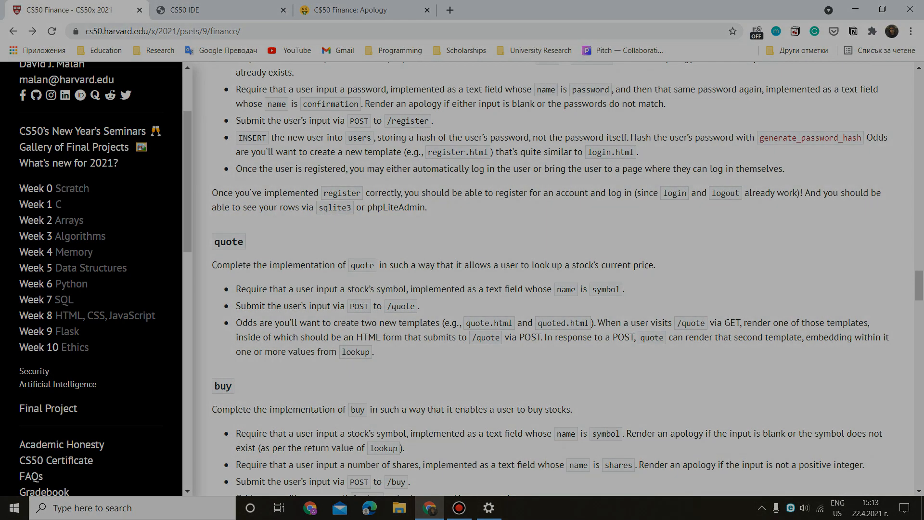